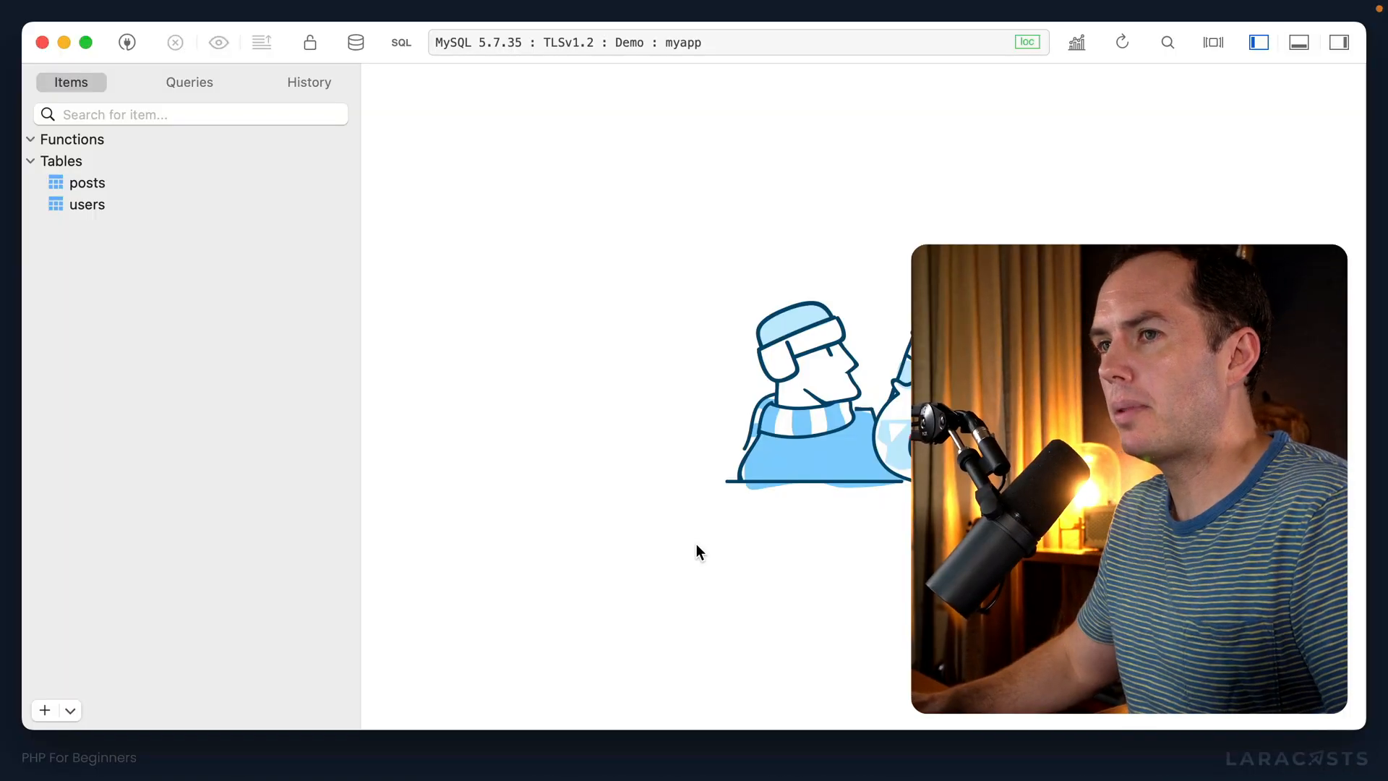
Step: In a new TablePlus query, select posts, narrowing to where id = 1 or id = 2
click(399, 43)
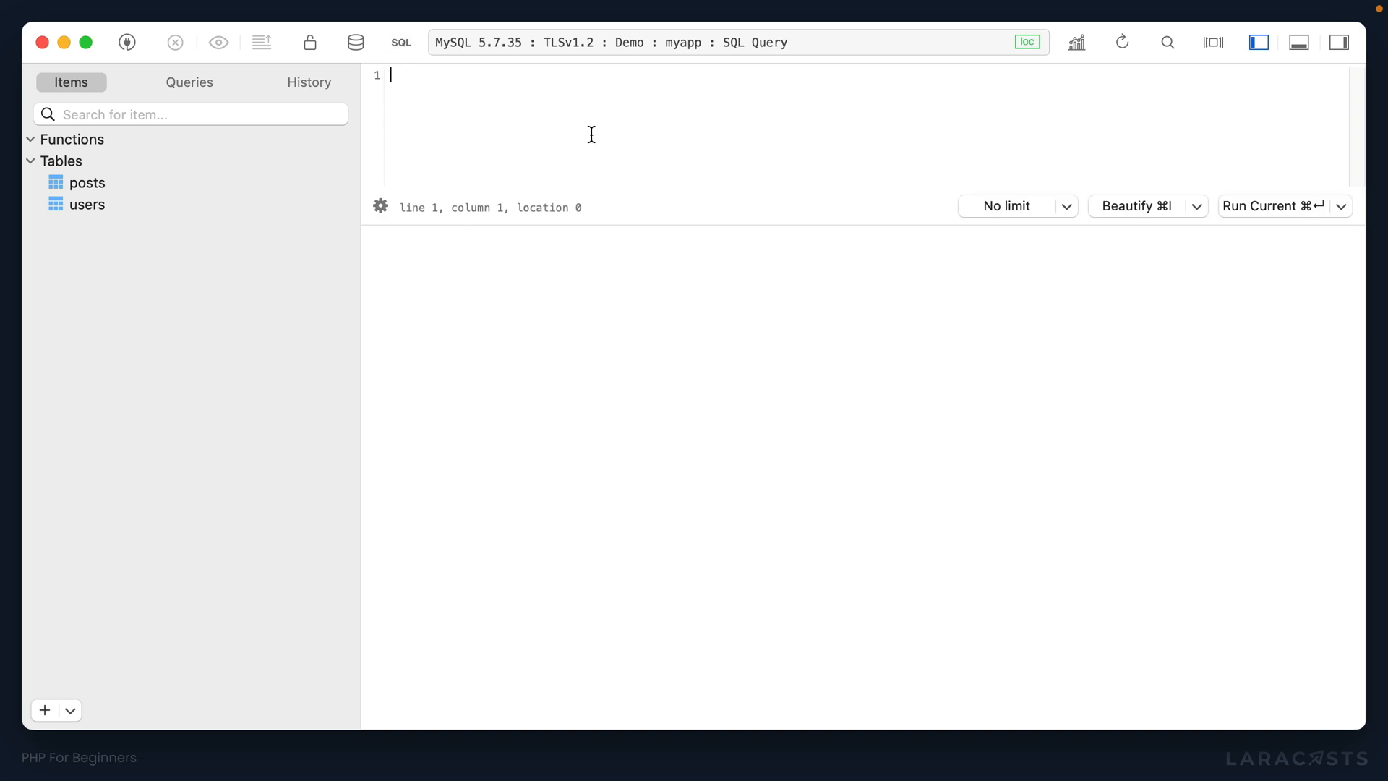
text(select * from posts;)
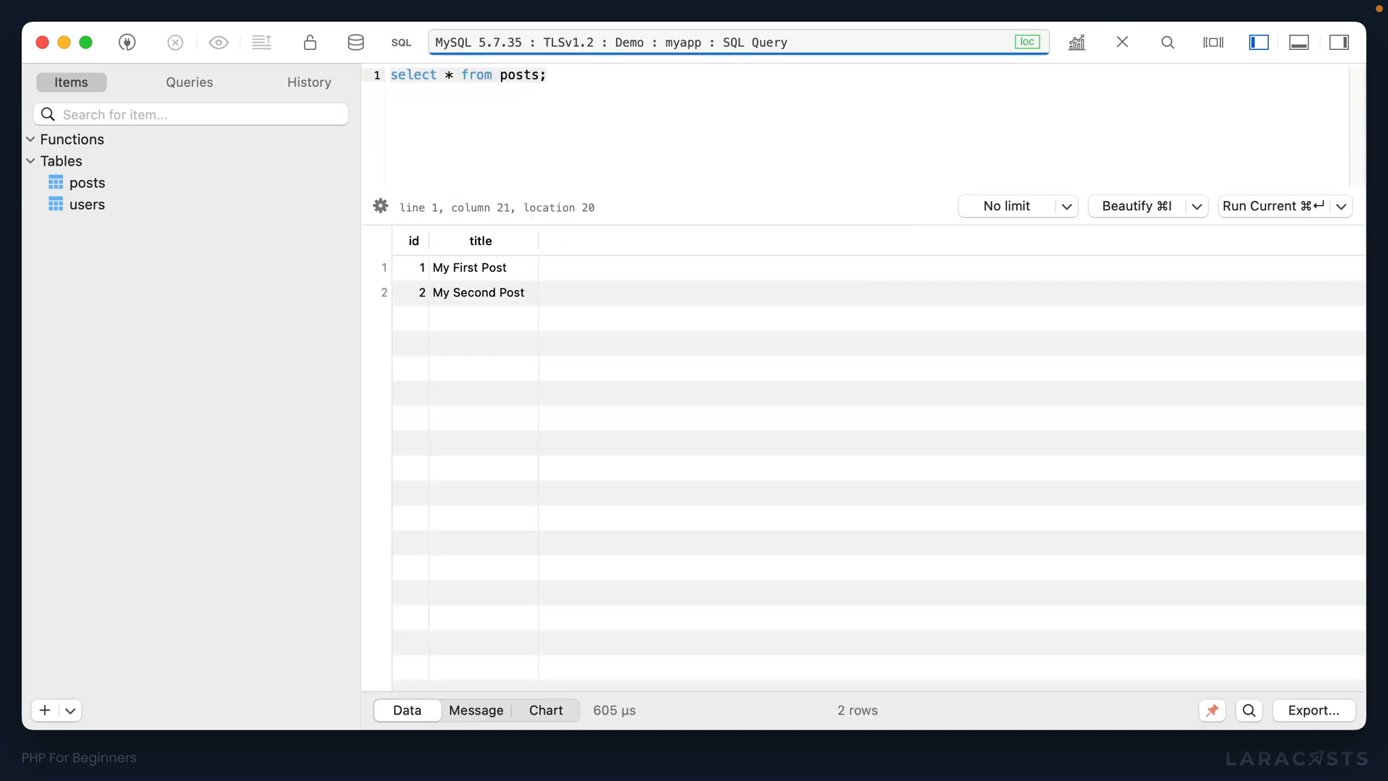
click(477, 292)
text( where id = 2)
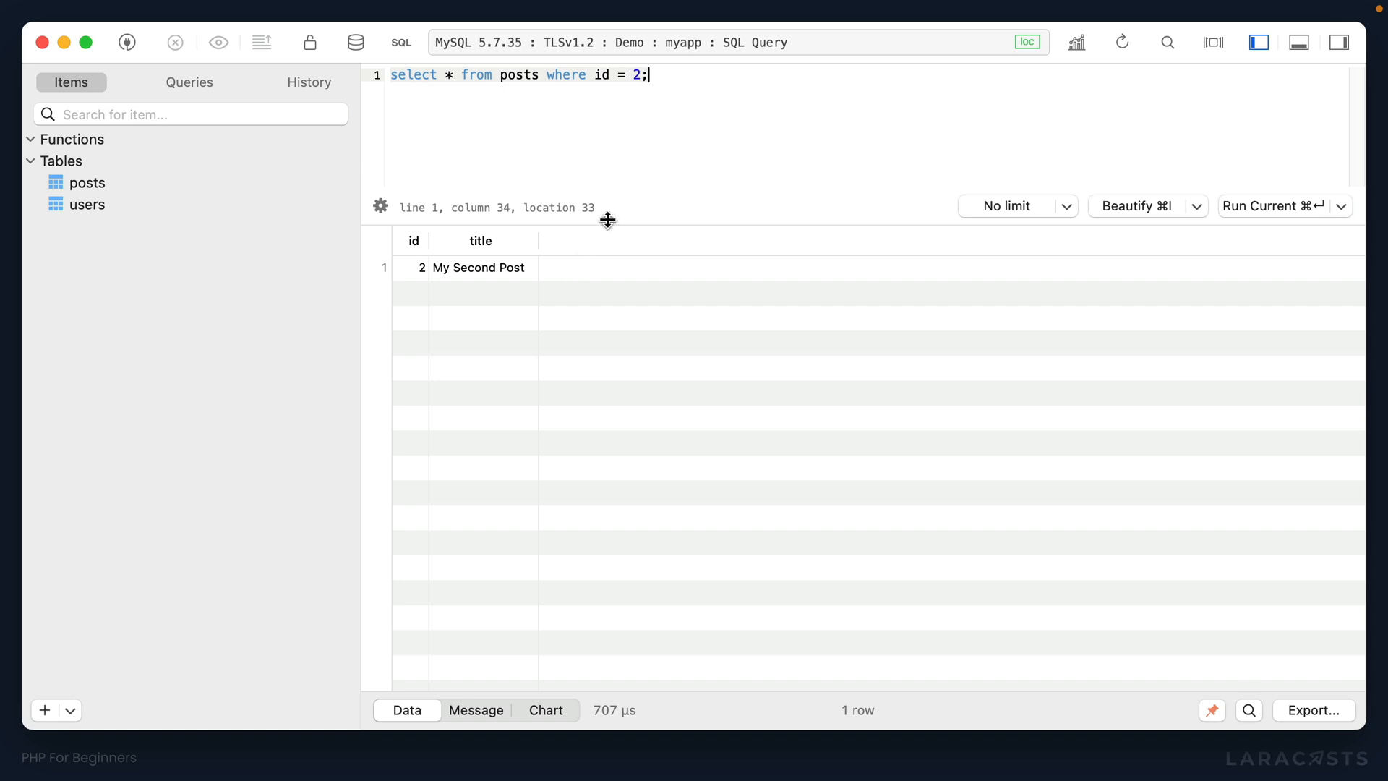
mouse_move(633, 205)
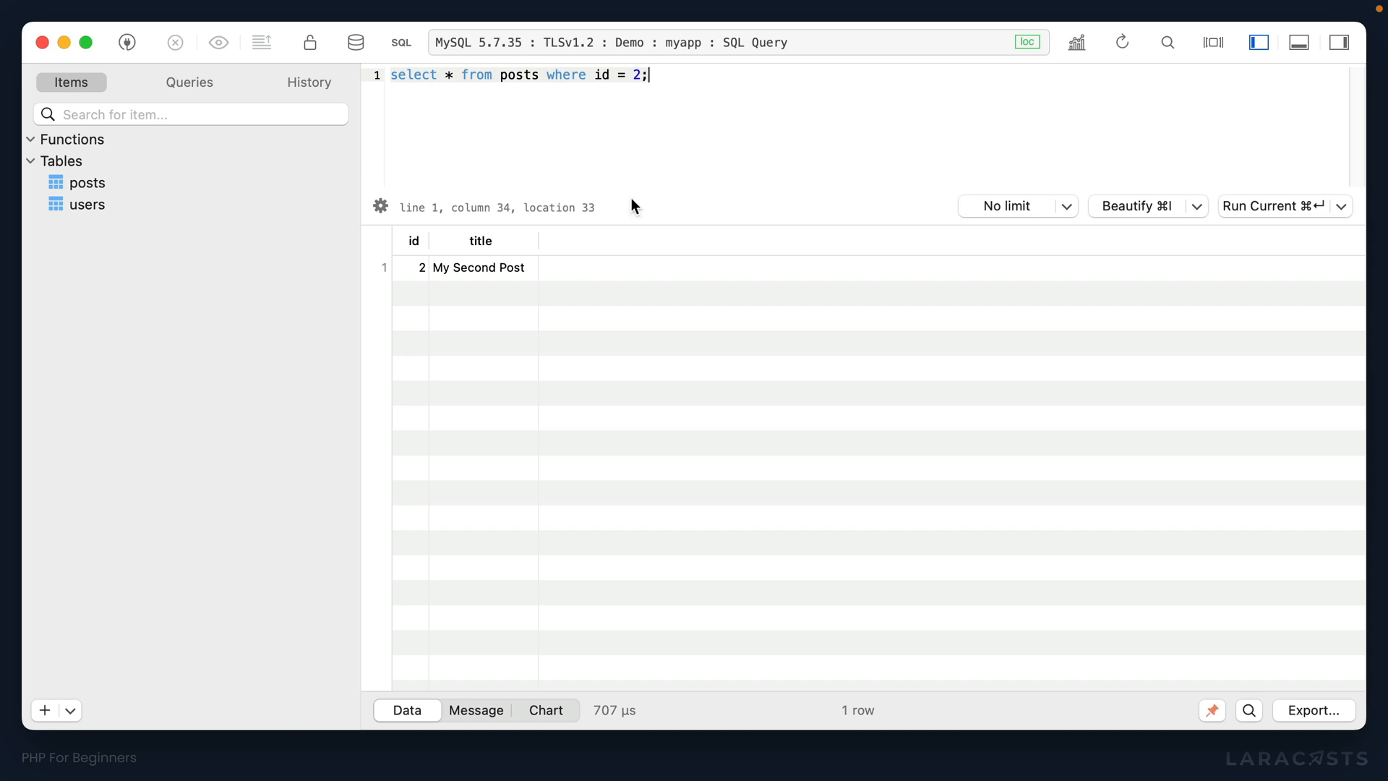
mouse_move(672, 139)
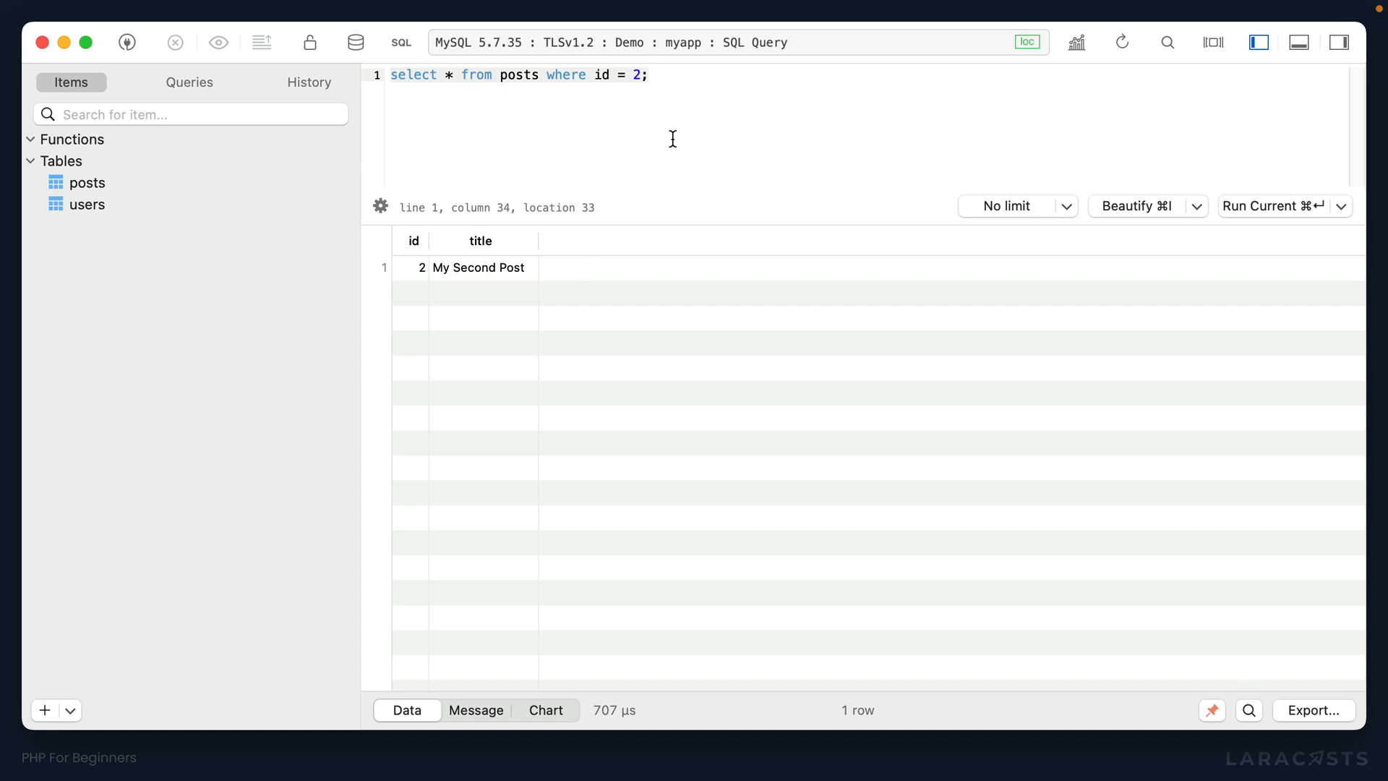
text(1)
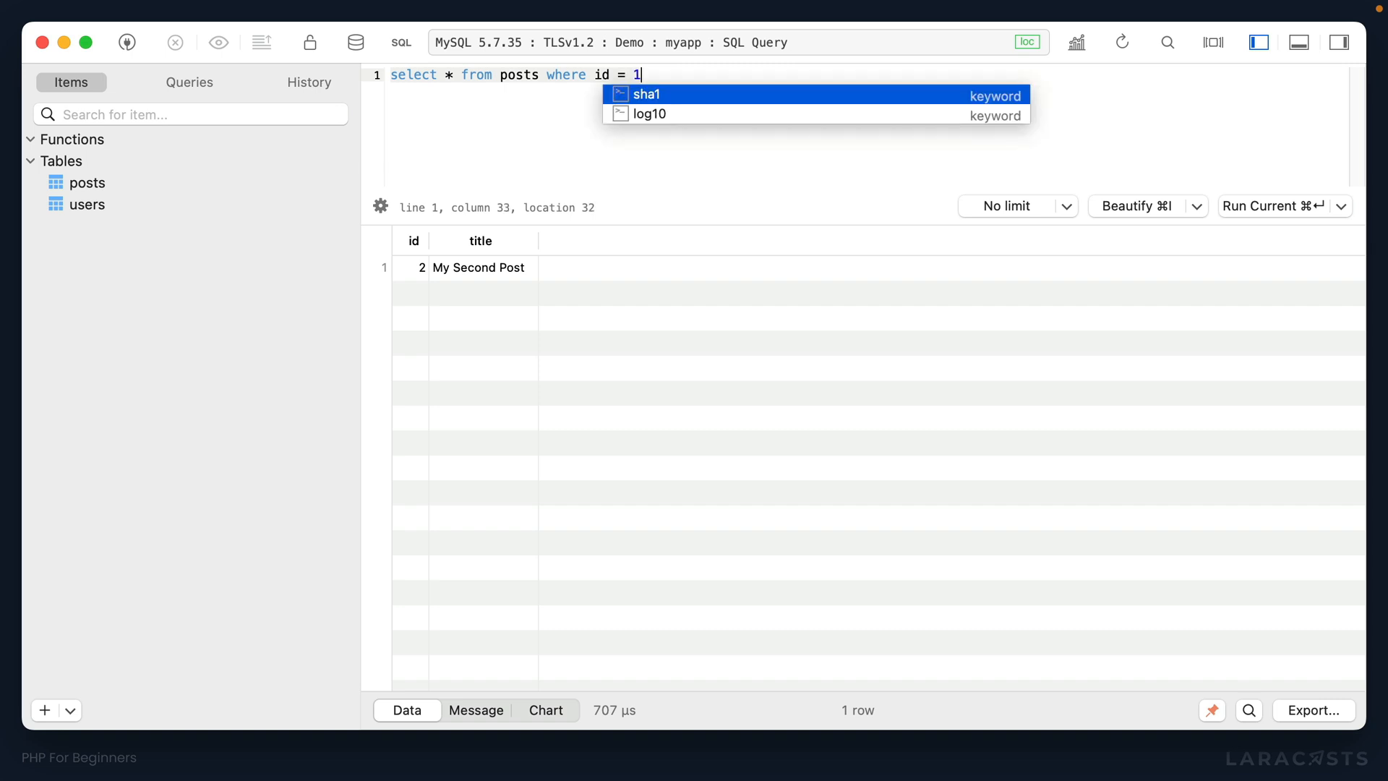
text(or 2;)
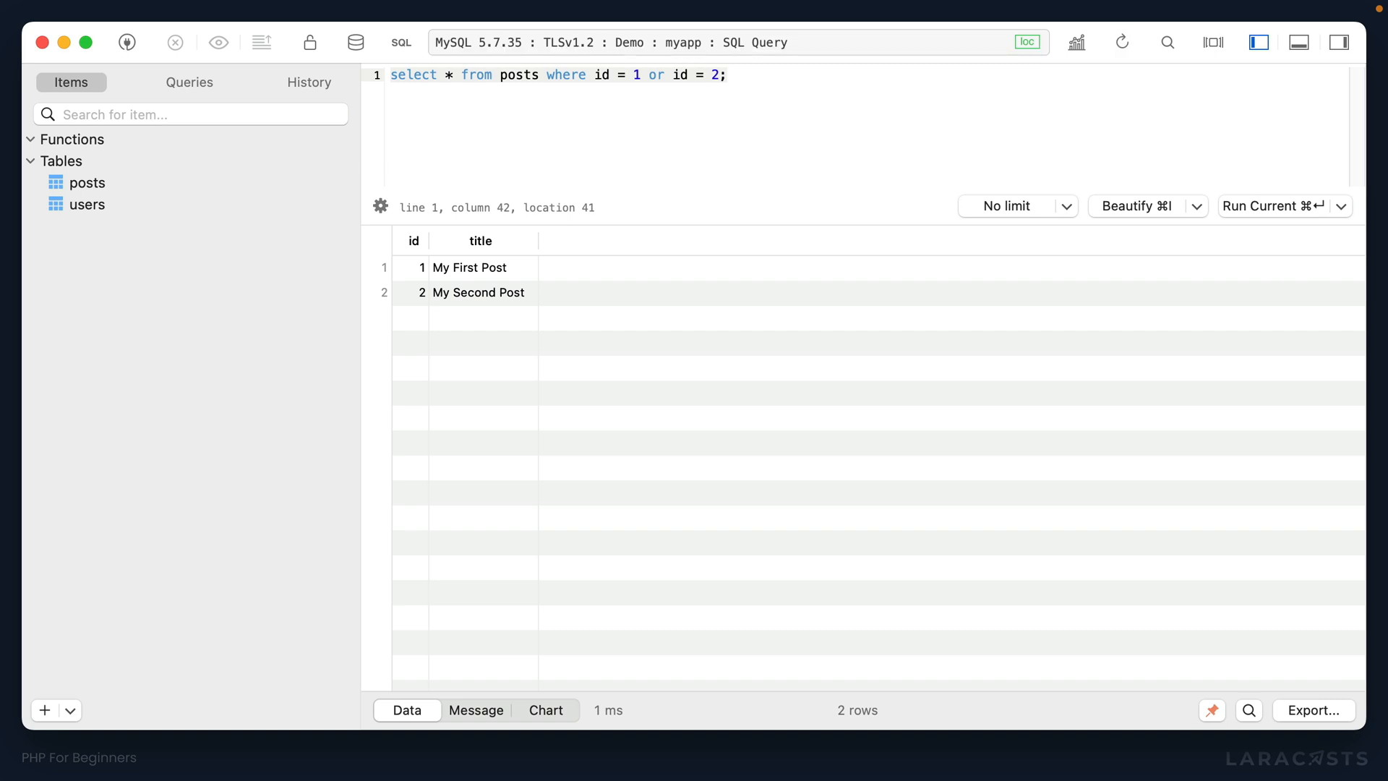
mouse_move(698, 181)
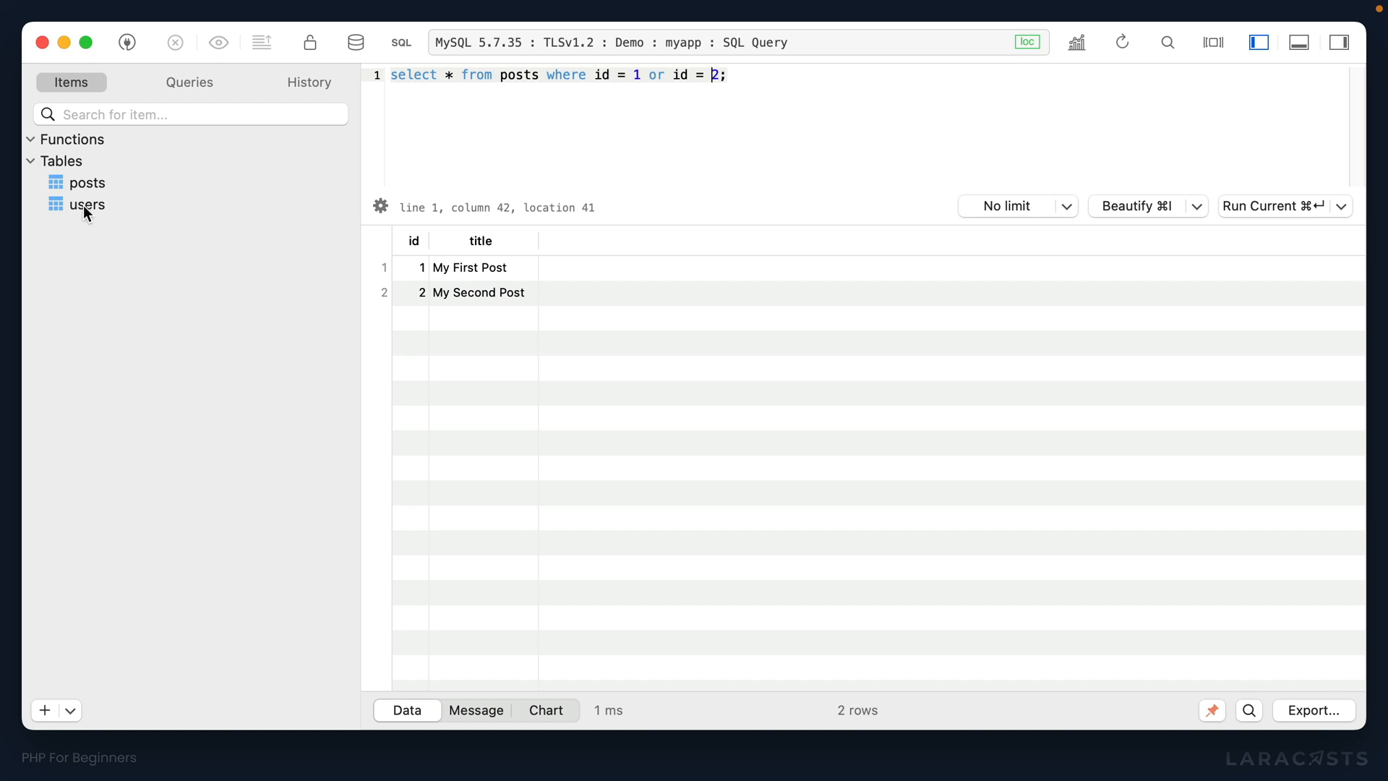
Step: Inspect the users table's username and admin columns, then begin select * from users in the editor
click(87, 204)
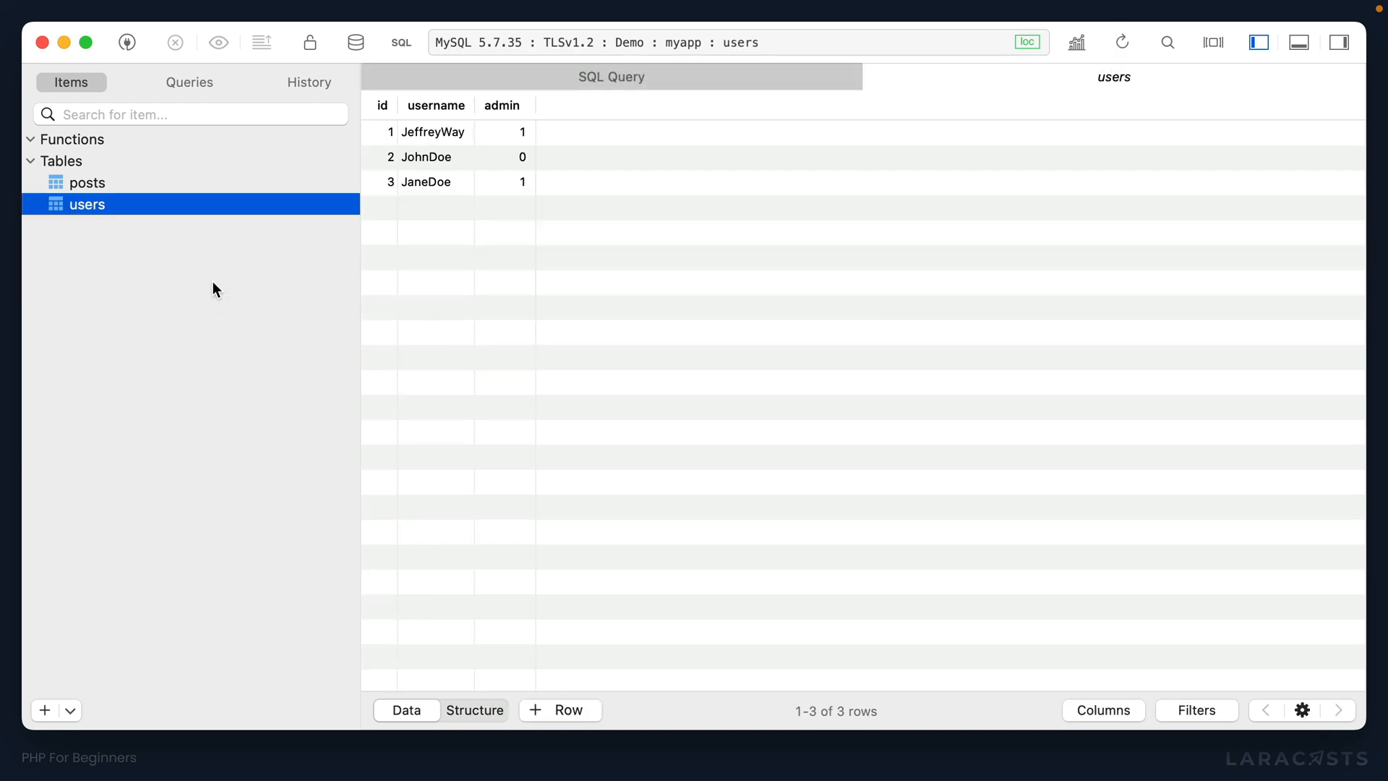
click(474, 709)
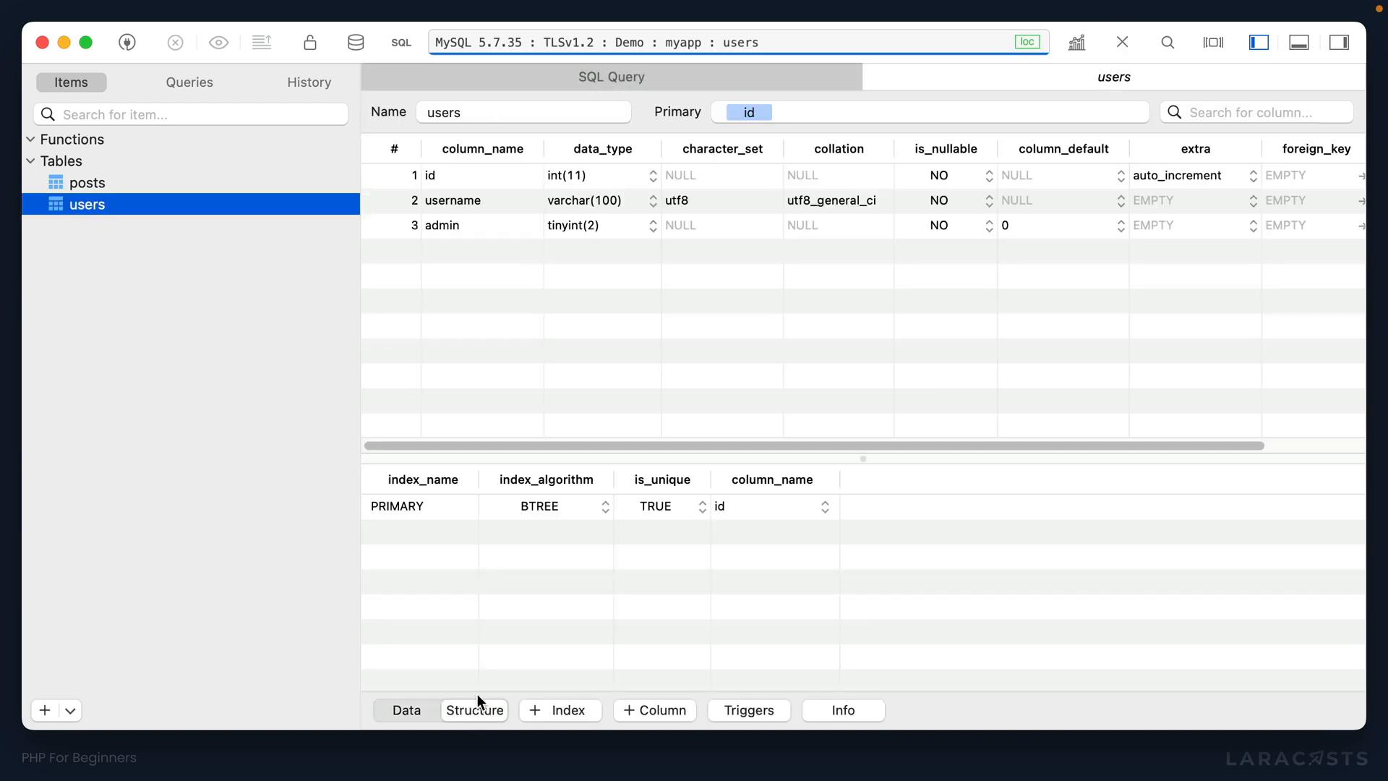
click(482, 201)
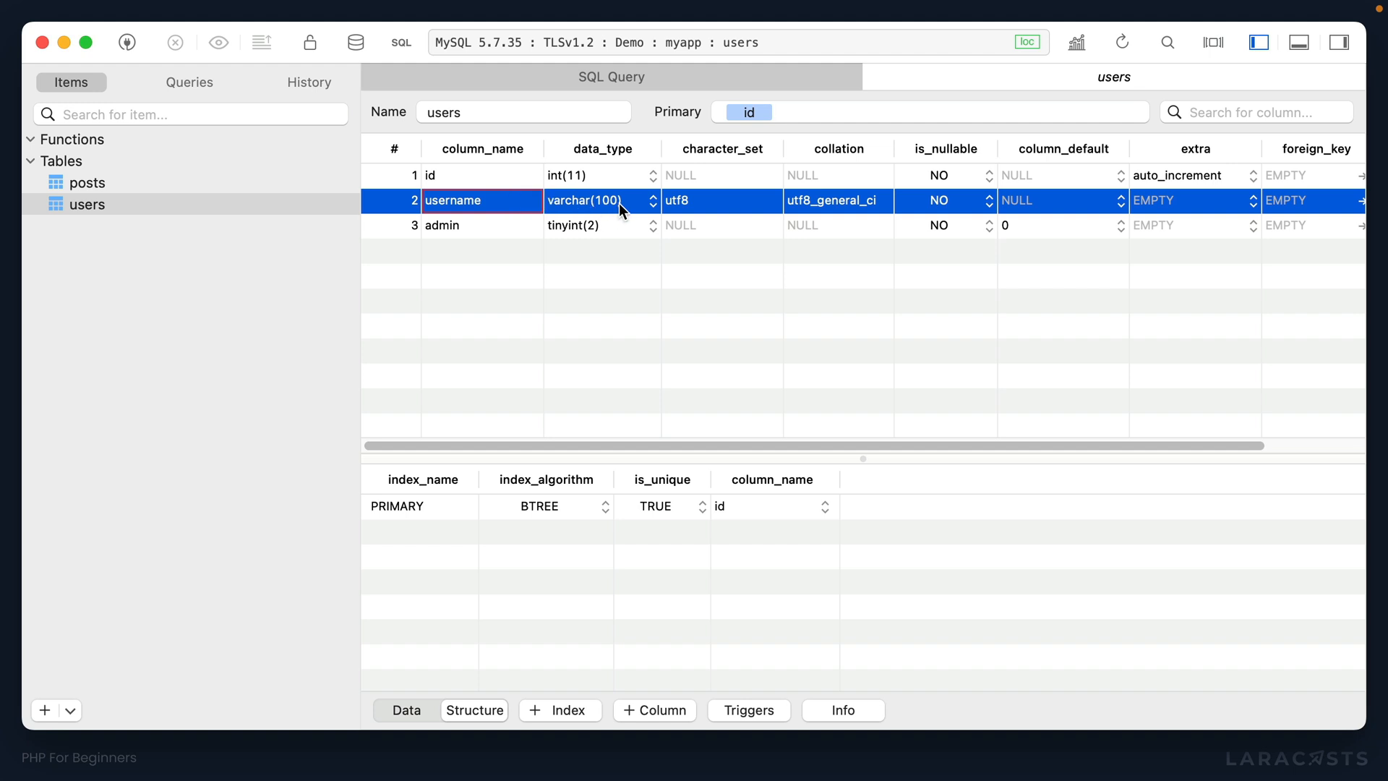
click(461, 225)
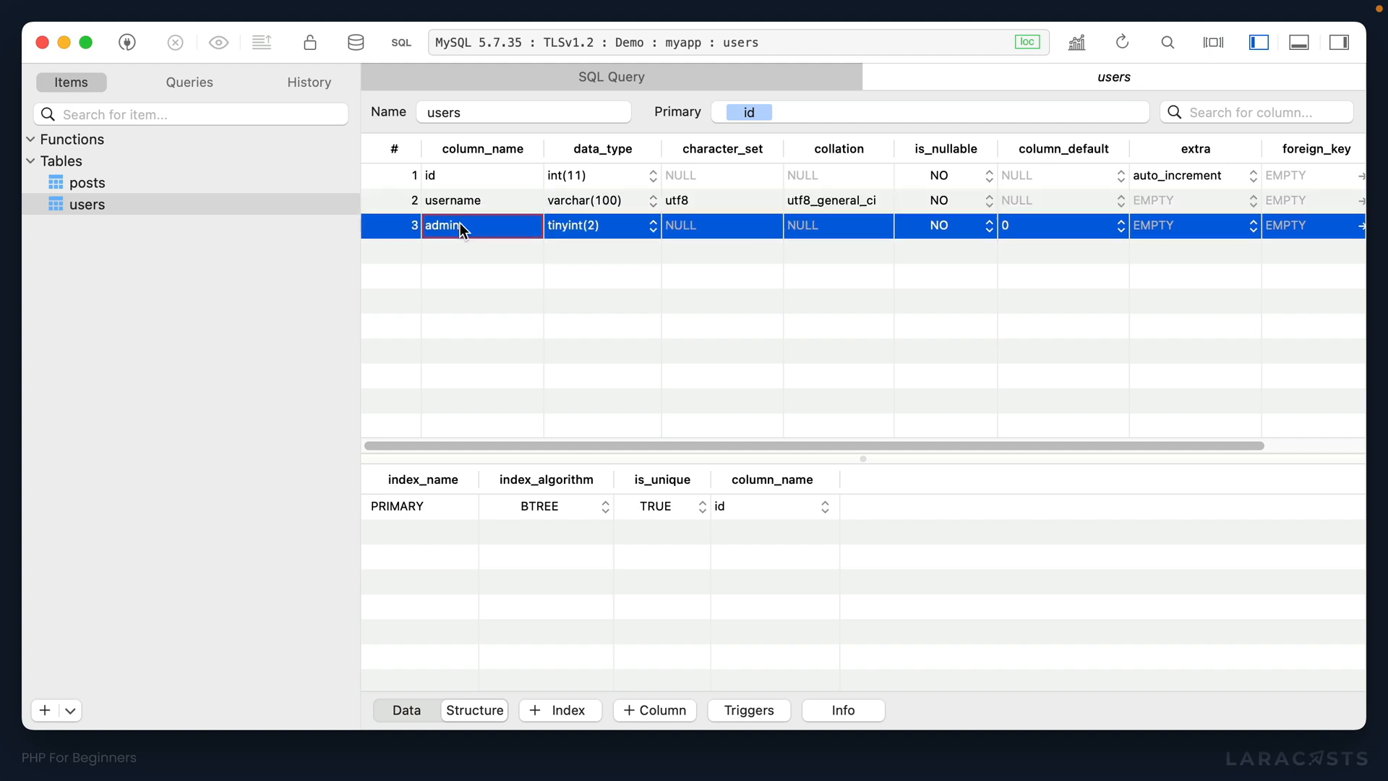
mouse_move(582, 236)
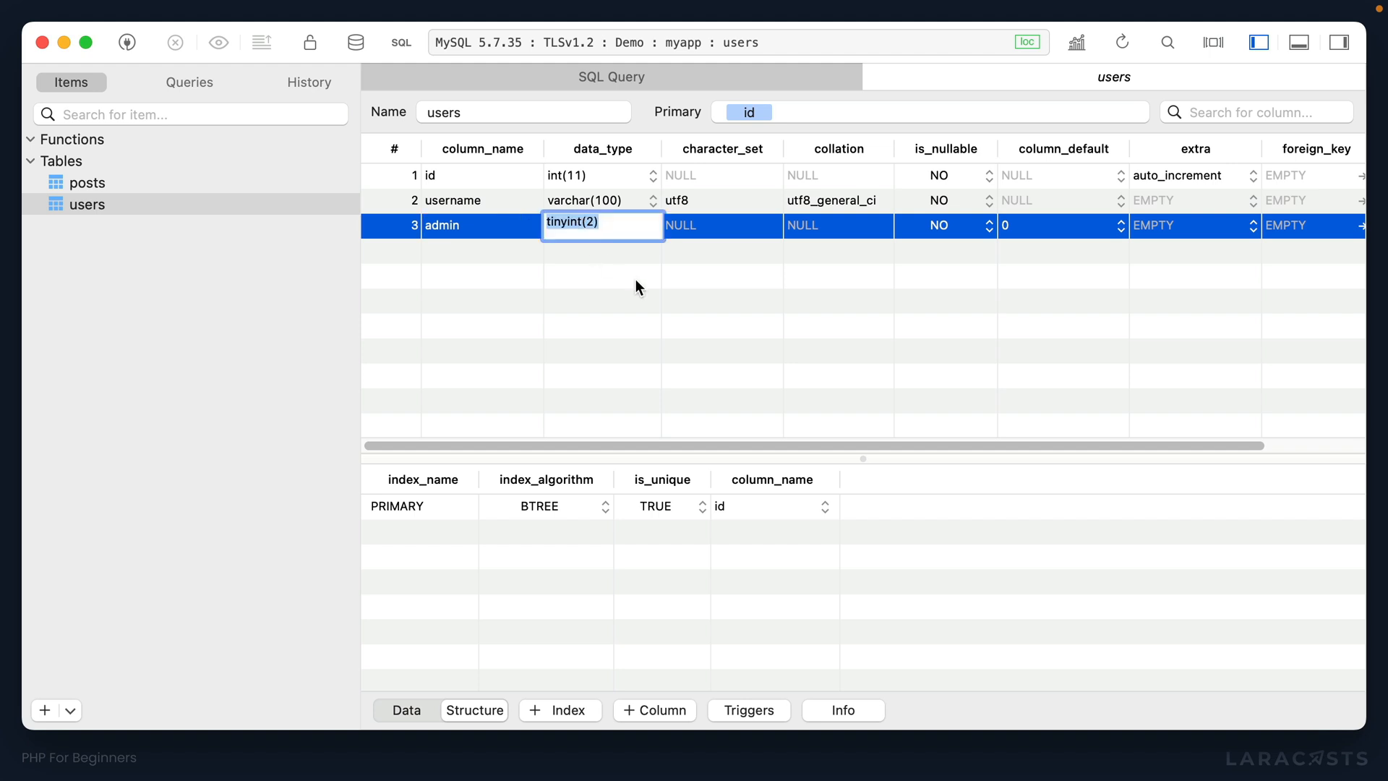
mouse_move(451, 670)
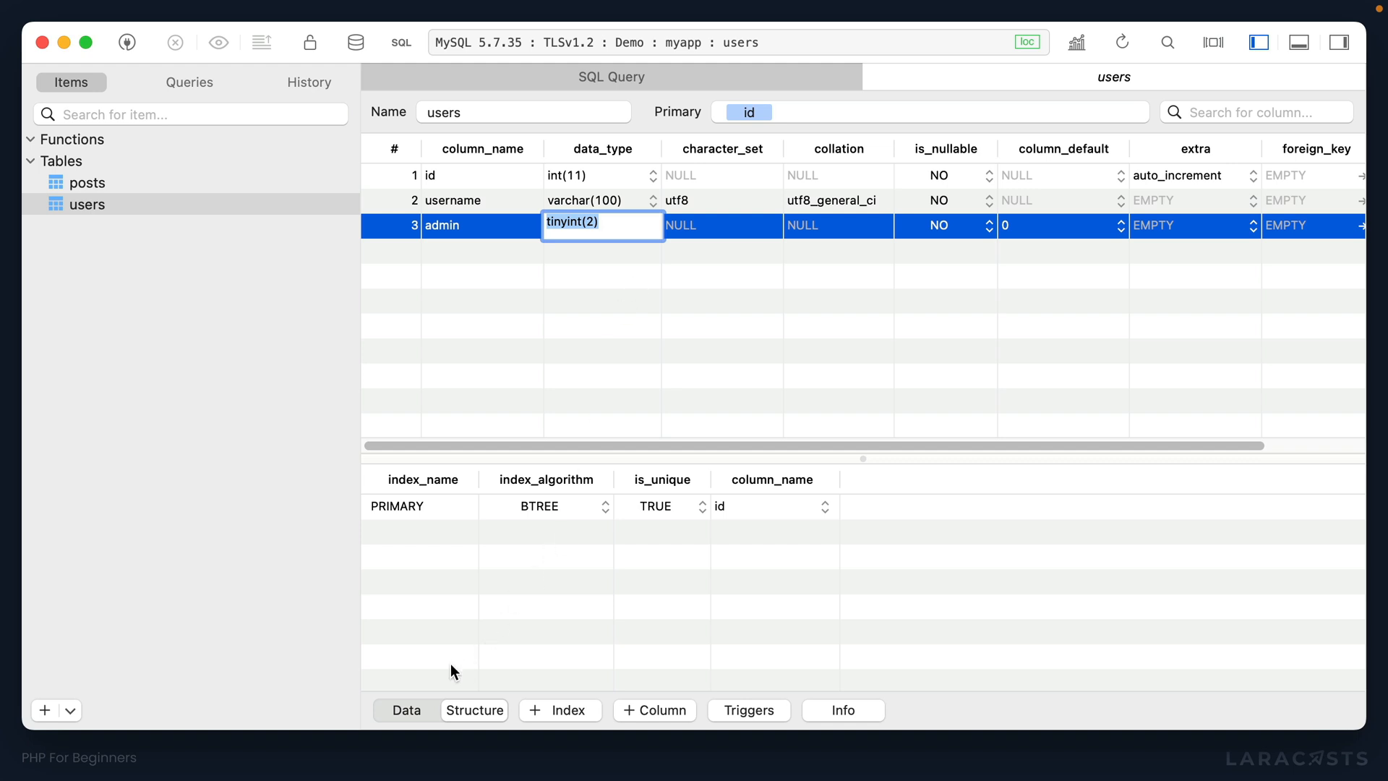
click(406, 709)
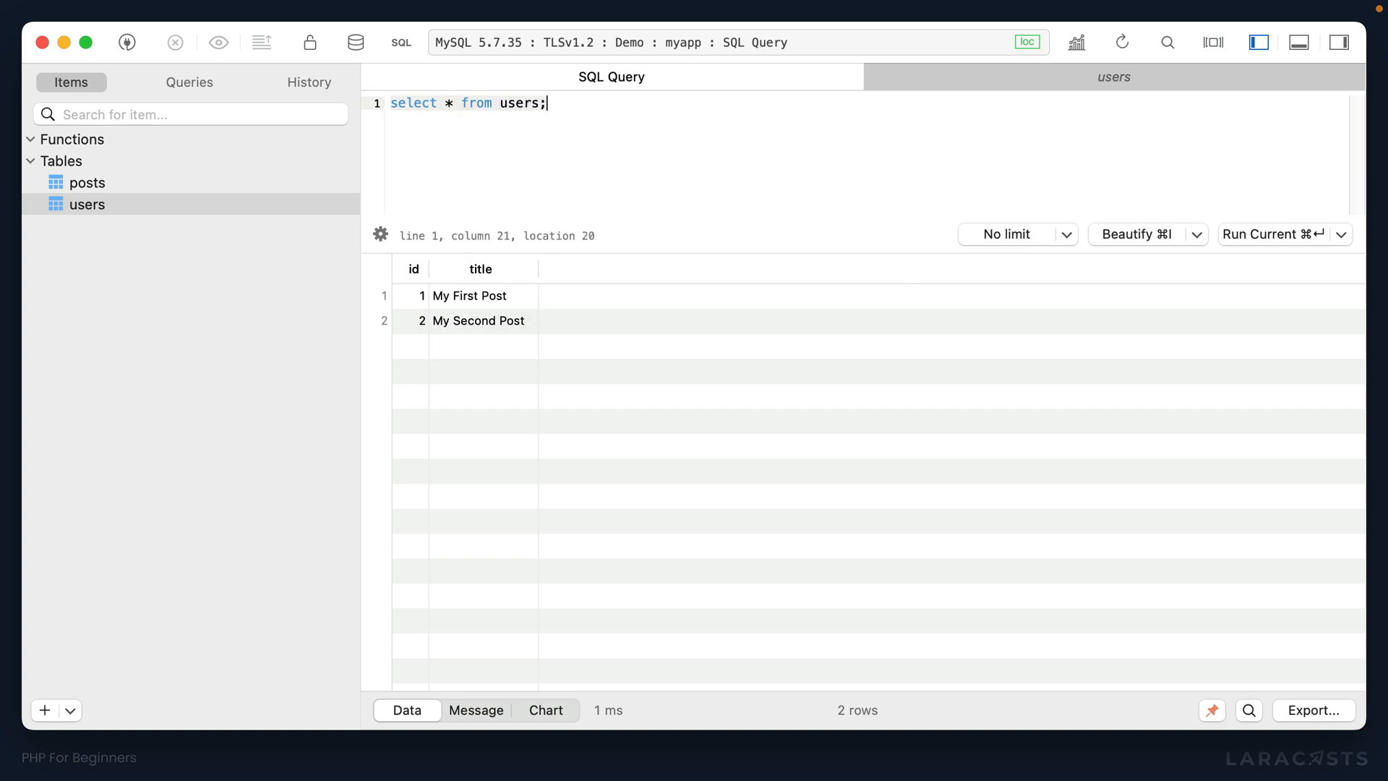
Step: Run select * from users where id = 2 or admin = 1, returning all three users
click(1273, 233)
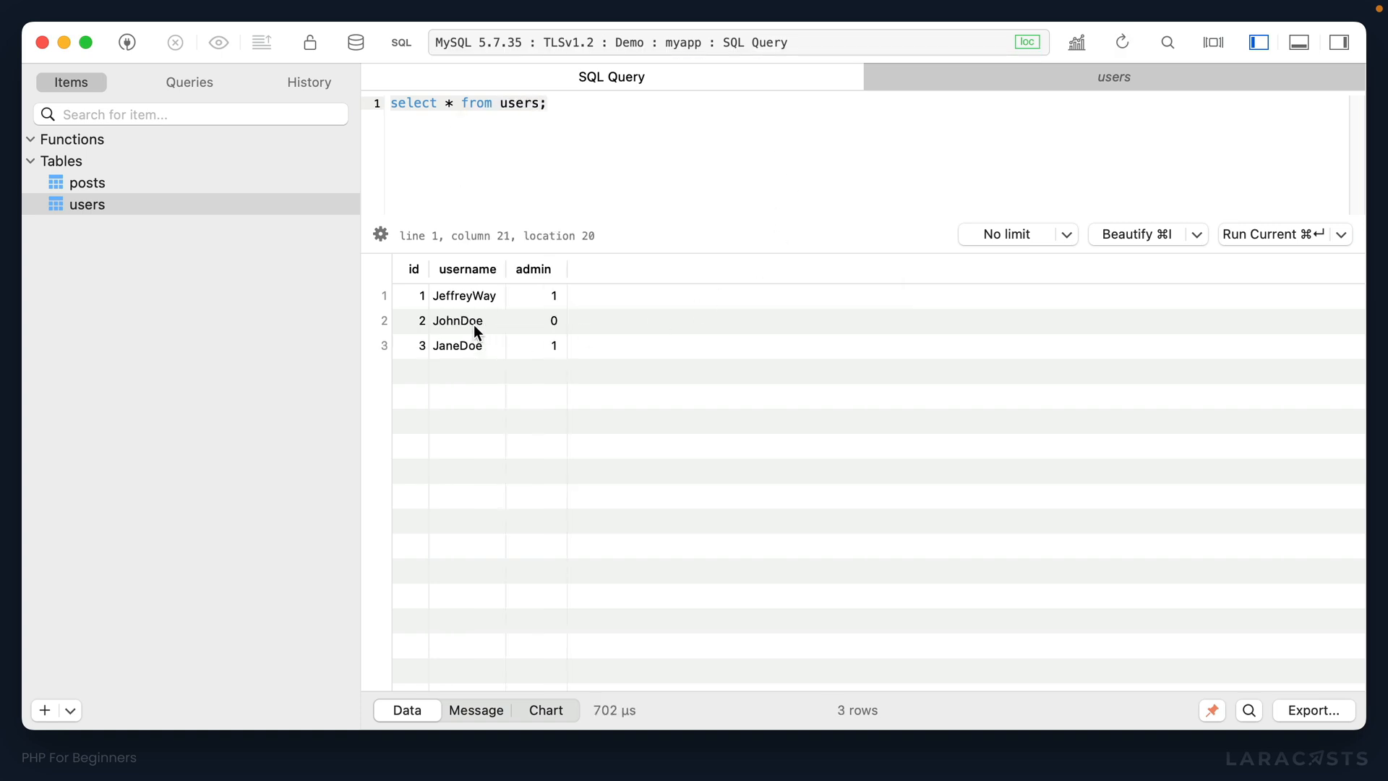
text(where id = 2)
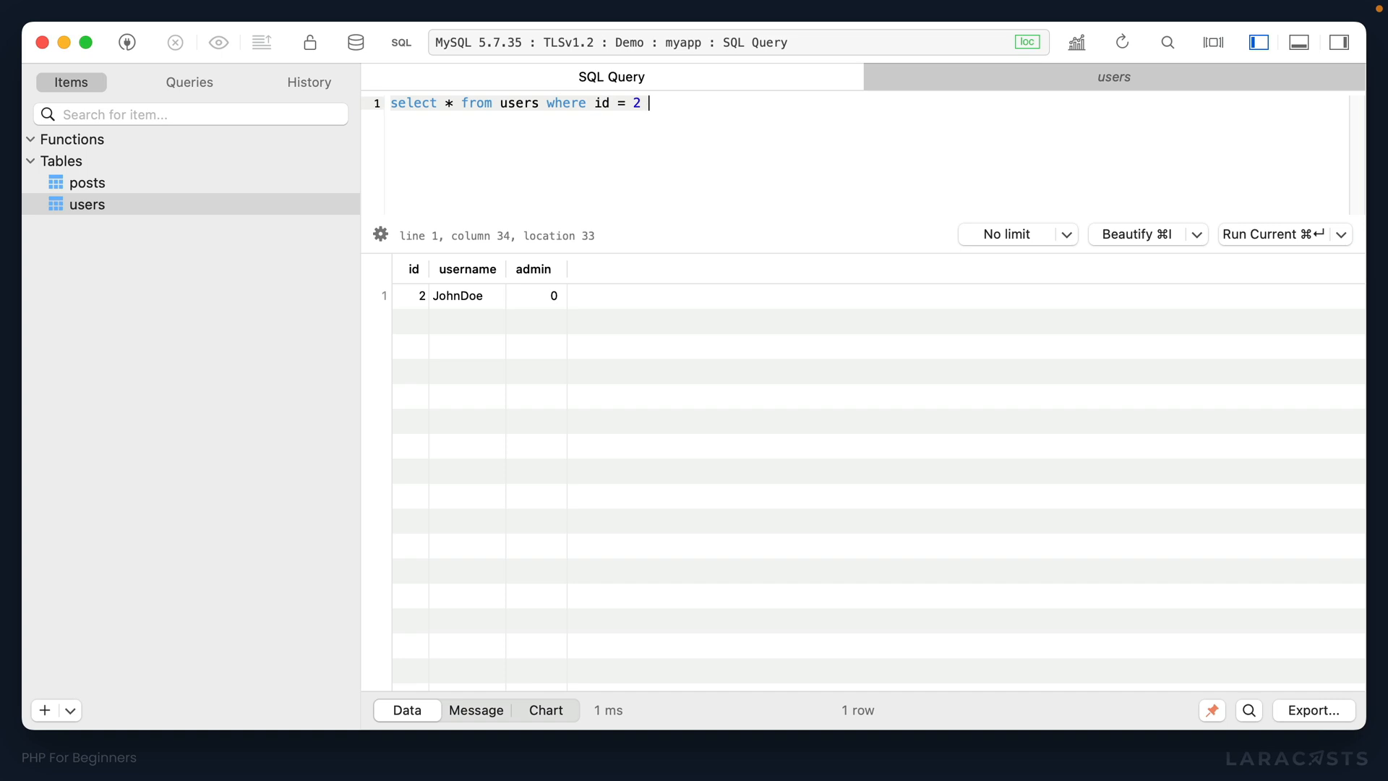
text(or admin = 1;)
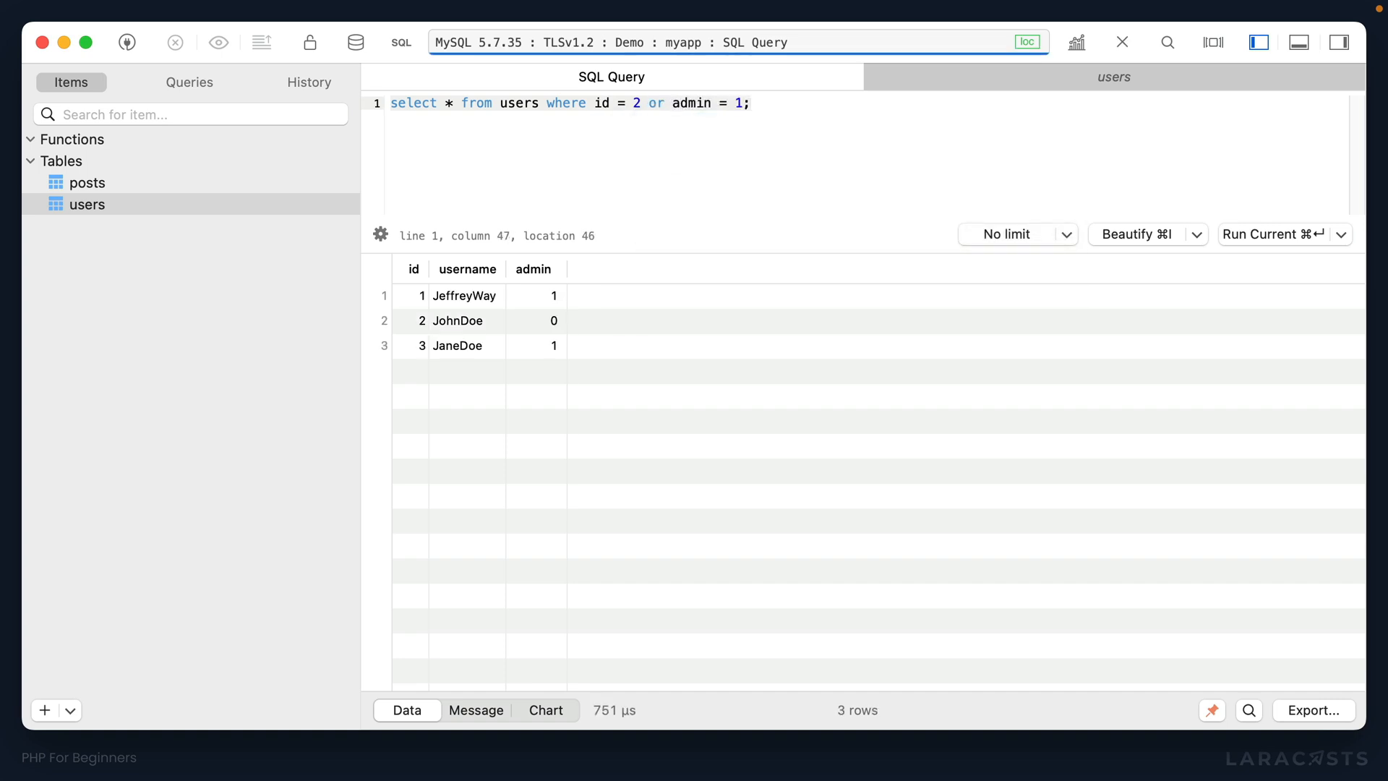
mouse_move(484, 326)
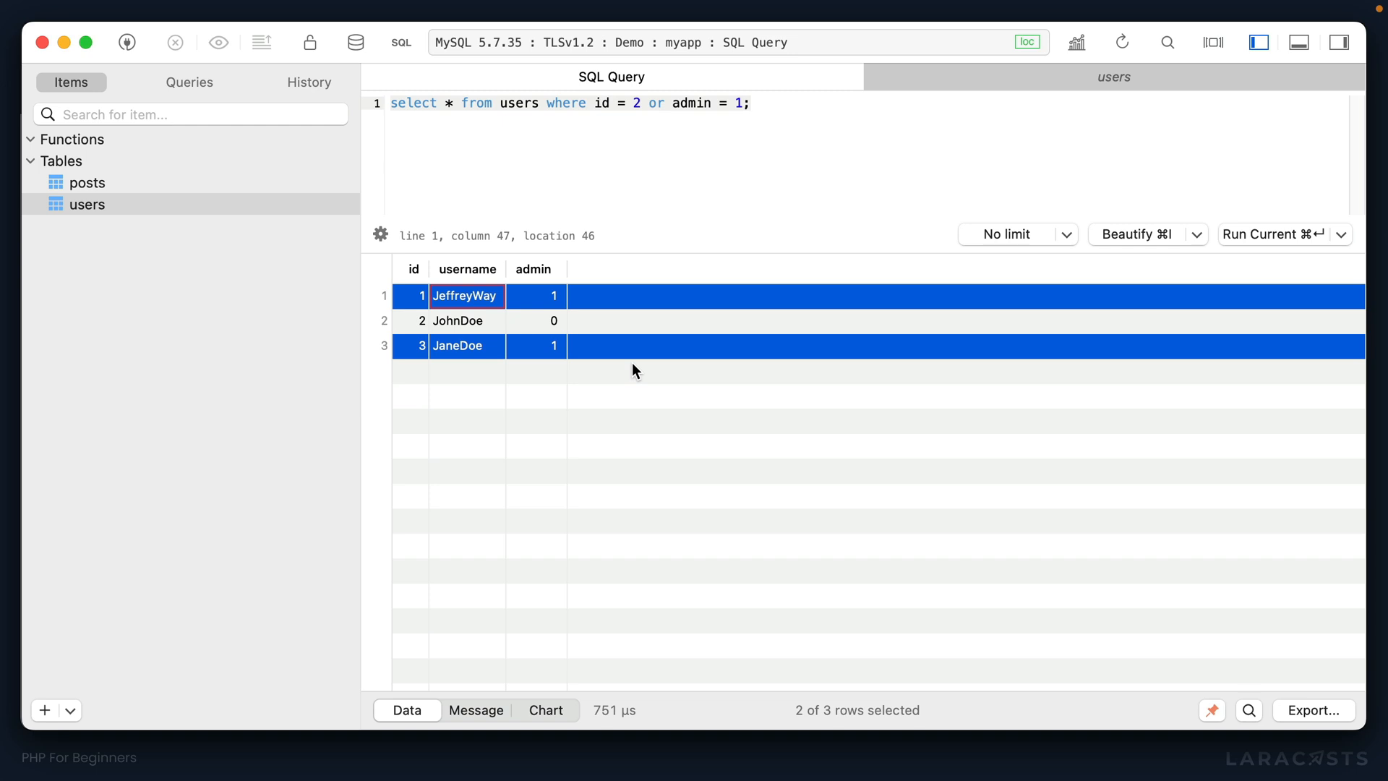
key(cmd+a)
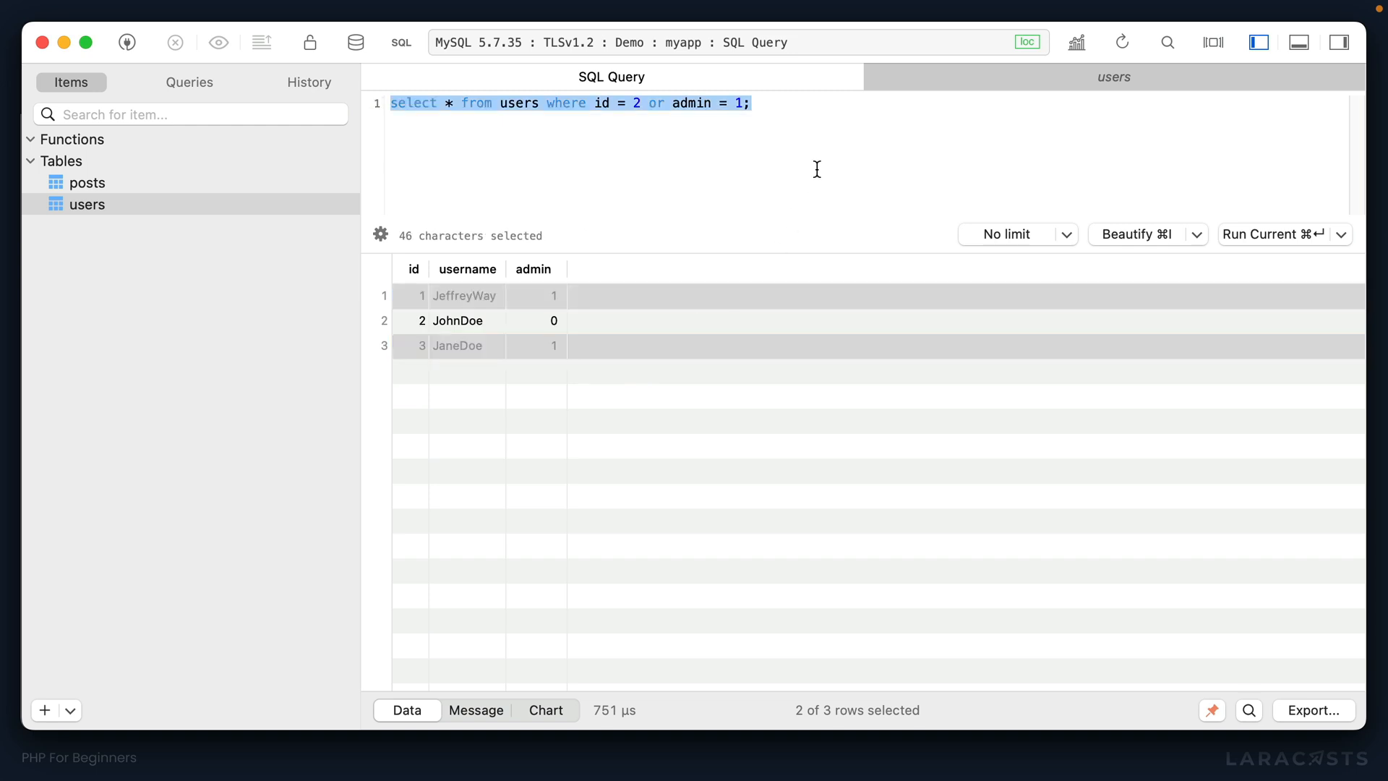
mouse_move(456, 204)
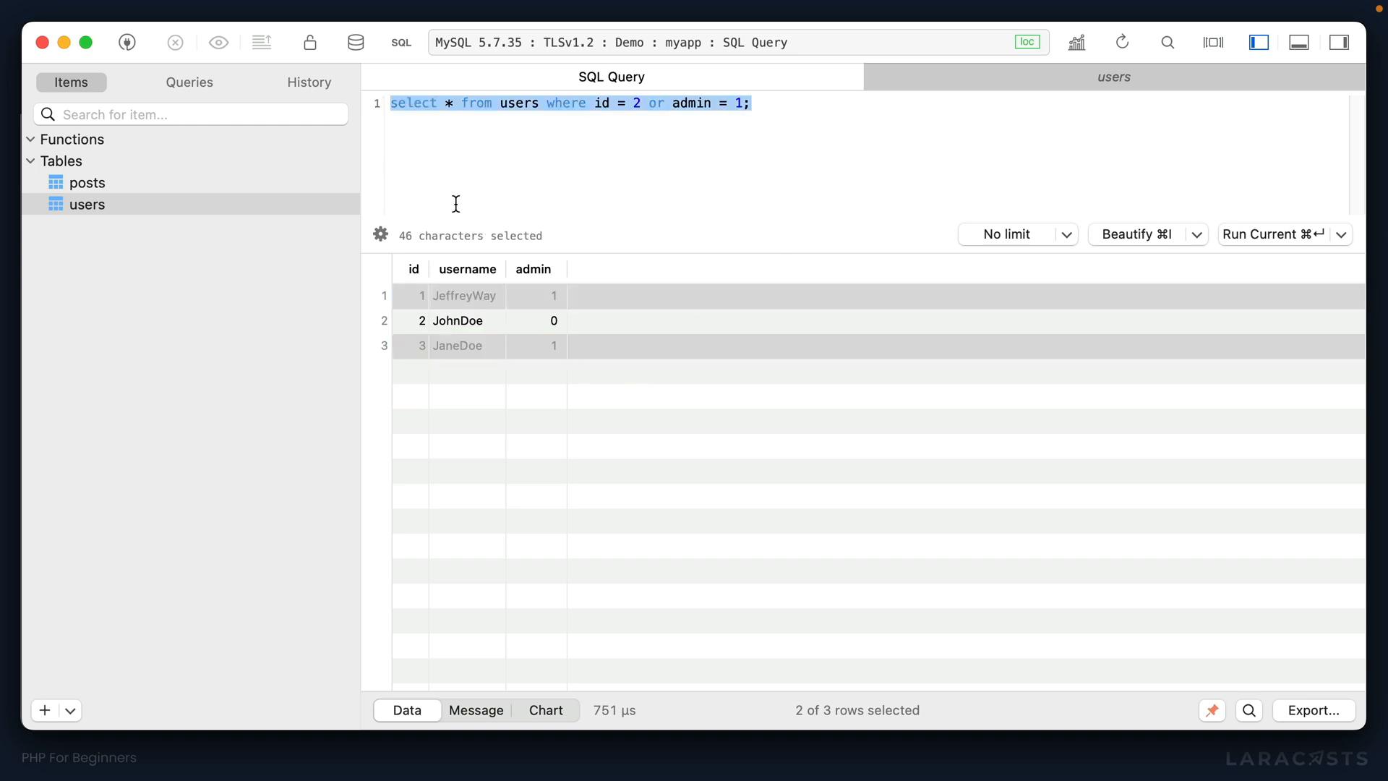
Step: Run drop table users; then run the users table's copied CREATE TABLE statement
text(drop table)
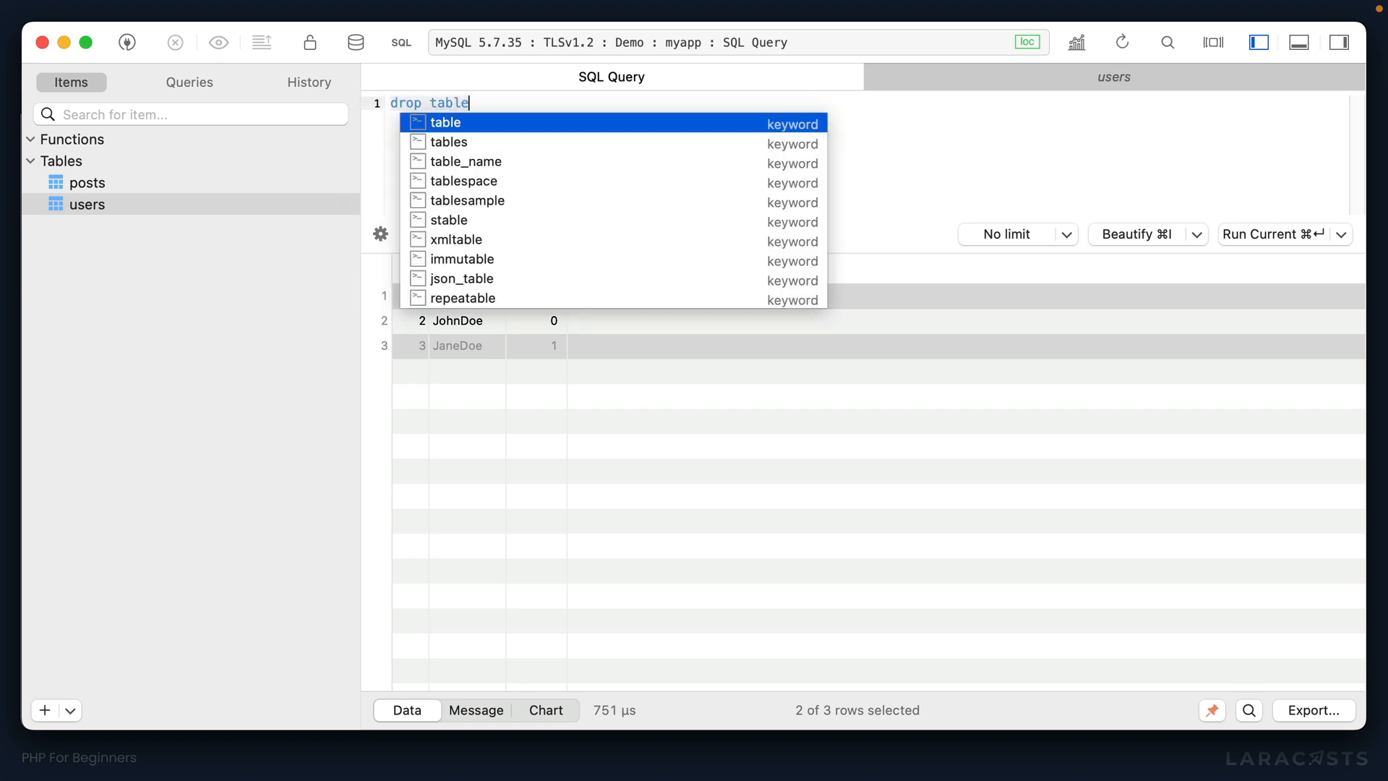
text(users;)
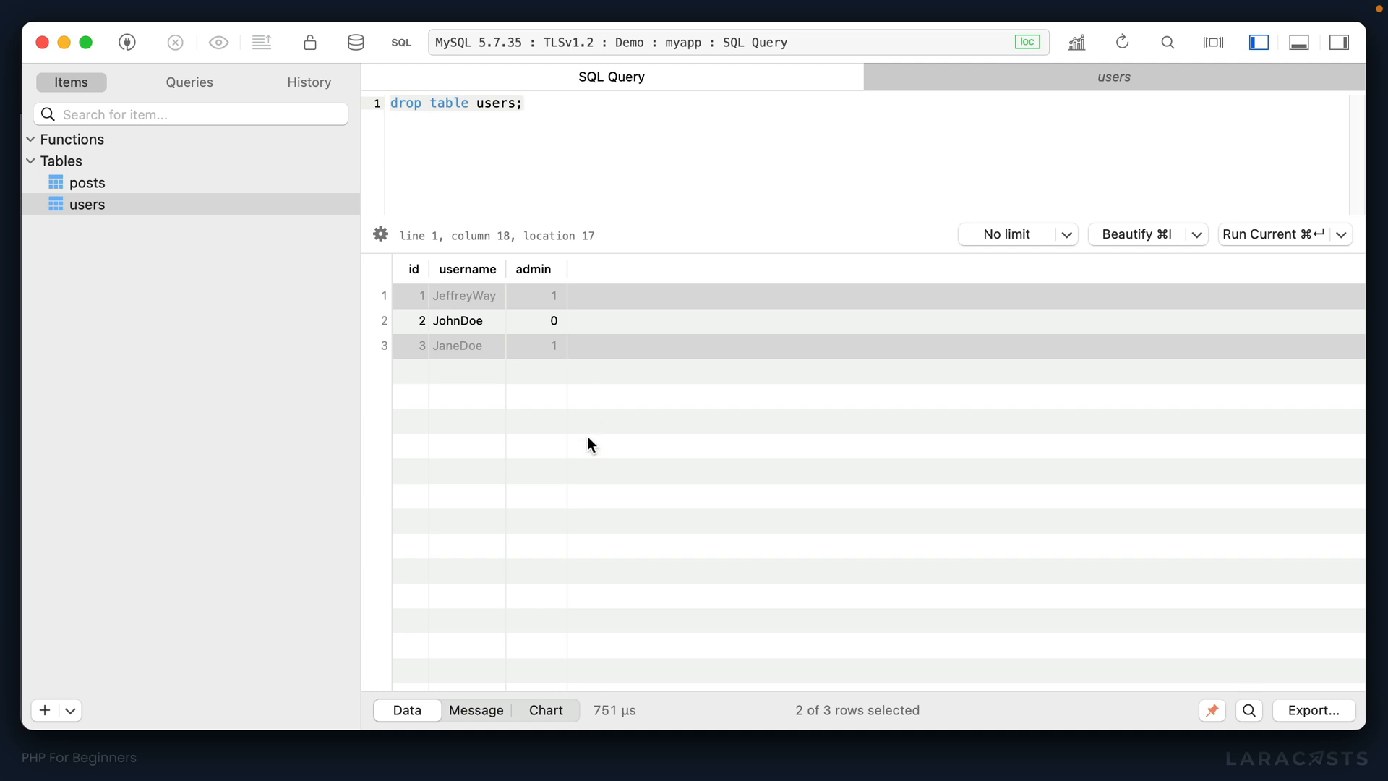
click(86, 204)
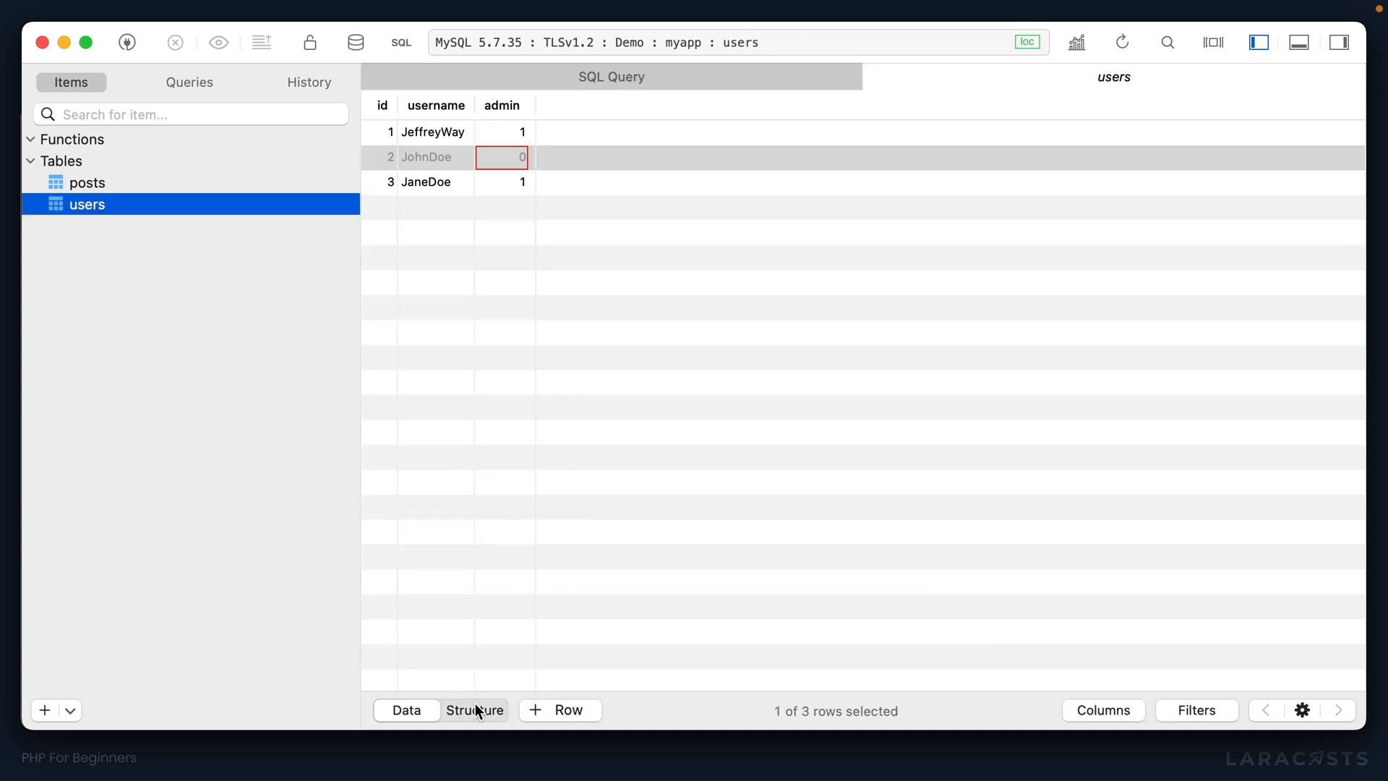
click(475, 709)
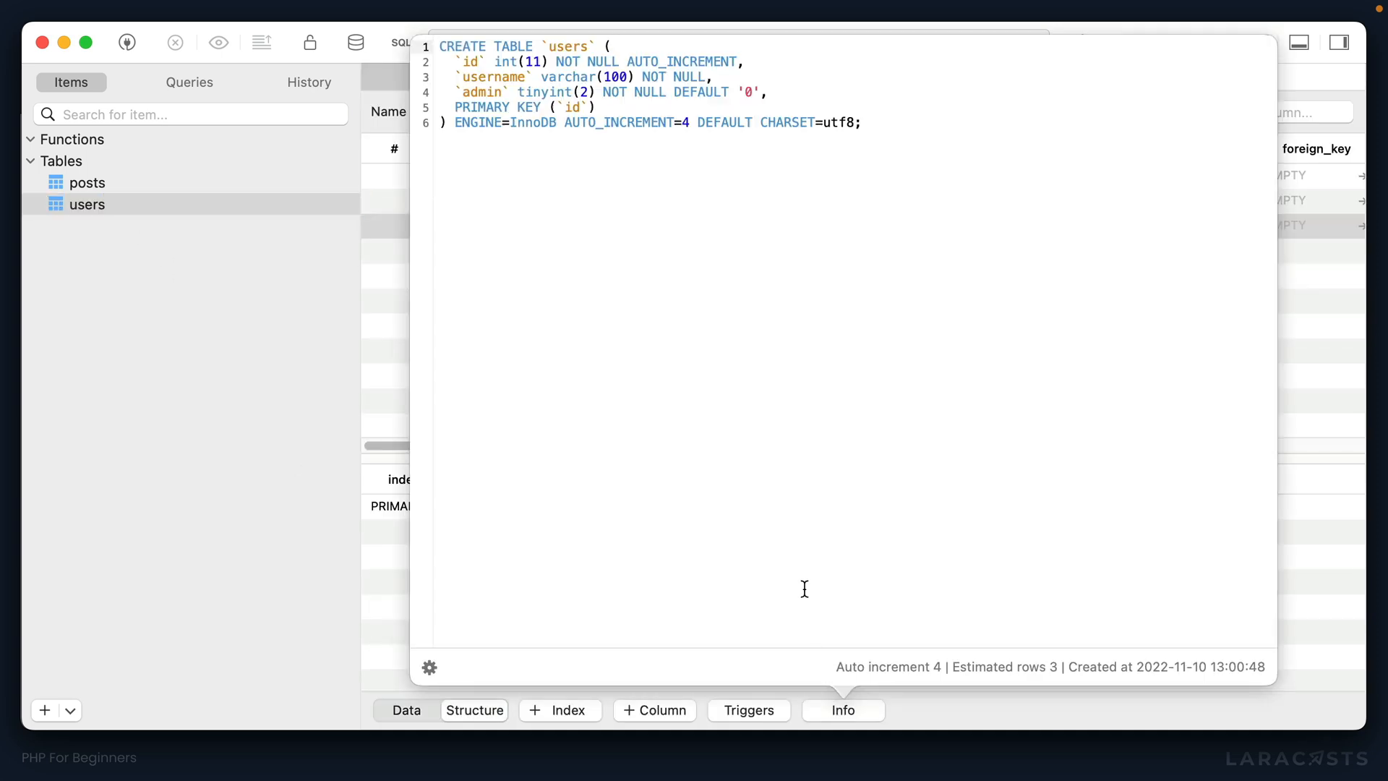
key(cmd+a)
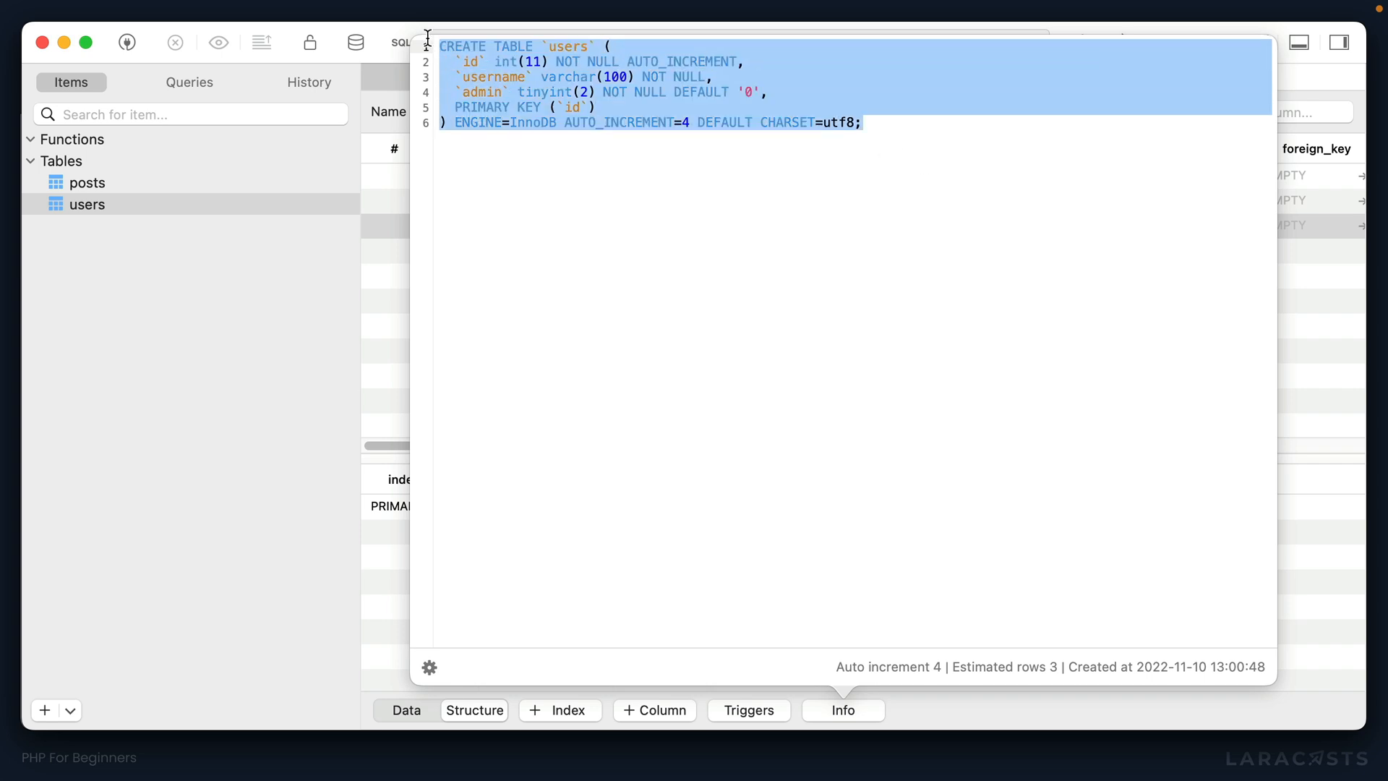
mouse_move(588, 190)
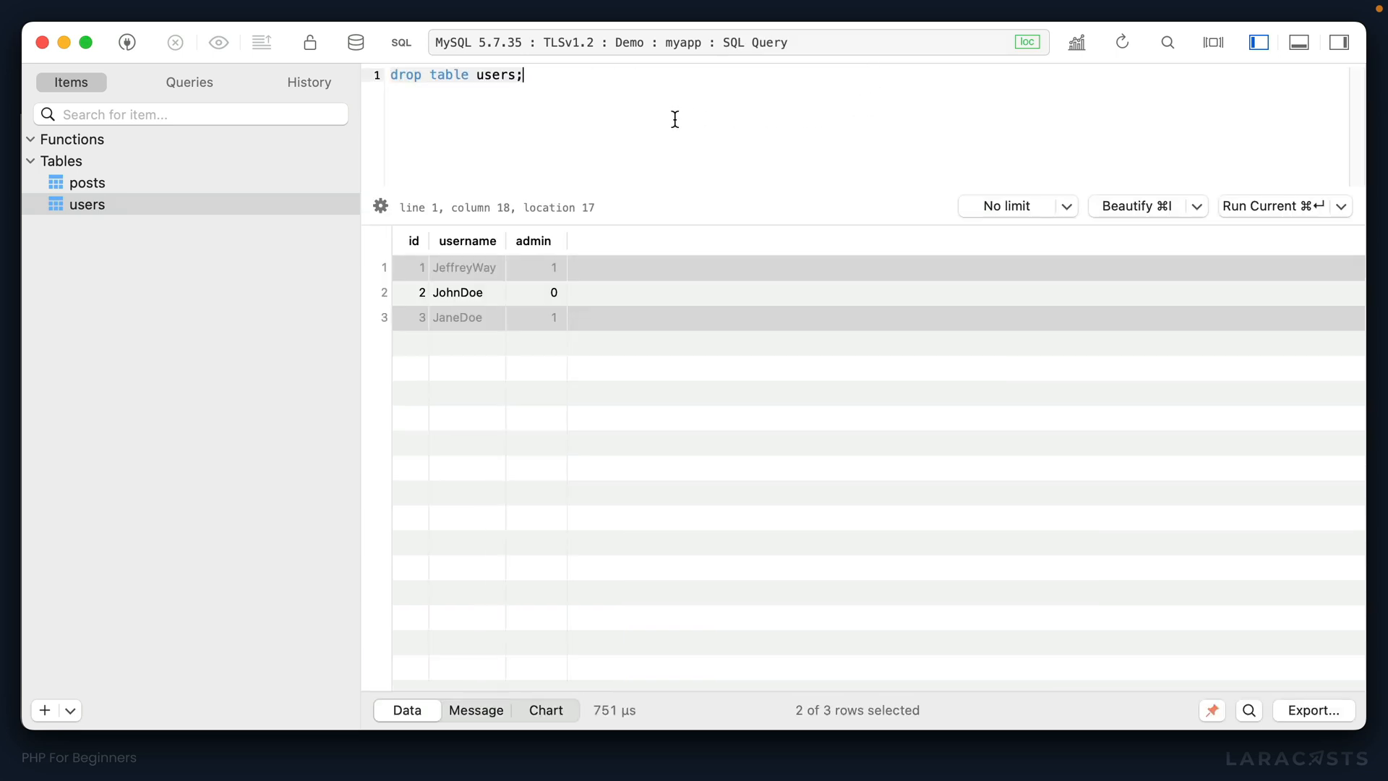
click(1274, 206)
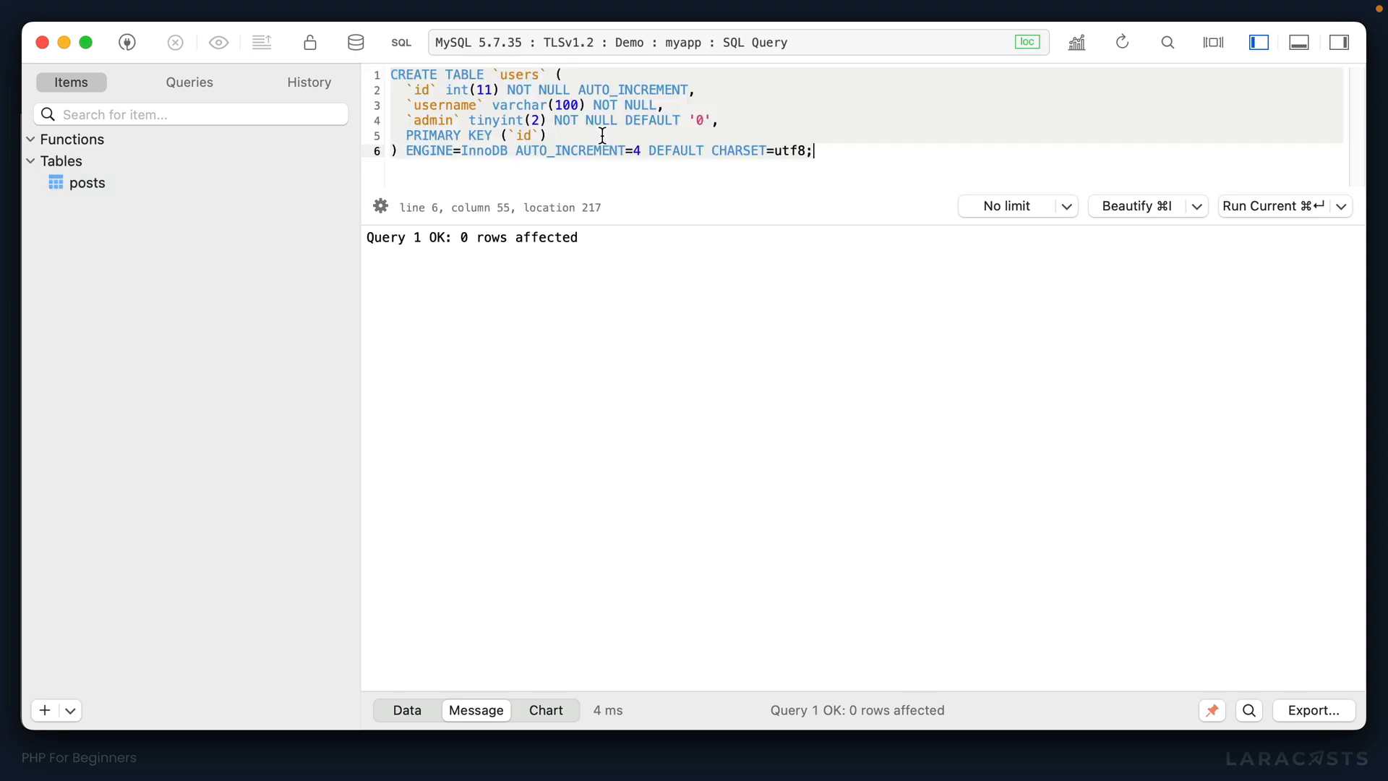
click(1274, 205)
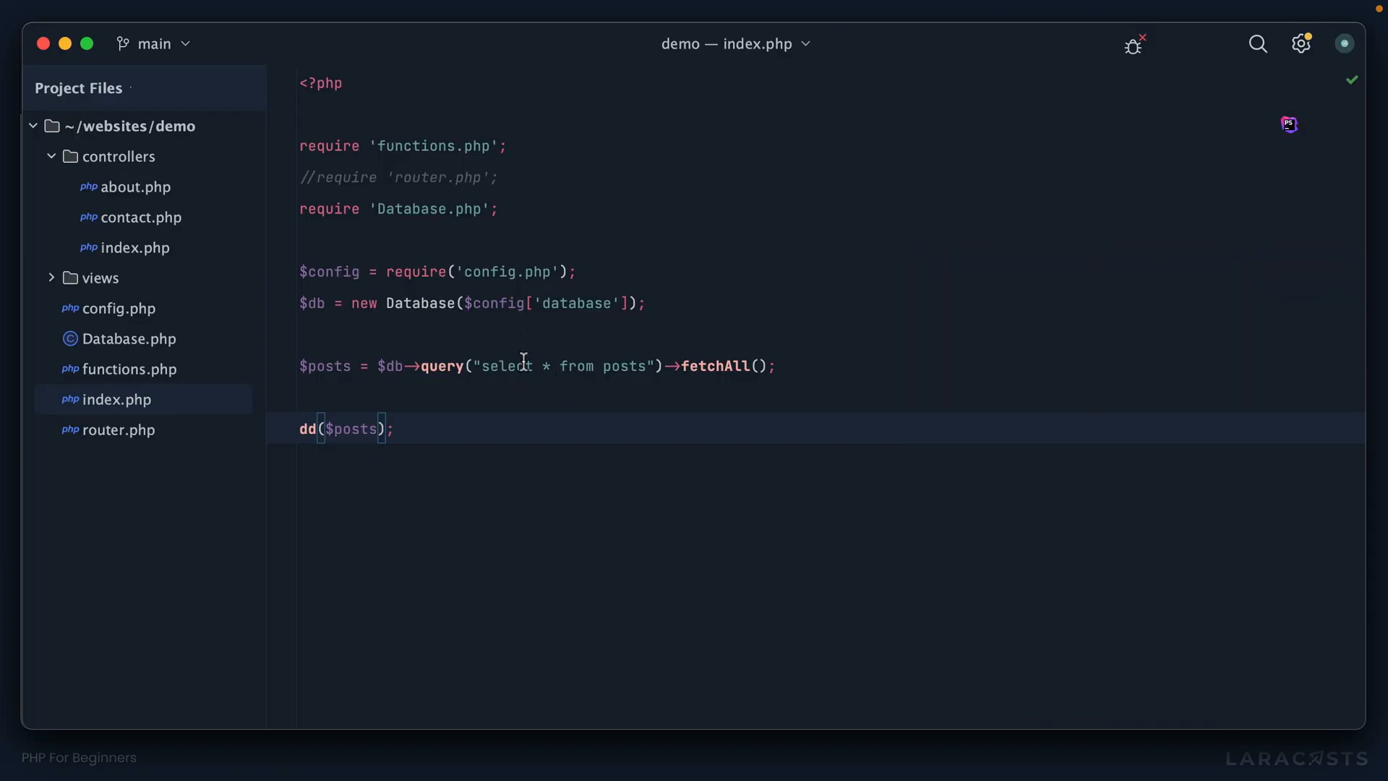
Step: Add where id = 1 to the index.php posts query and swap fetchAll() for fetch()
double_click(559, 366)
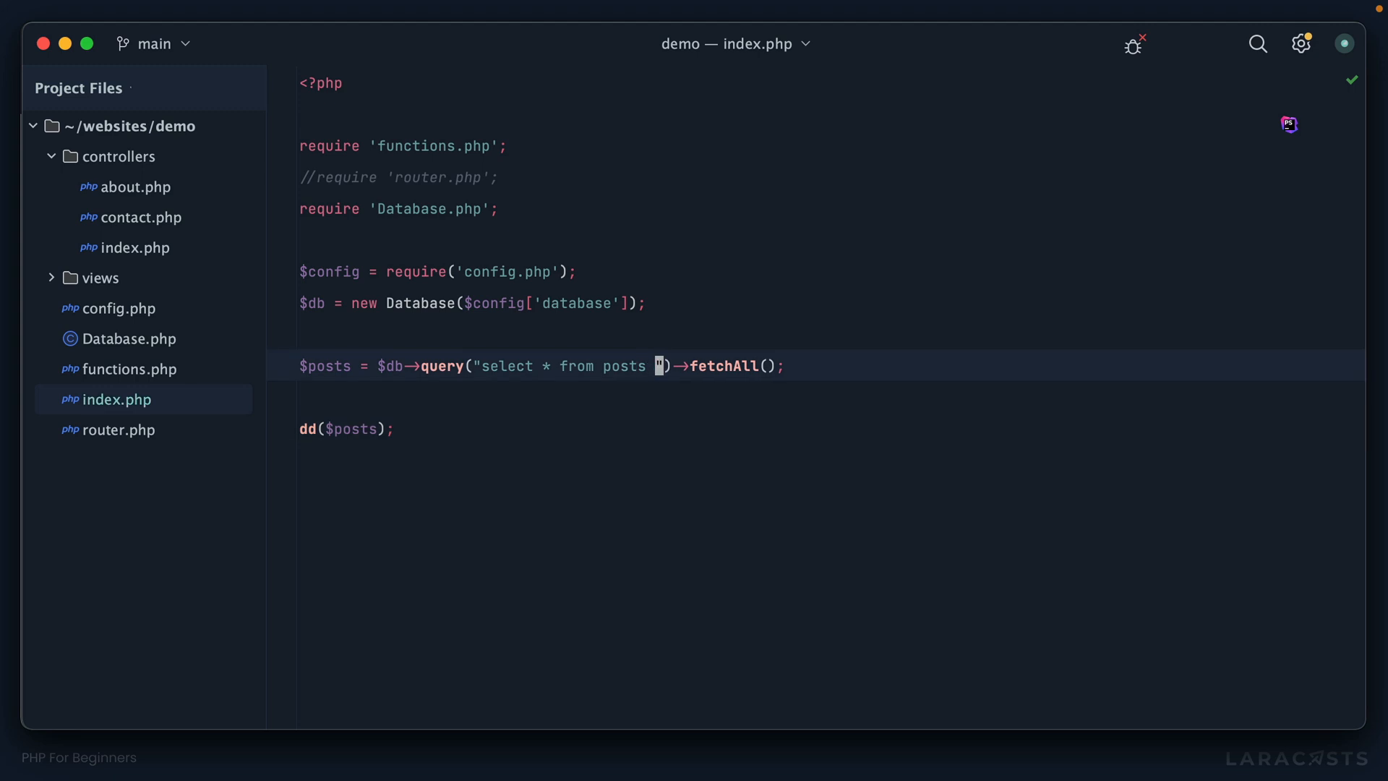
text(where id = 1)
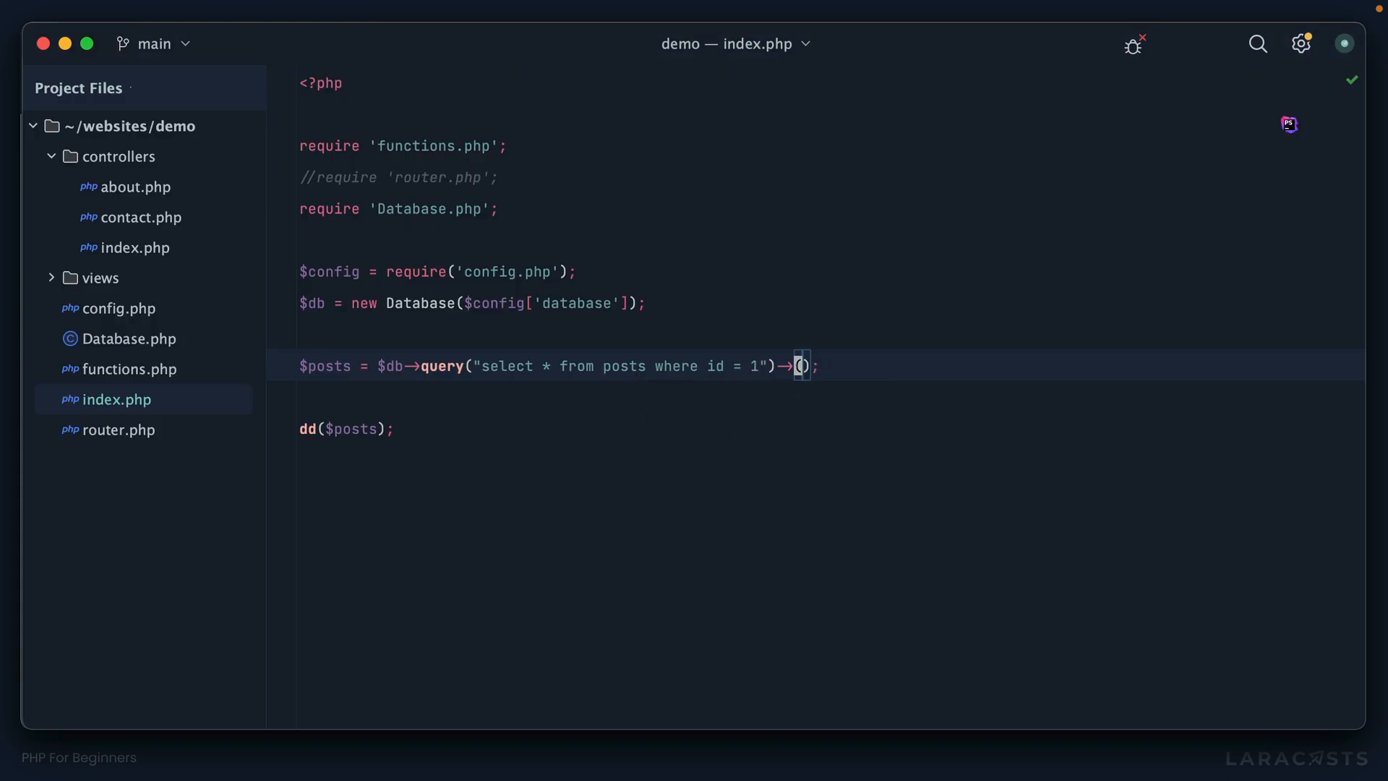
text(fetch)
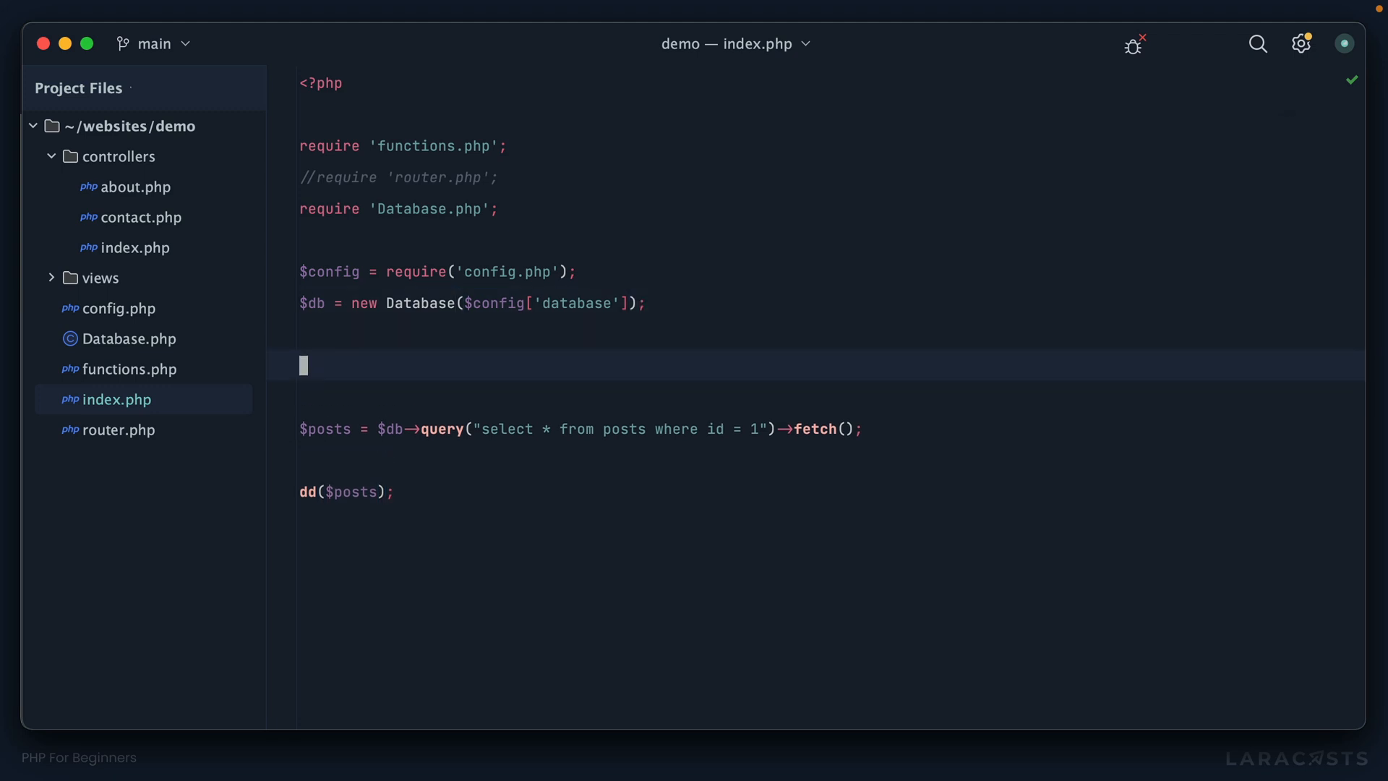
Step: Add dd($_GET); above the posts query, checking $_SERVER in router.php along the way
text($_GET);)
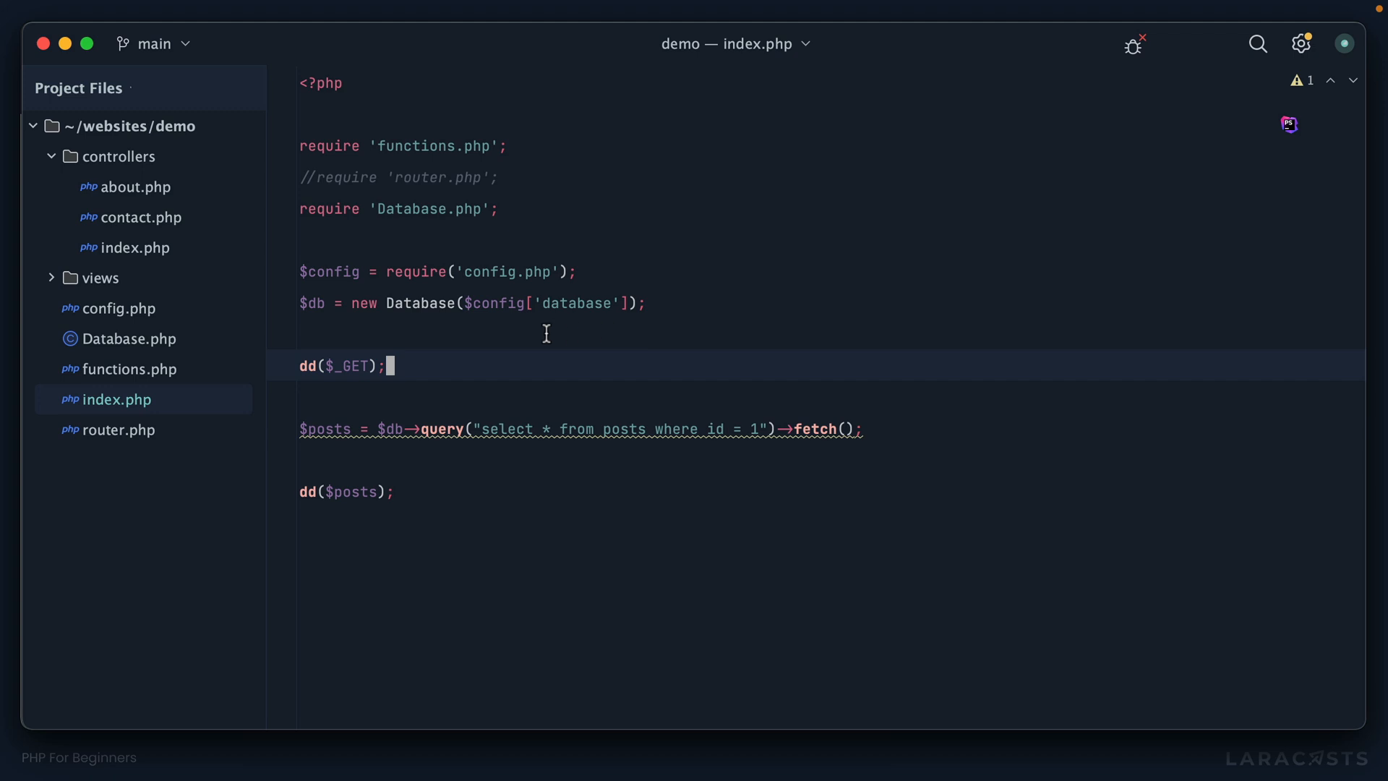
click(117, 429)
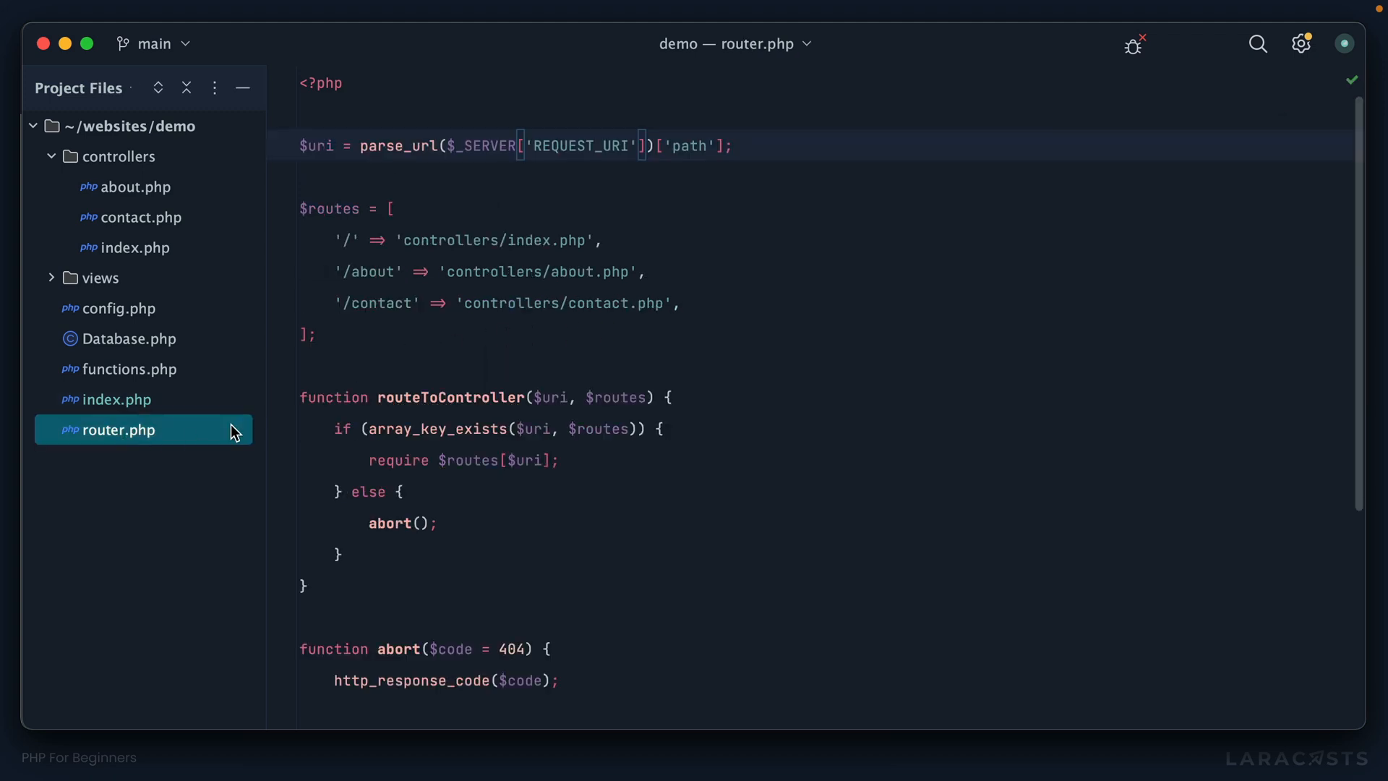
double_click(481, 146)
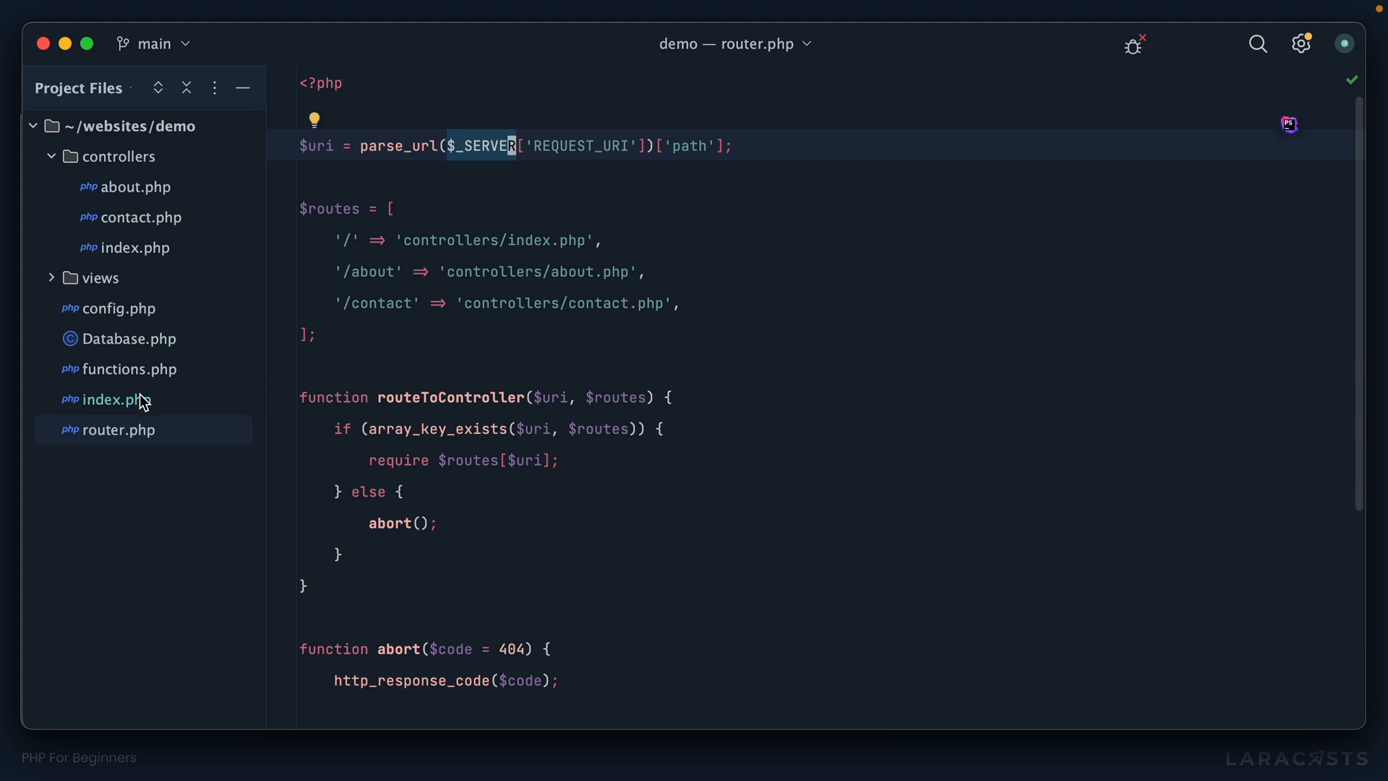
click(116, 399)
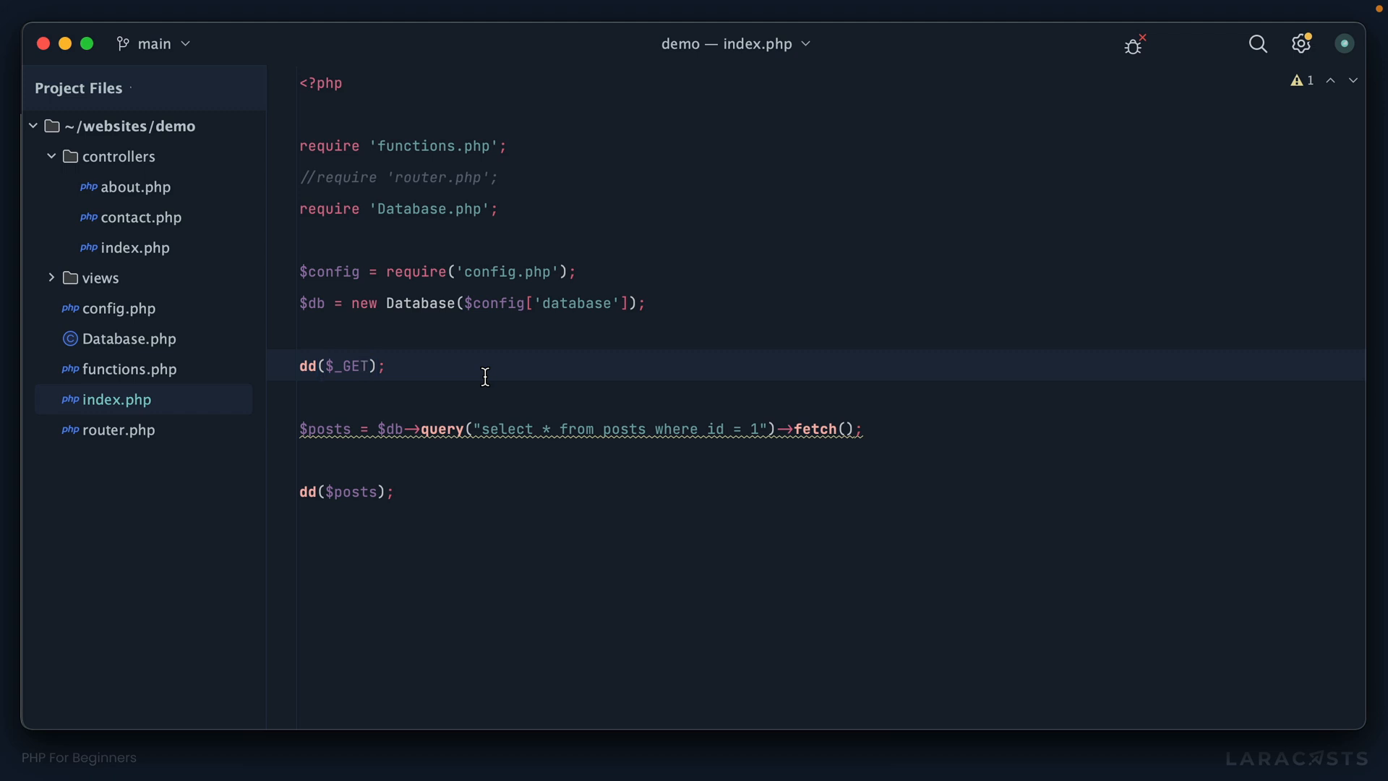
click(124, 92)
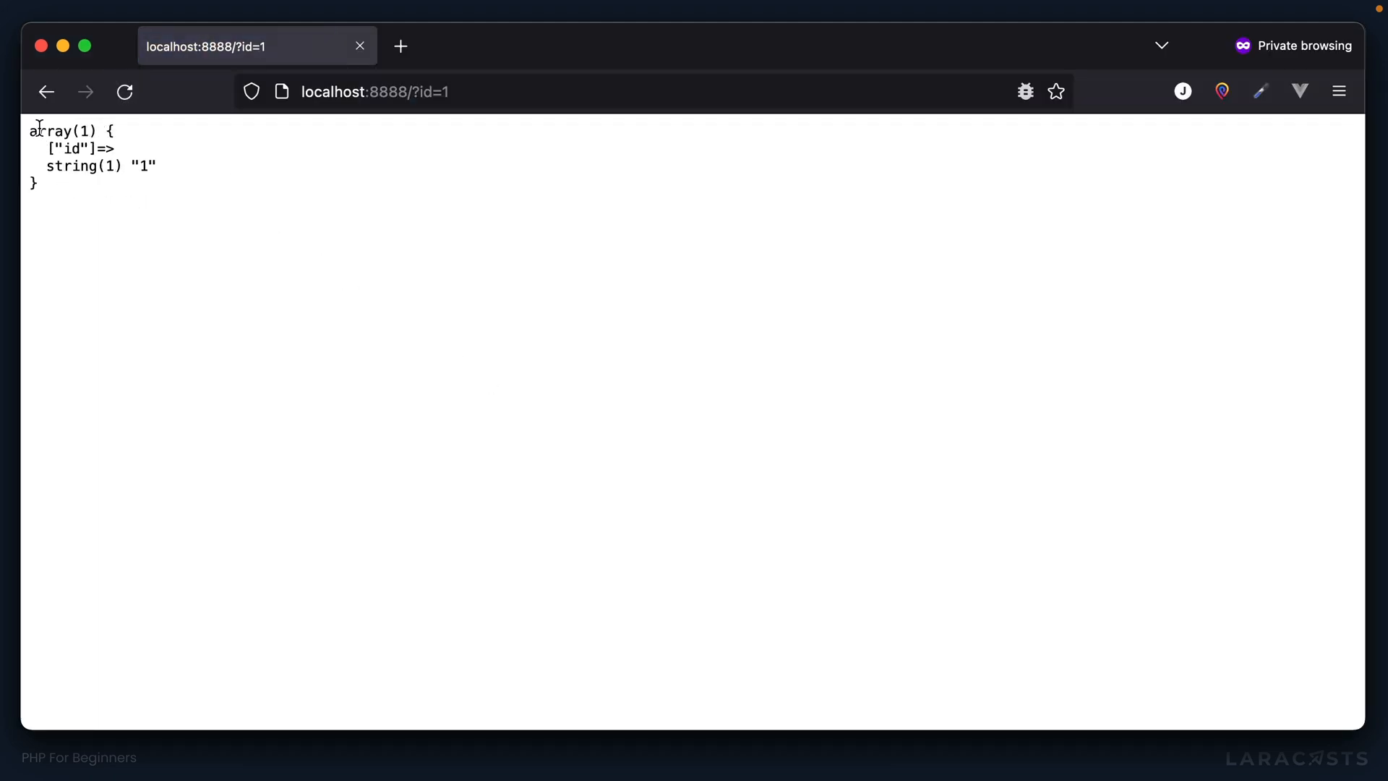
Step: Highlight the dumped $_GET array showing id "1" for localhost:8888/?id=1
drag(34, 130, 126, 214)
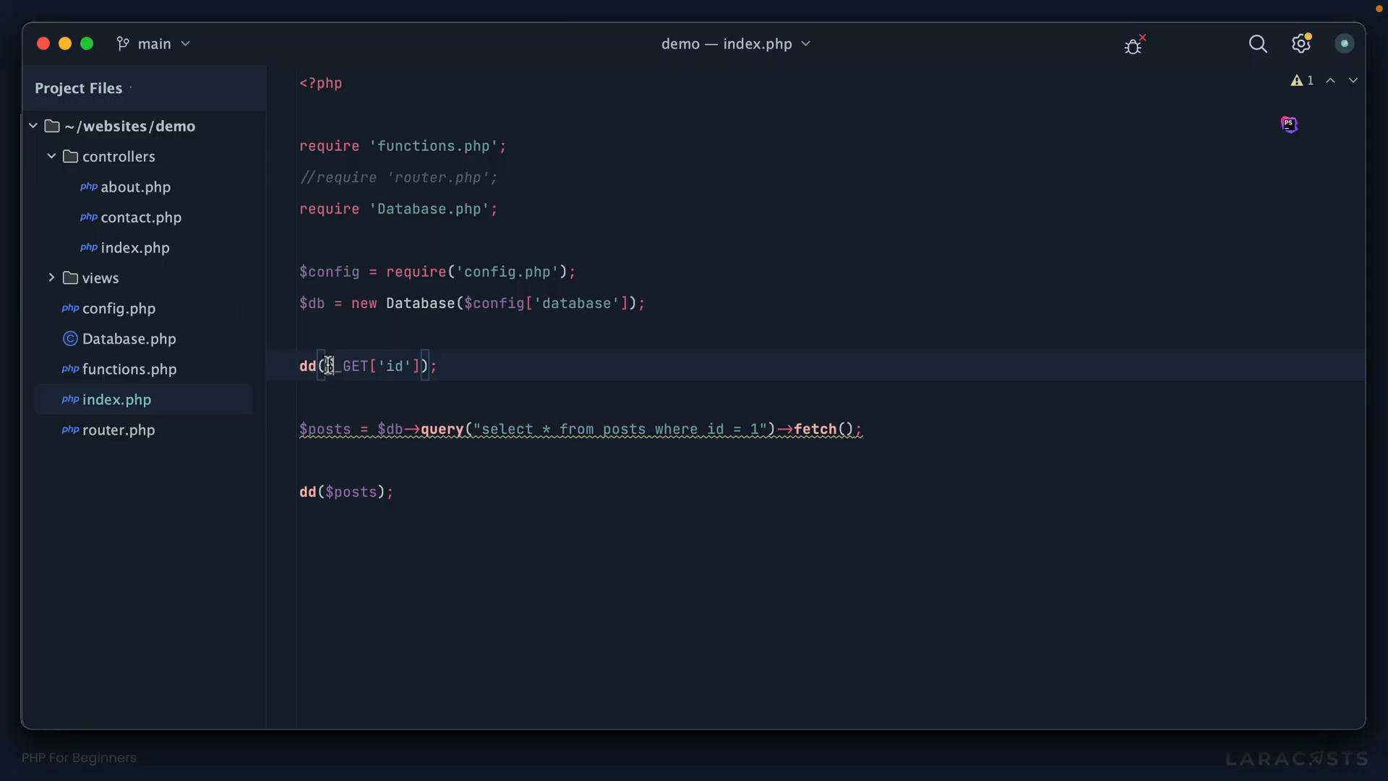
Step: Store $_GET['id'] in $id, interpolate it into $query, pass $query to query(), and dd($query)
text($id =)
click(583, 428)
text({$id)
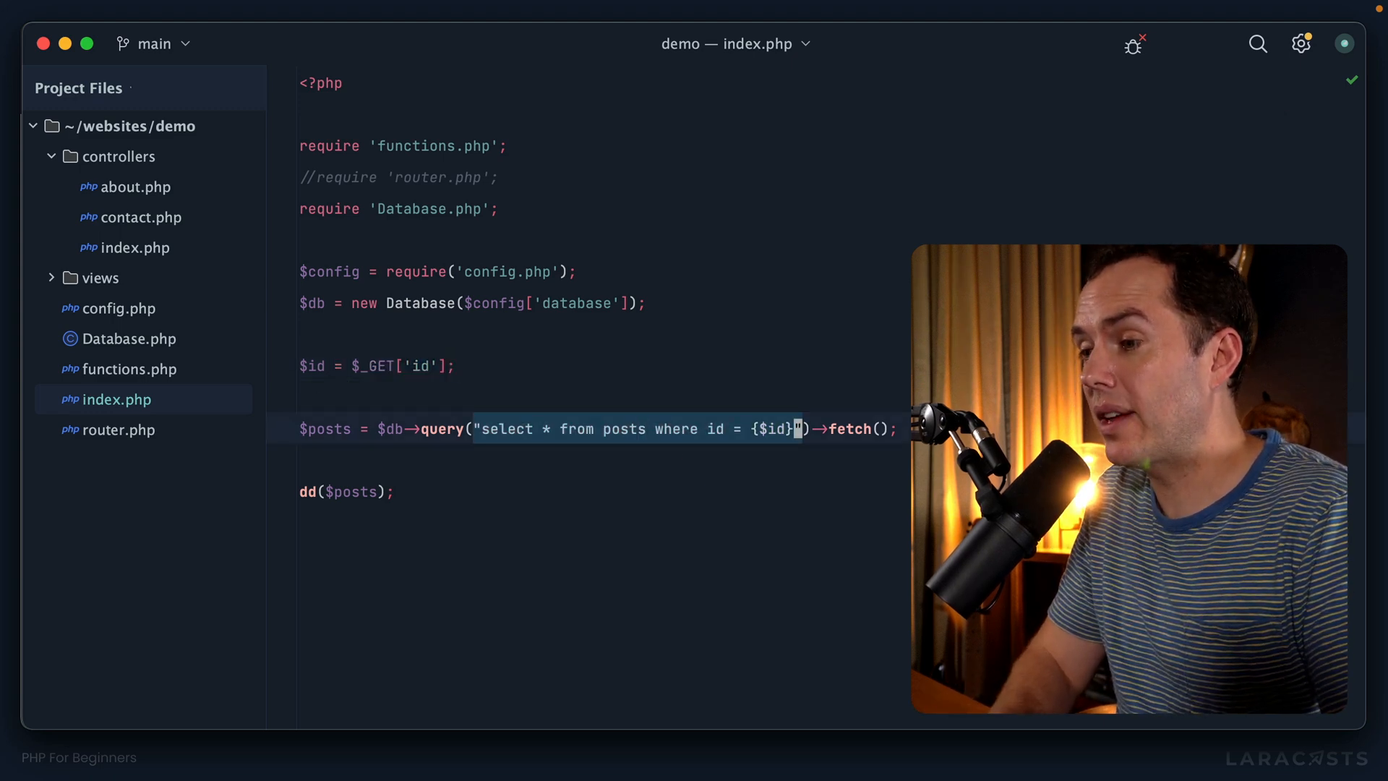
text($query($quer)->fetch();)
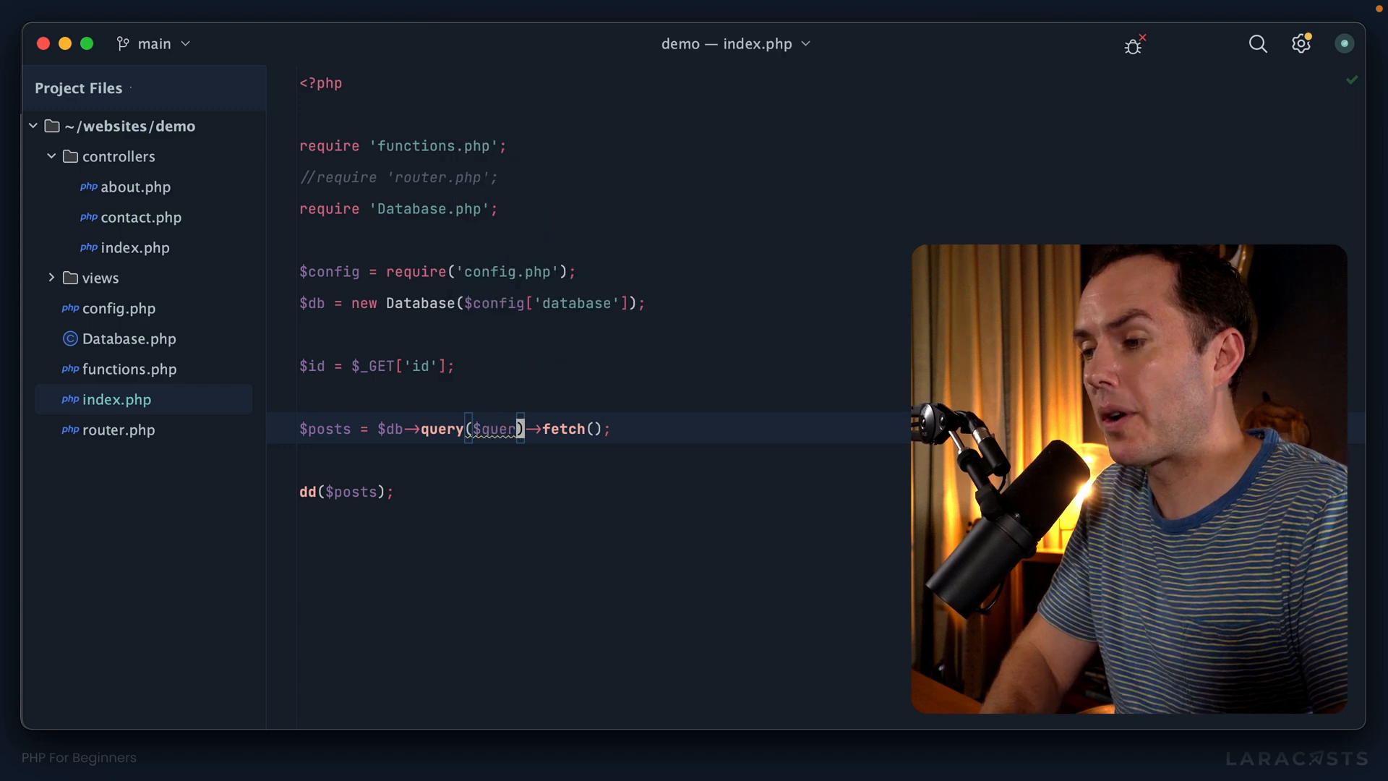
text($q)
text(dd)
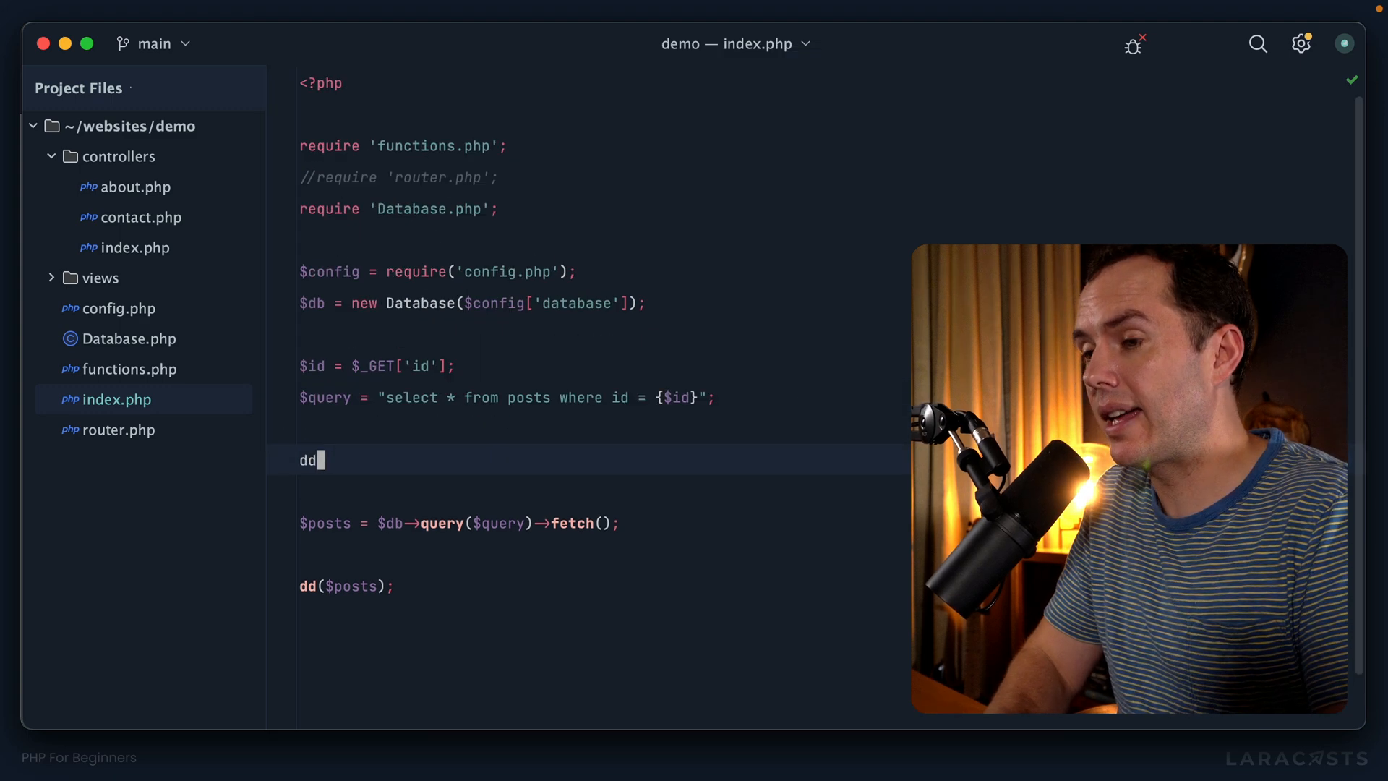
text(($query);)
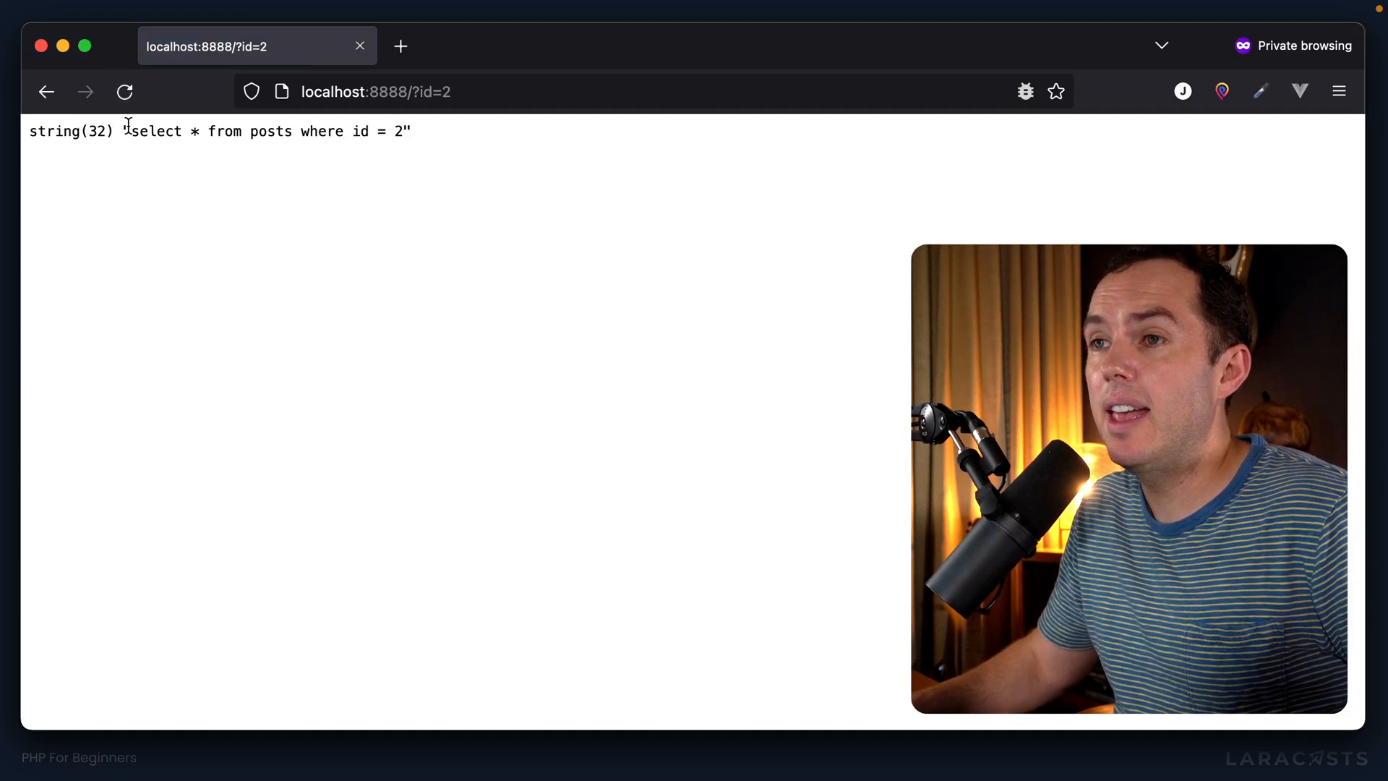
Step: Load localhost:8888/?id=1; drop table users; and highlight the injected query in the dump
drag(130, 131, 410, 131)
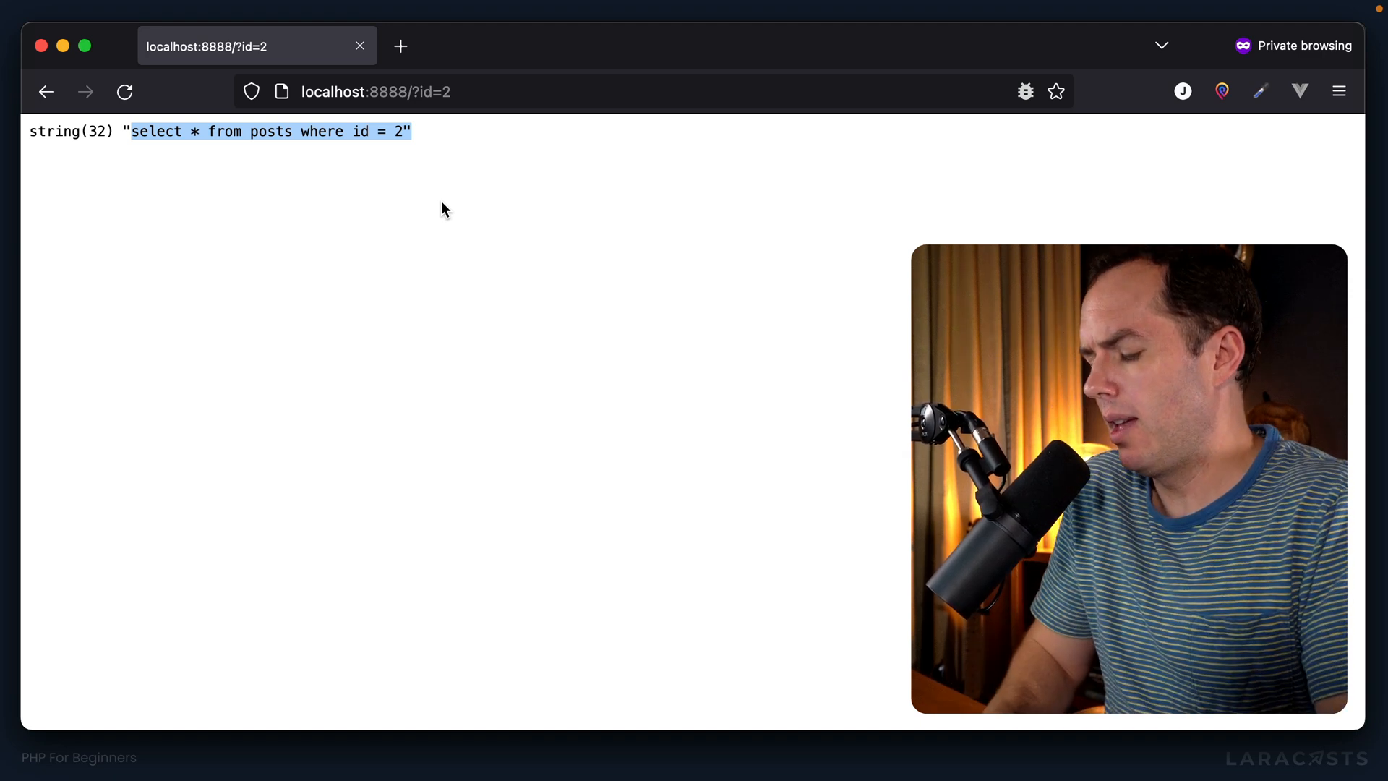
click(375, 92)
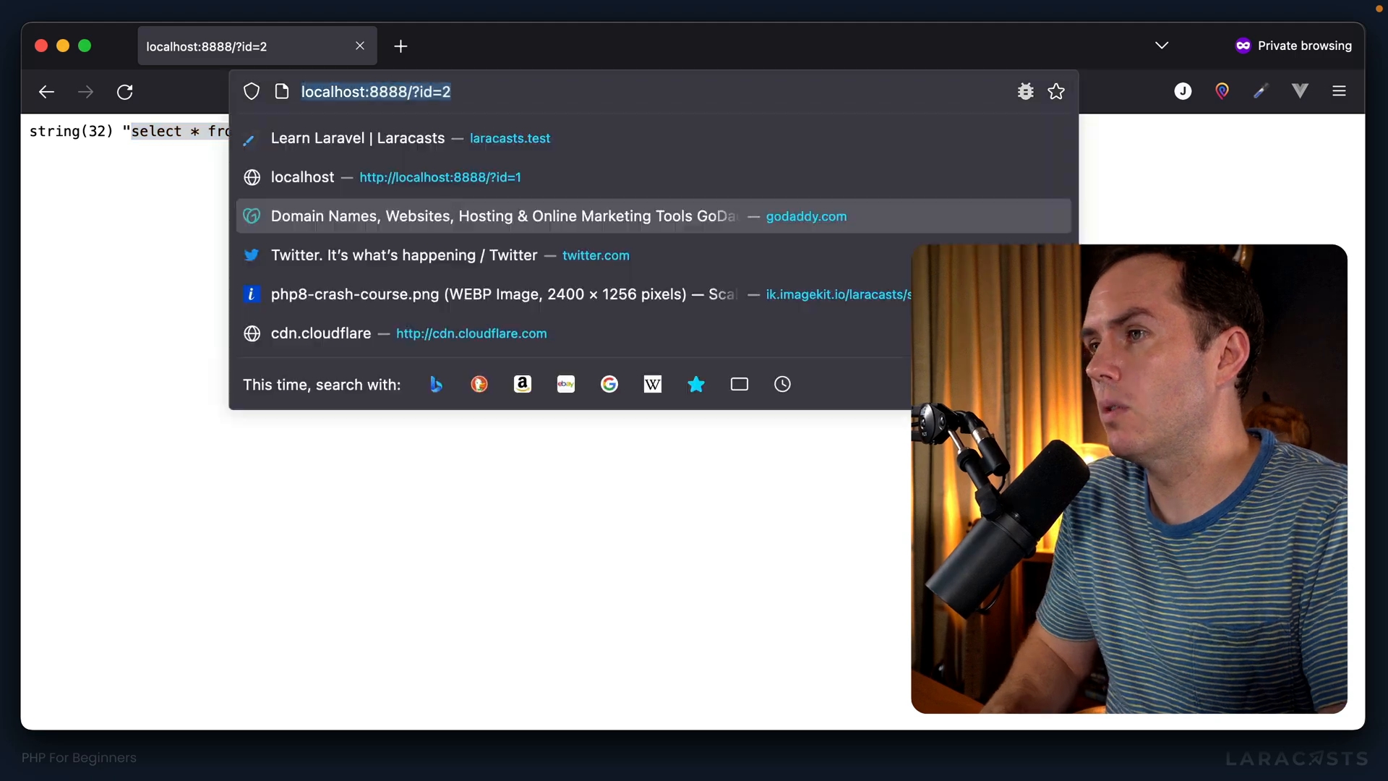
text(localhost:8888/?id=1; drop table users;)
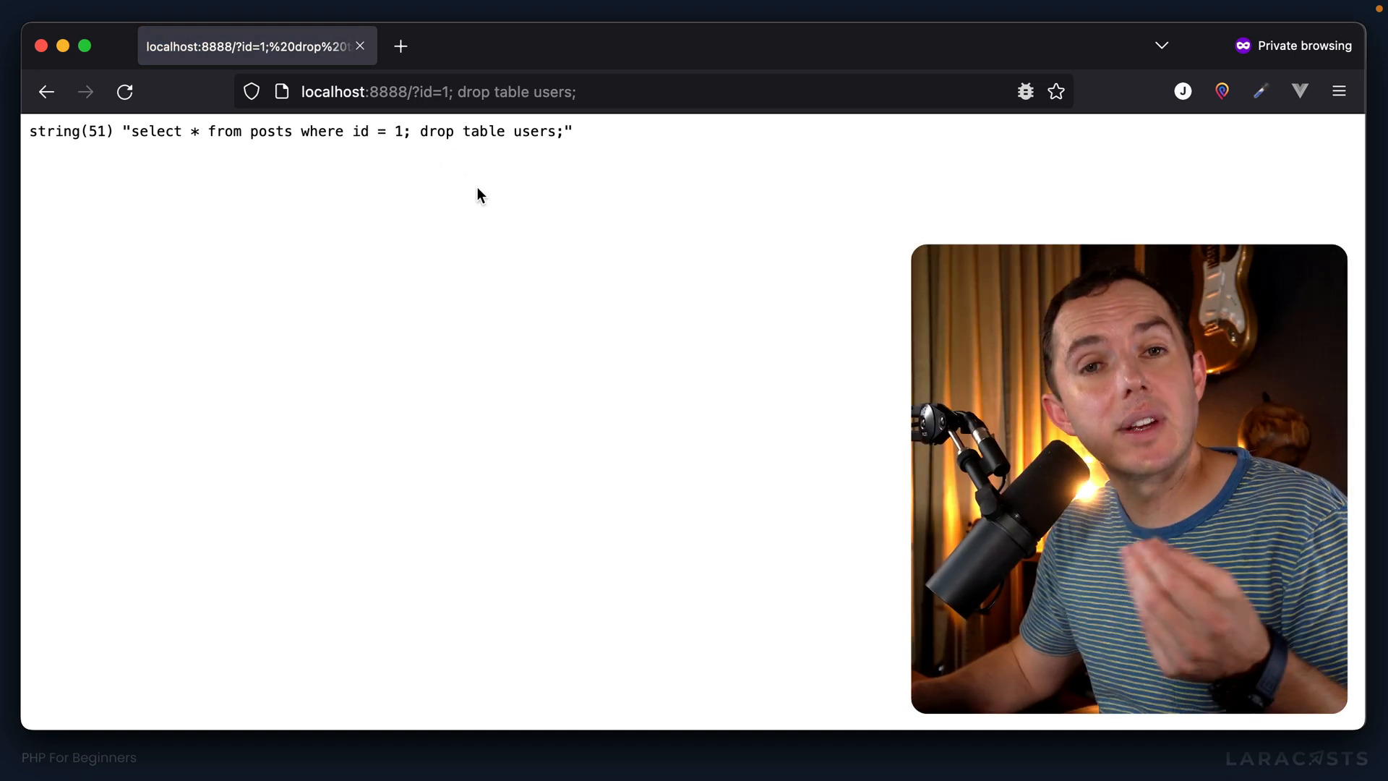
mouse_move(169, 155)
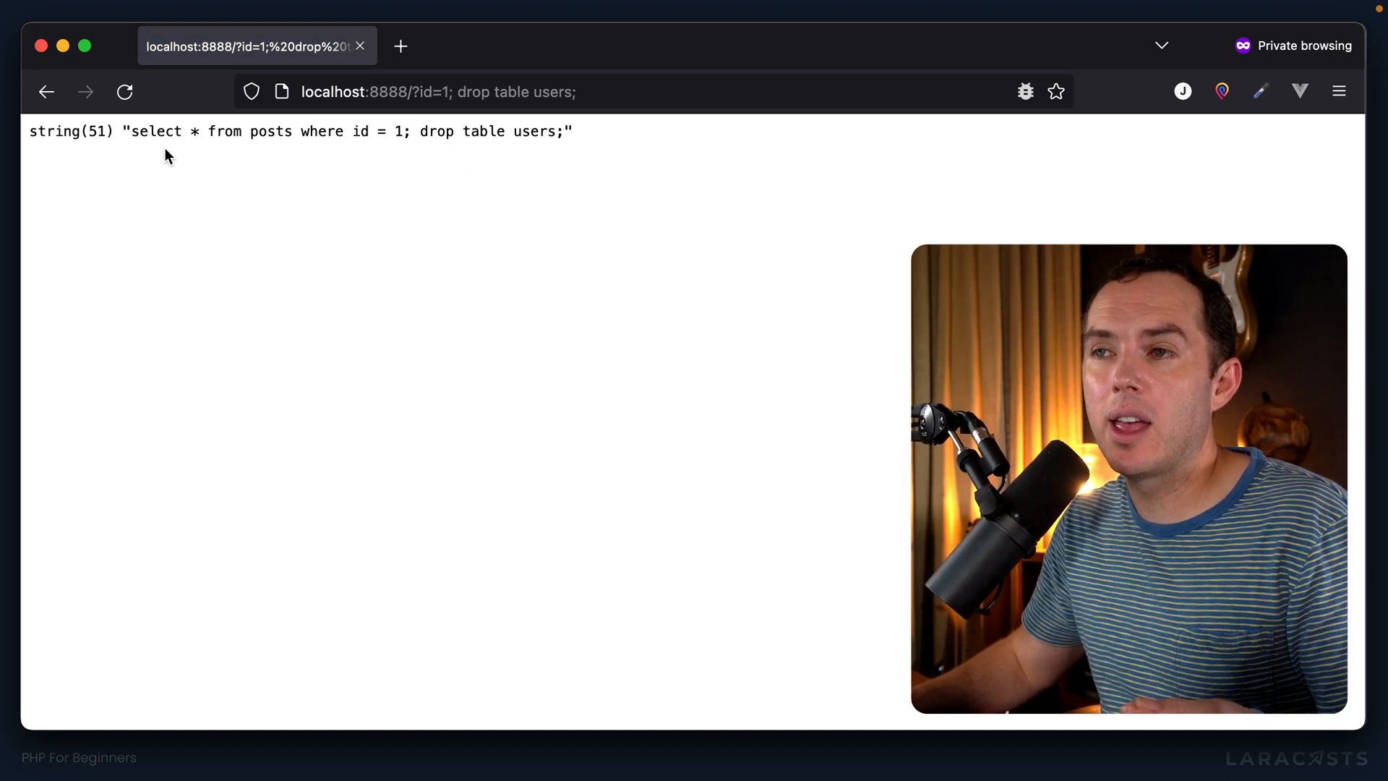
drag(131, 131, 413, 131)
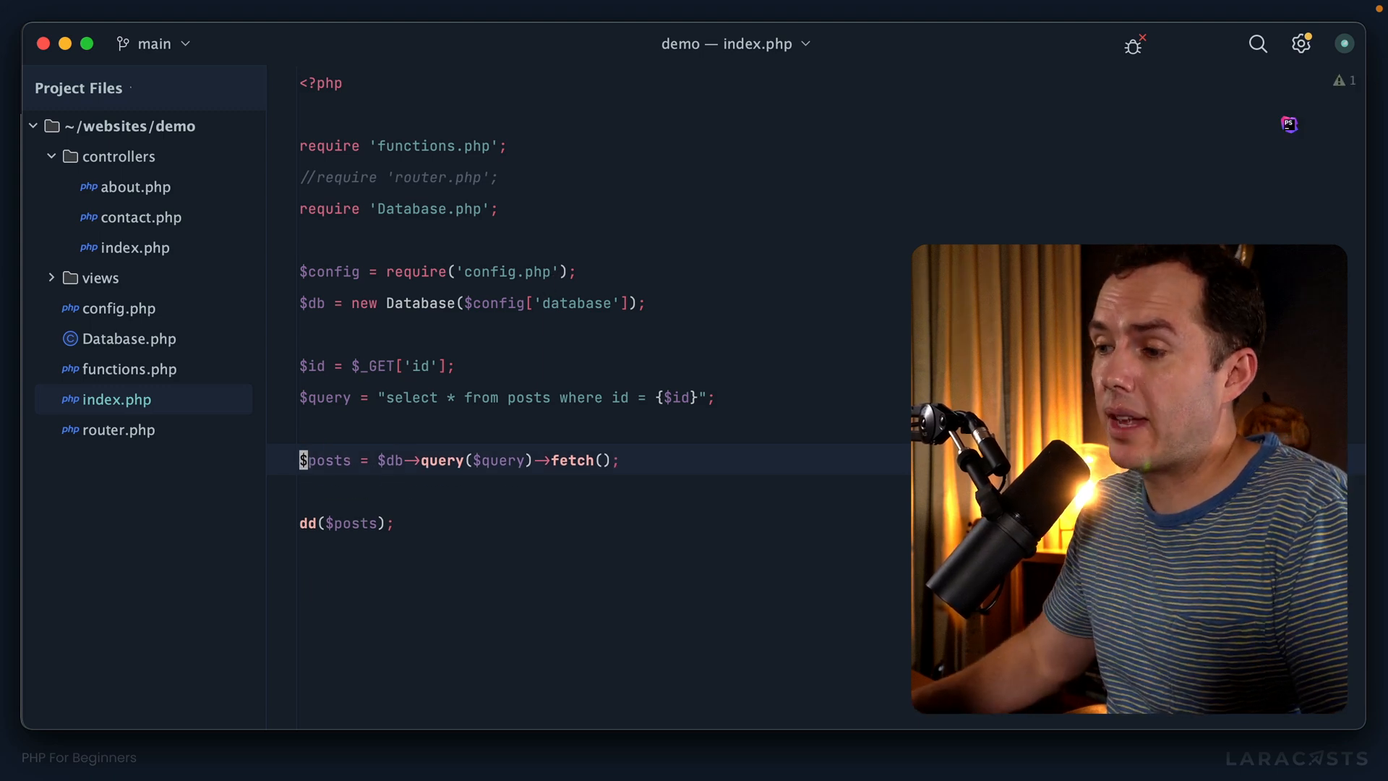
drag(421, 460, 619, 460)
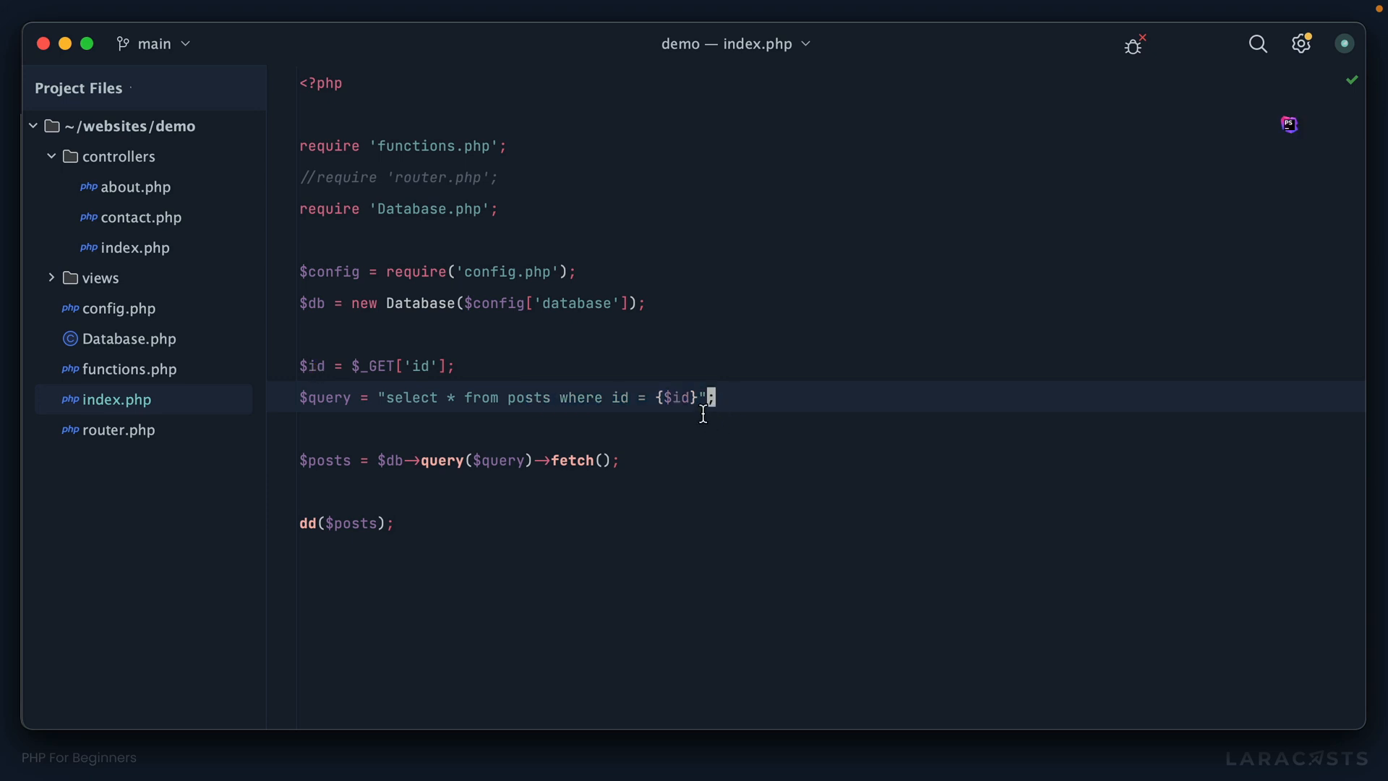
Step: Delete {$id} from the $query string, putting a ? placeholder in its place
key(Backspace)
text(?)
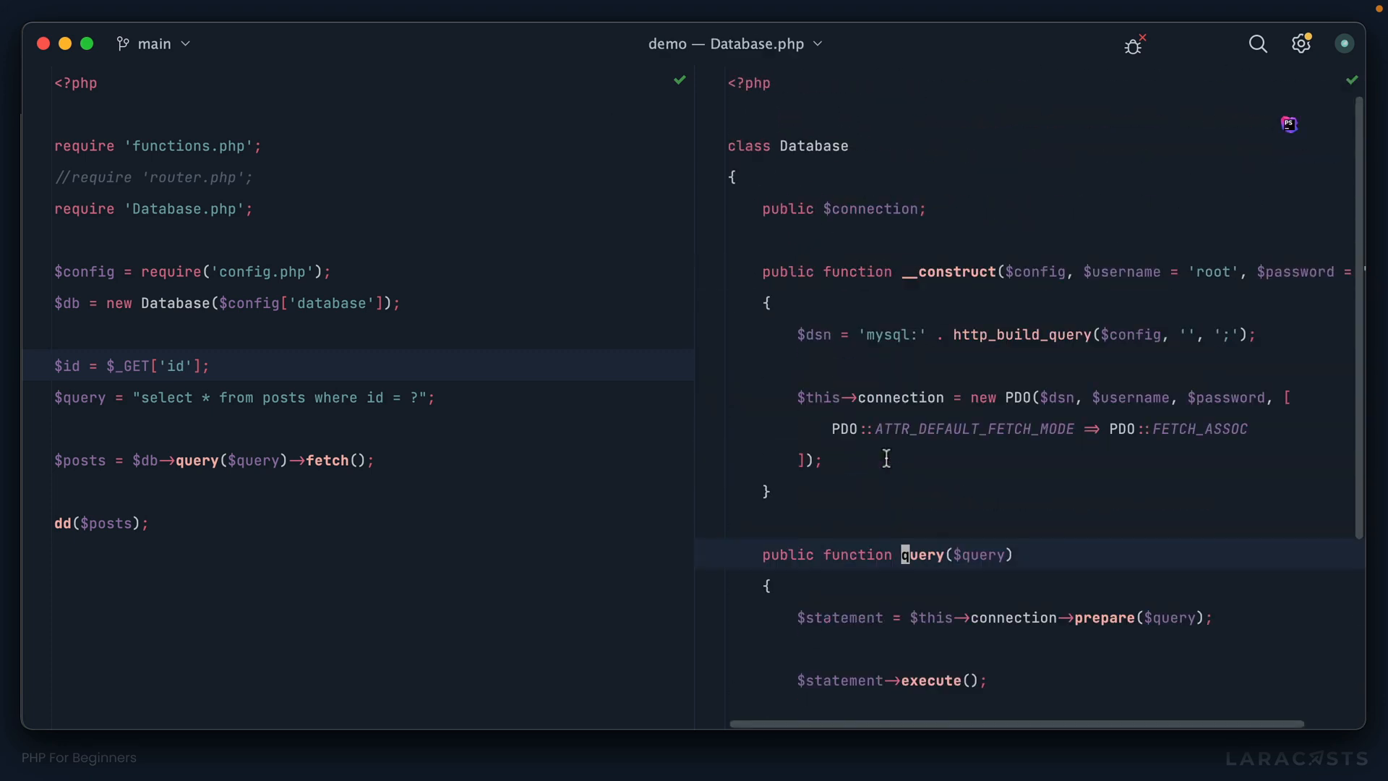
Step: Add a $params = [] argument to query(), pass $params to execute(), and pass [$id] from index.php
scroll(down, 3)
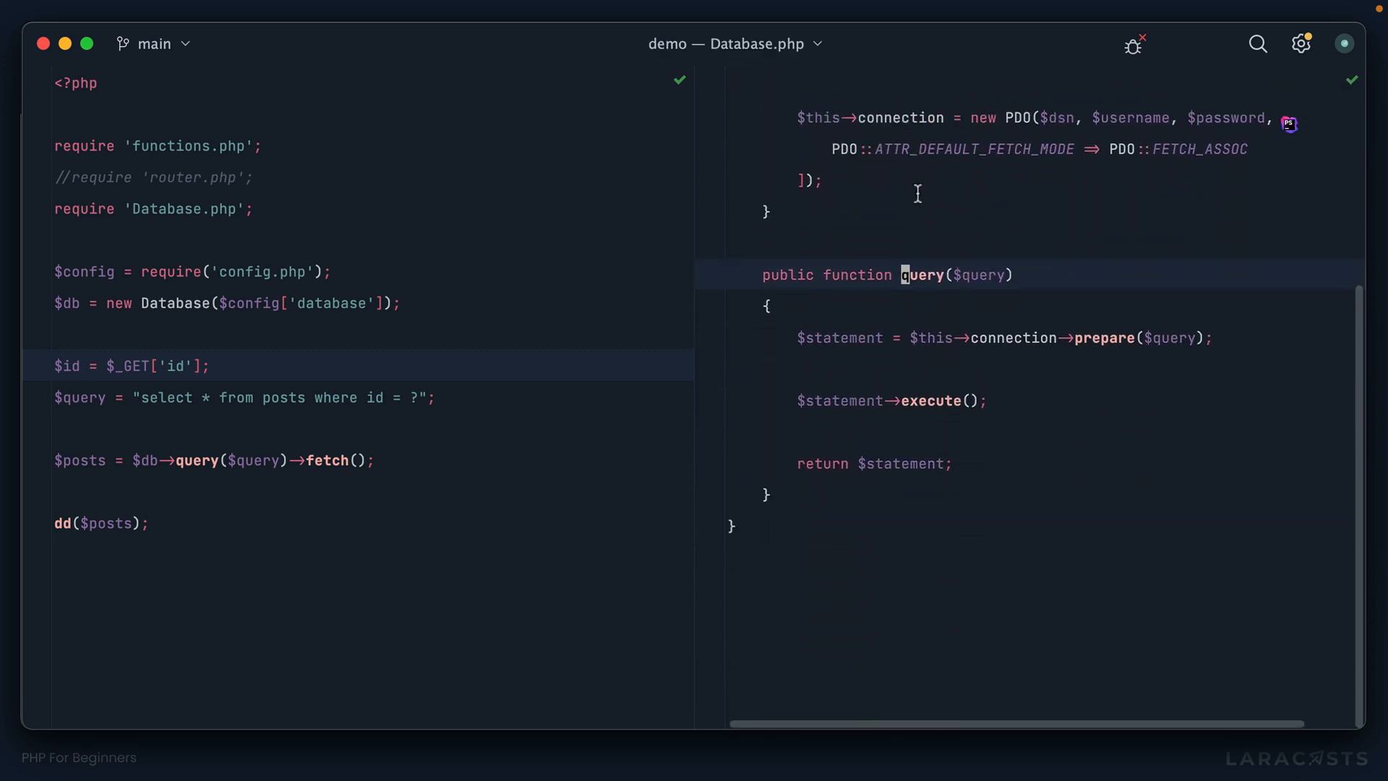
double_click(933, 399)
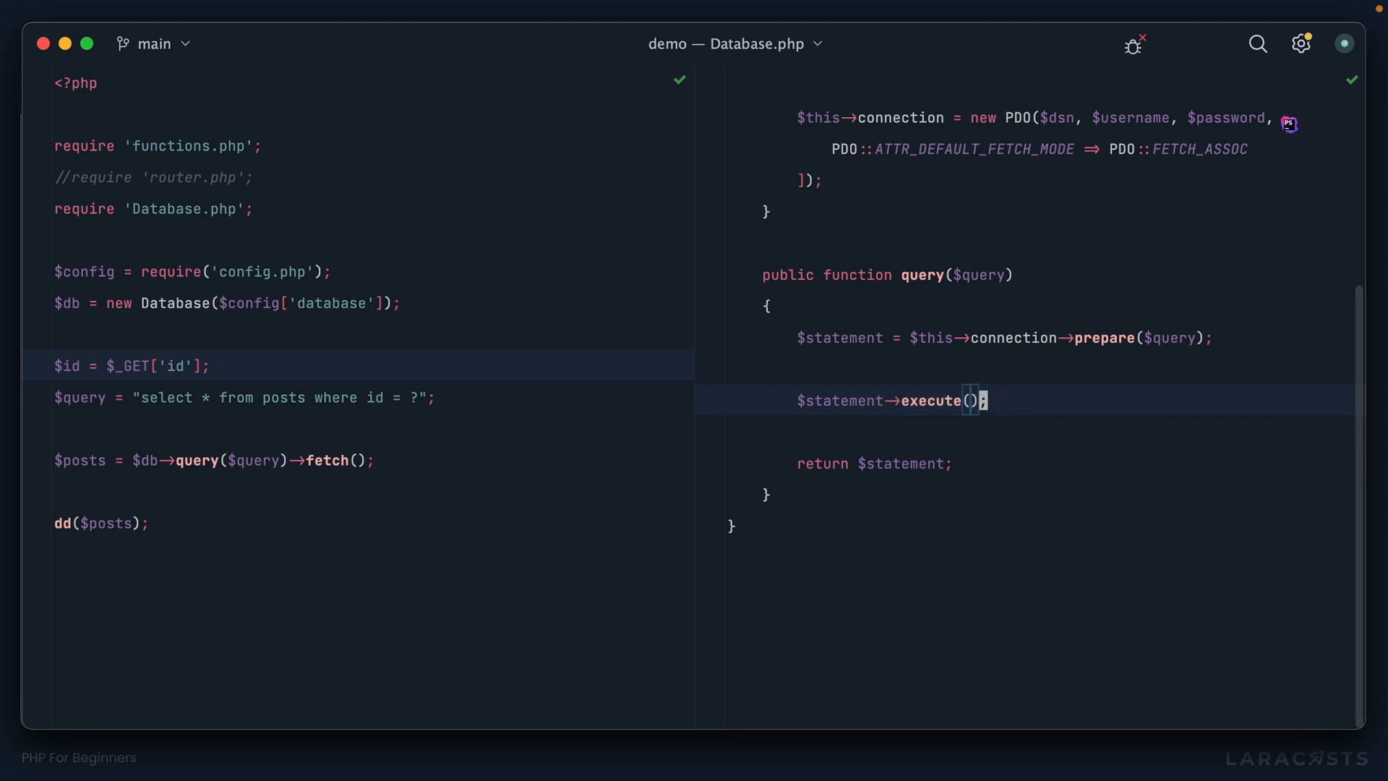
text([)
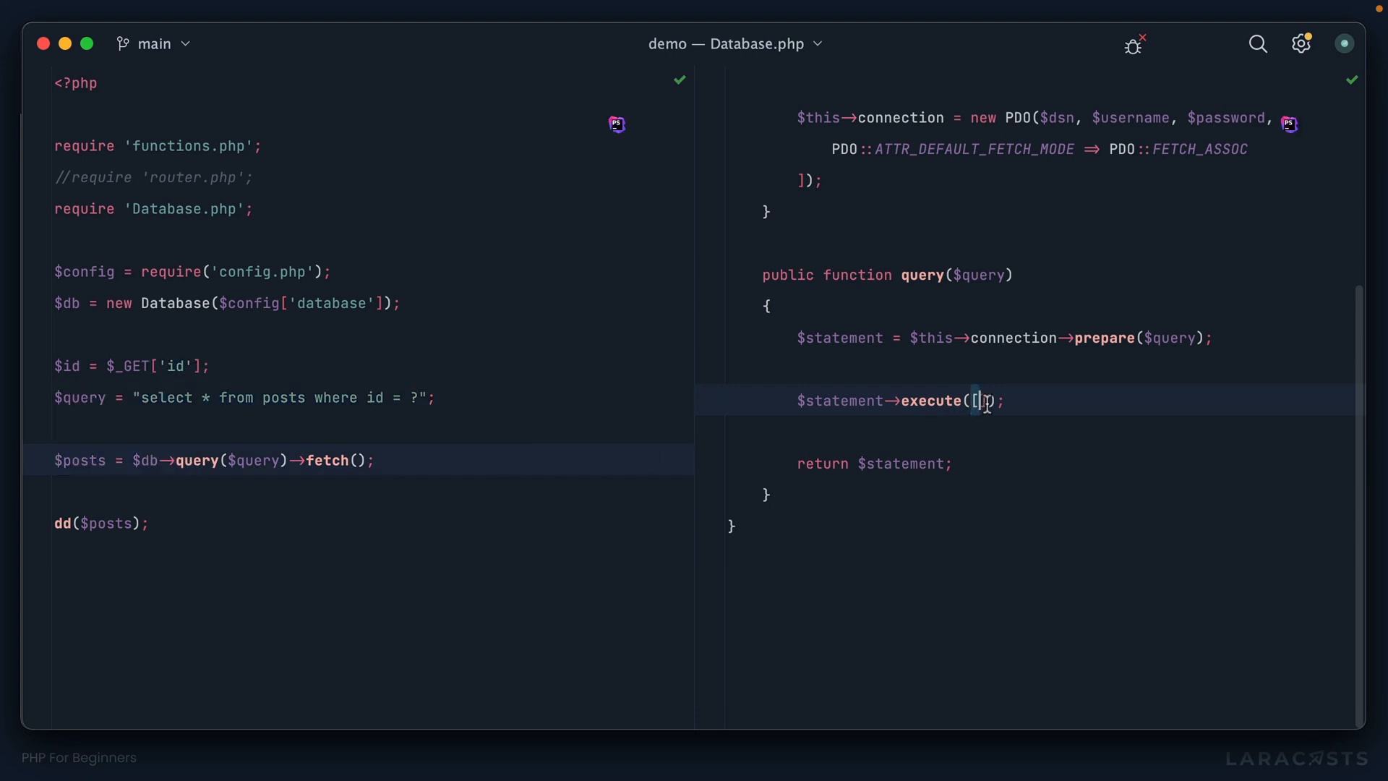
key(Backspace)
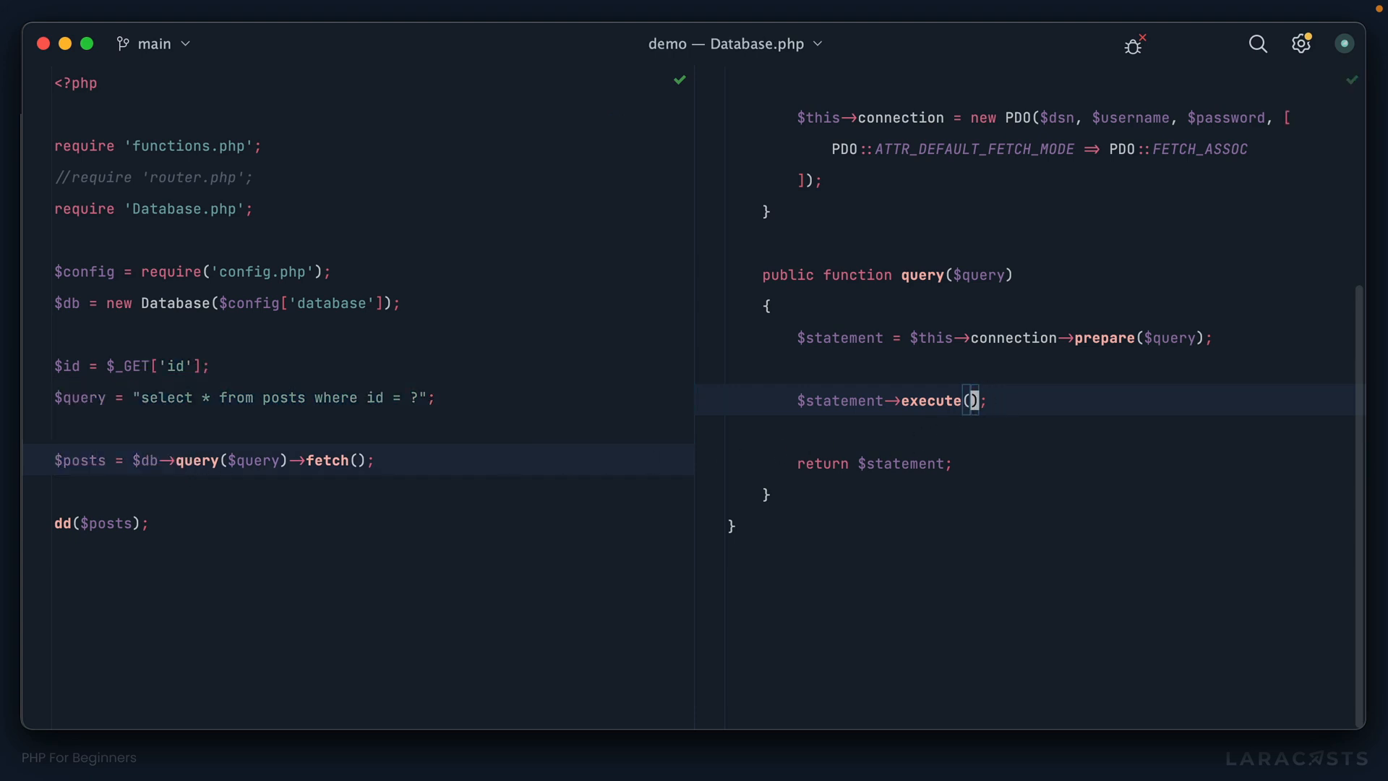
text($params)
click(1029, 275)
text(, )
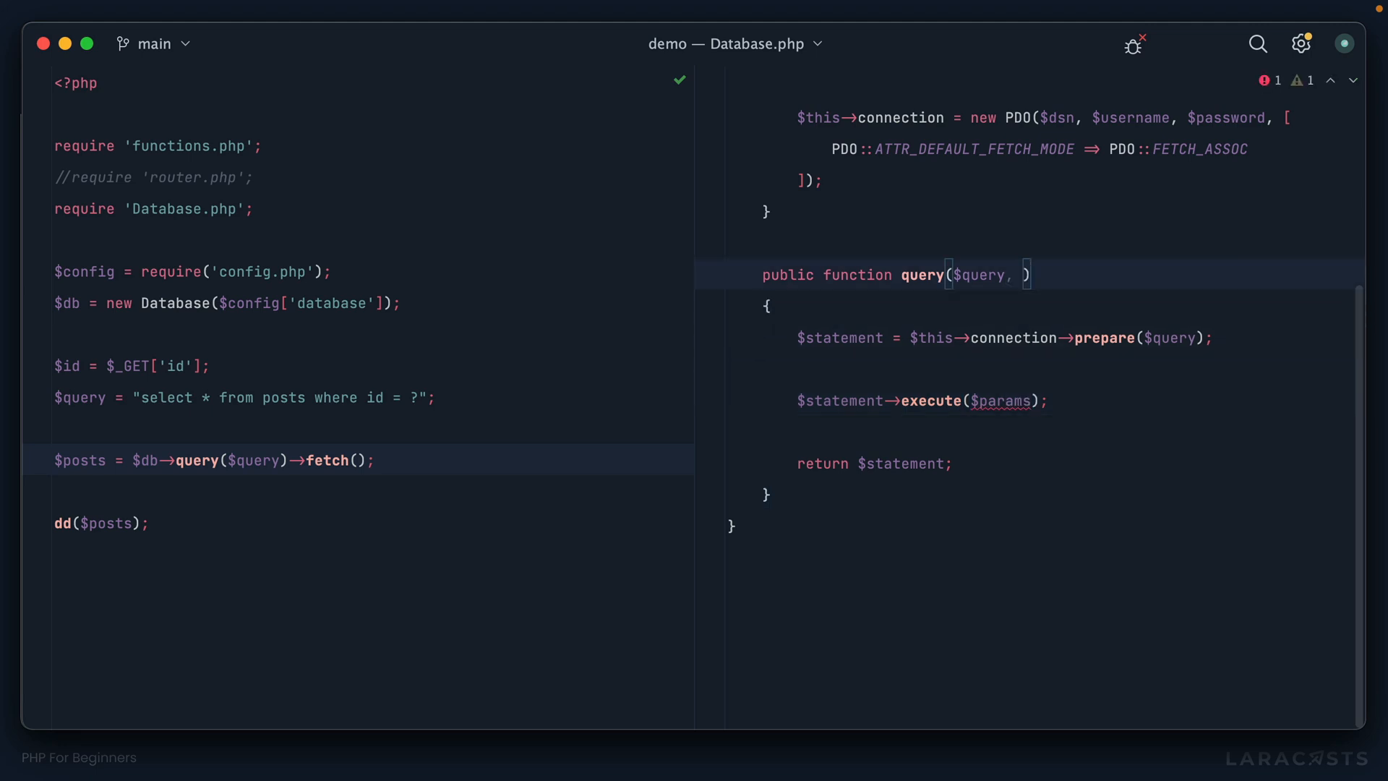
text($params)
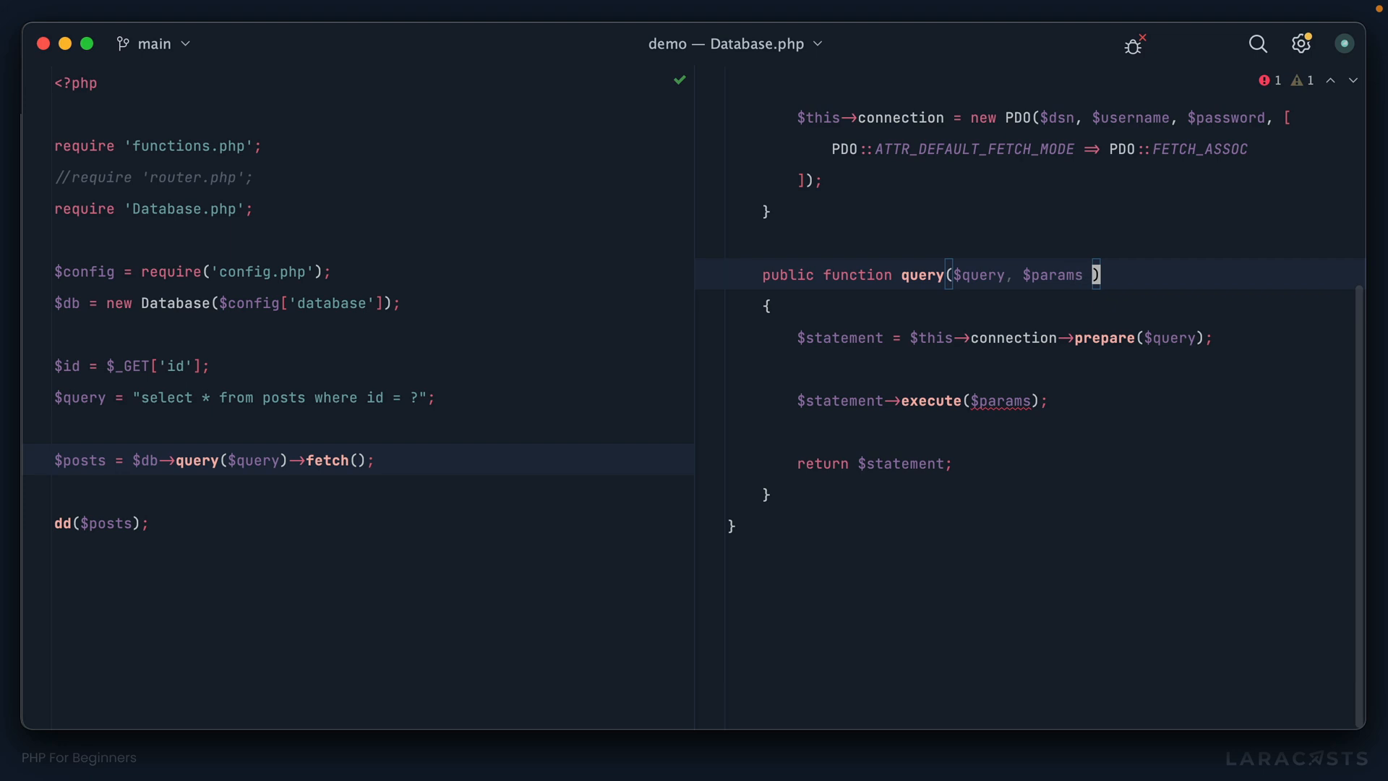
text(= [])
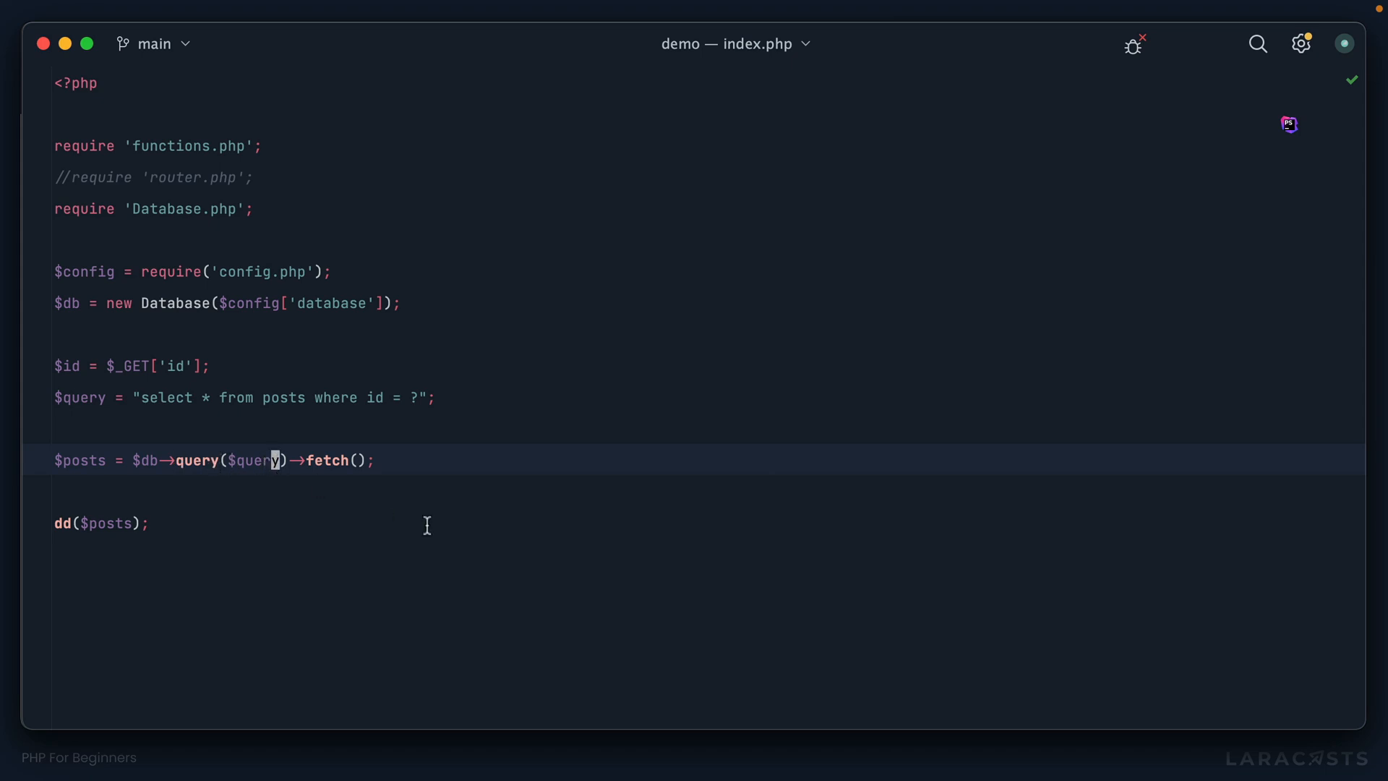
text(,)
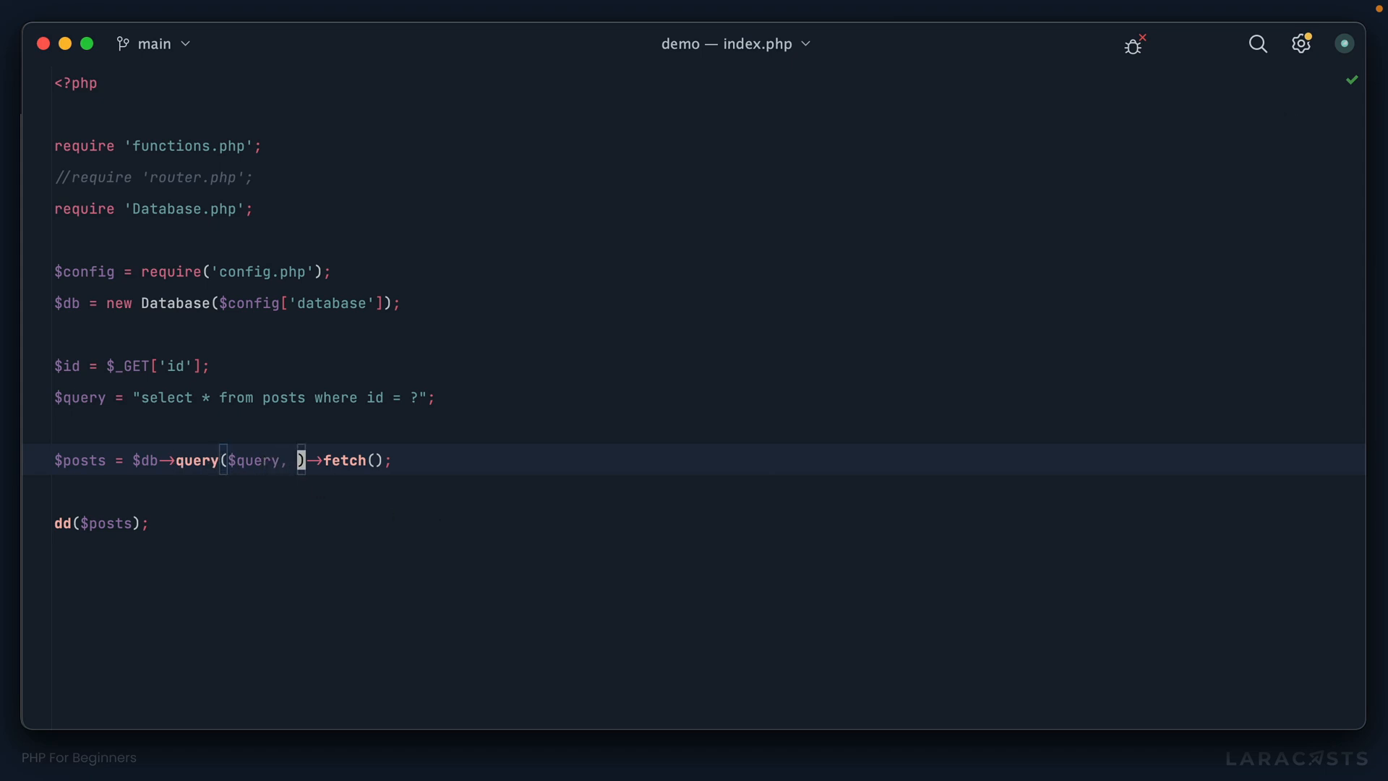
text([$)
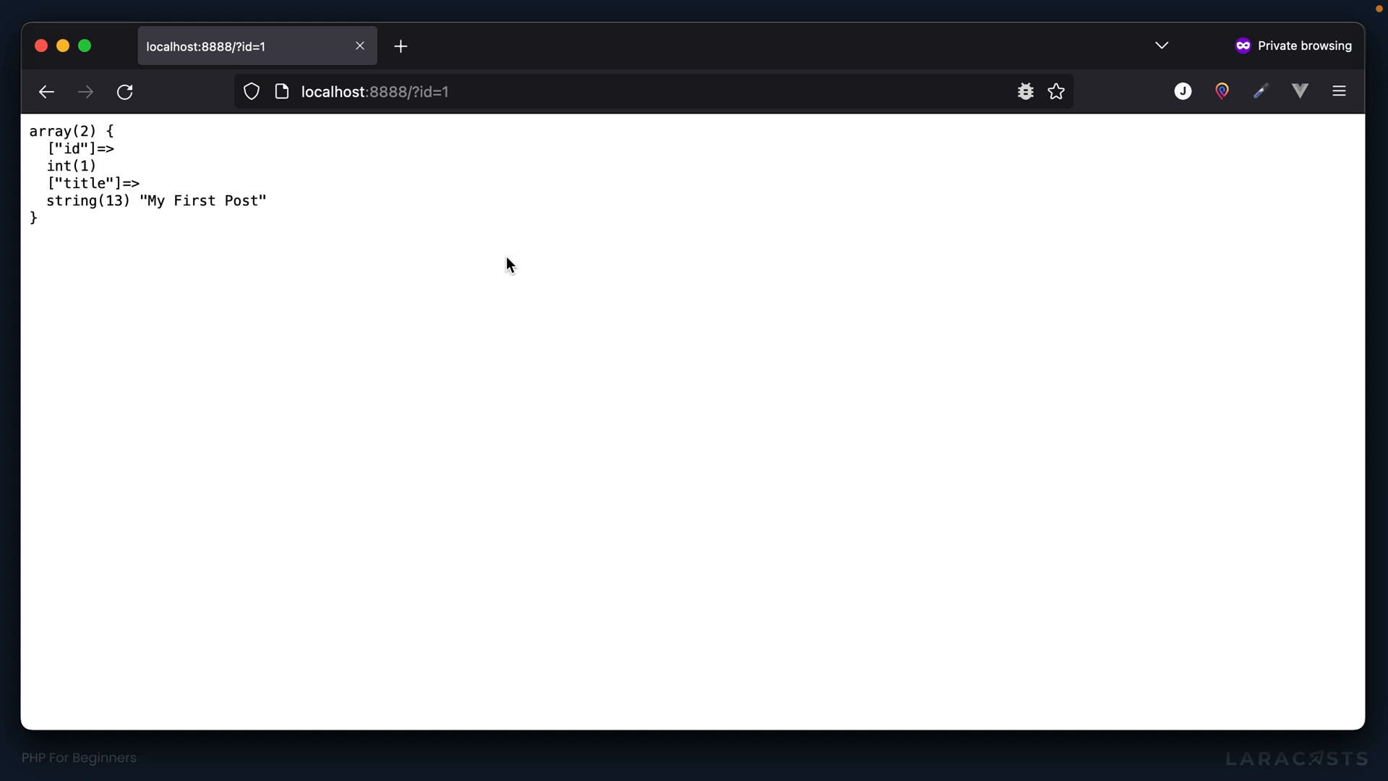
Step: Load ?id=2 in Firefox and highlight the returned int(2) for My Second Post
click(374, 92)
text(2)
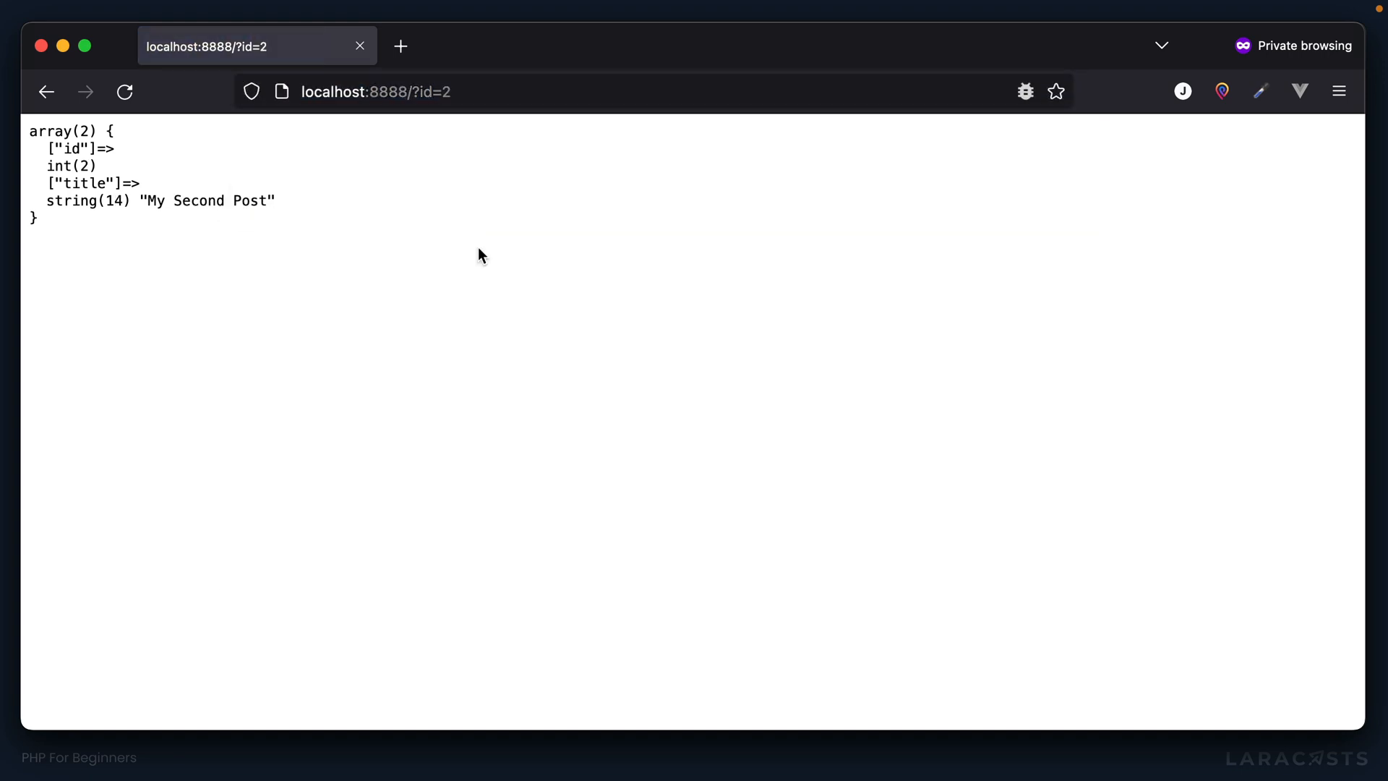
double_click(70, 166)
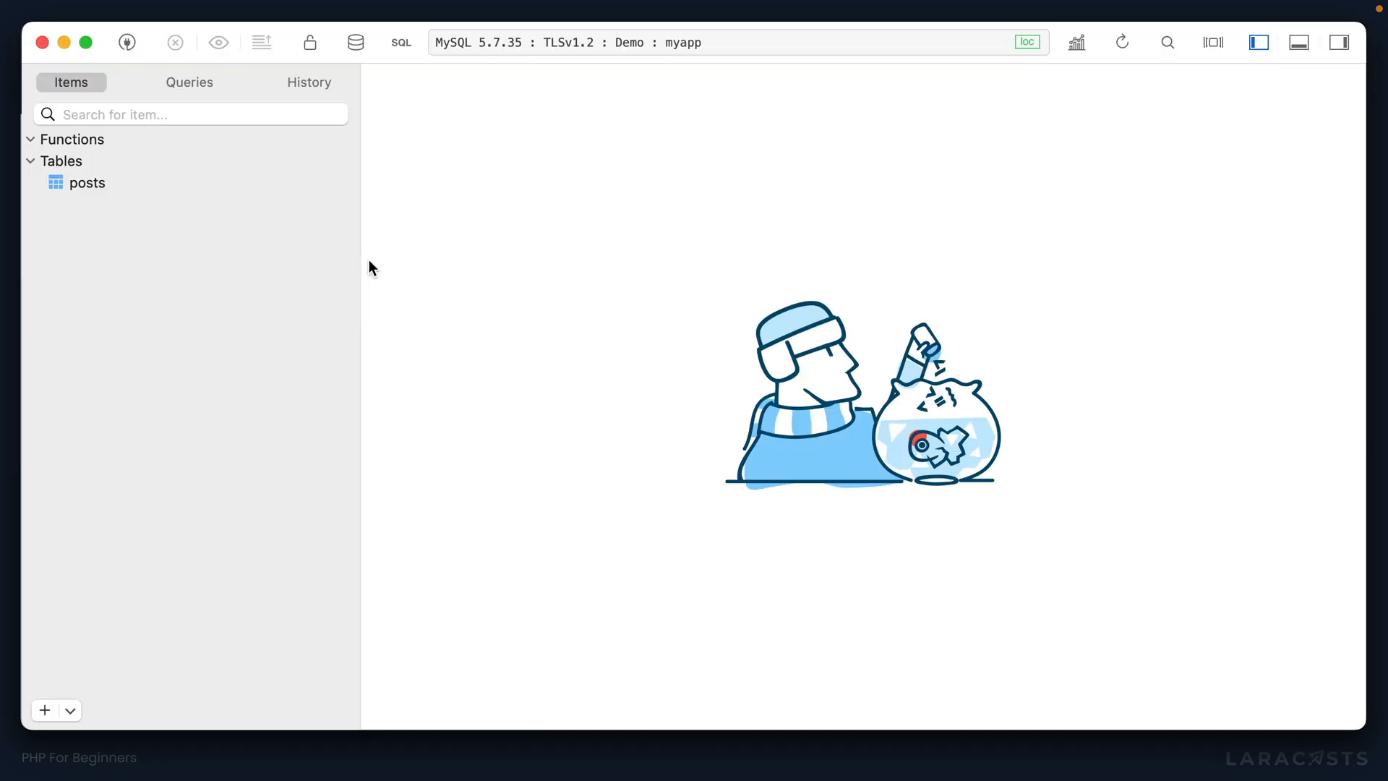
mouse_move(356, 272)
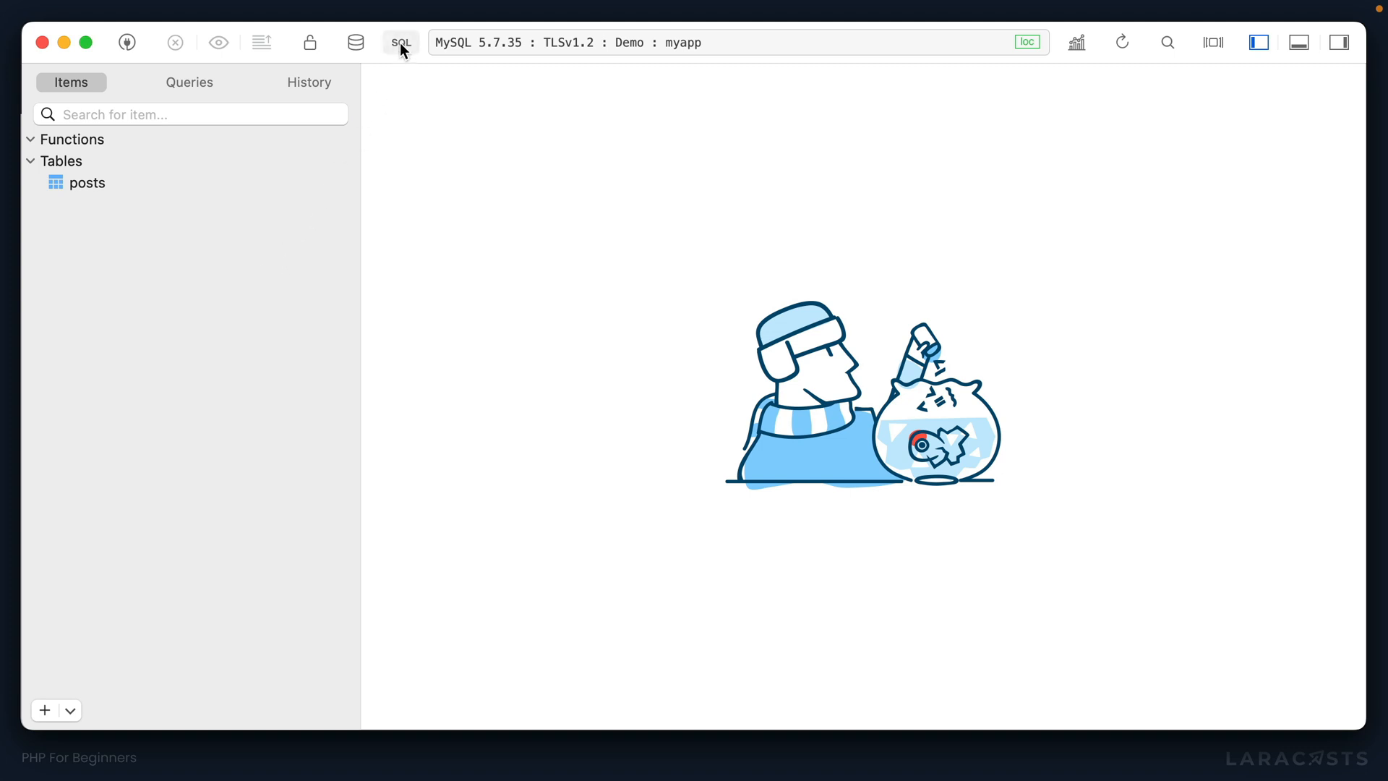
Step: Open a new TablePlus SQL editor and place the cursor in the CREATE TABLE users query
click(399, 43)
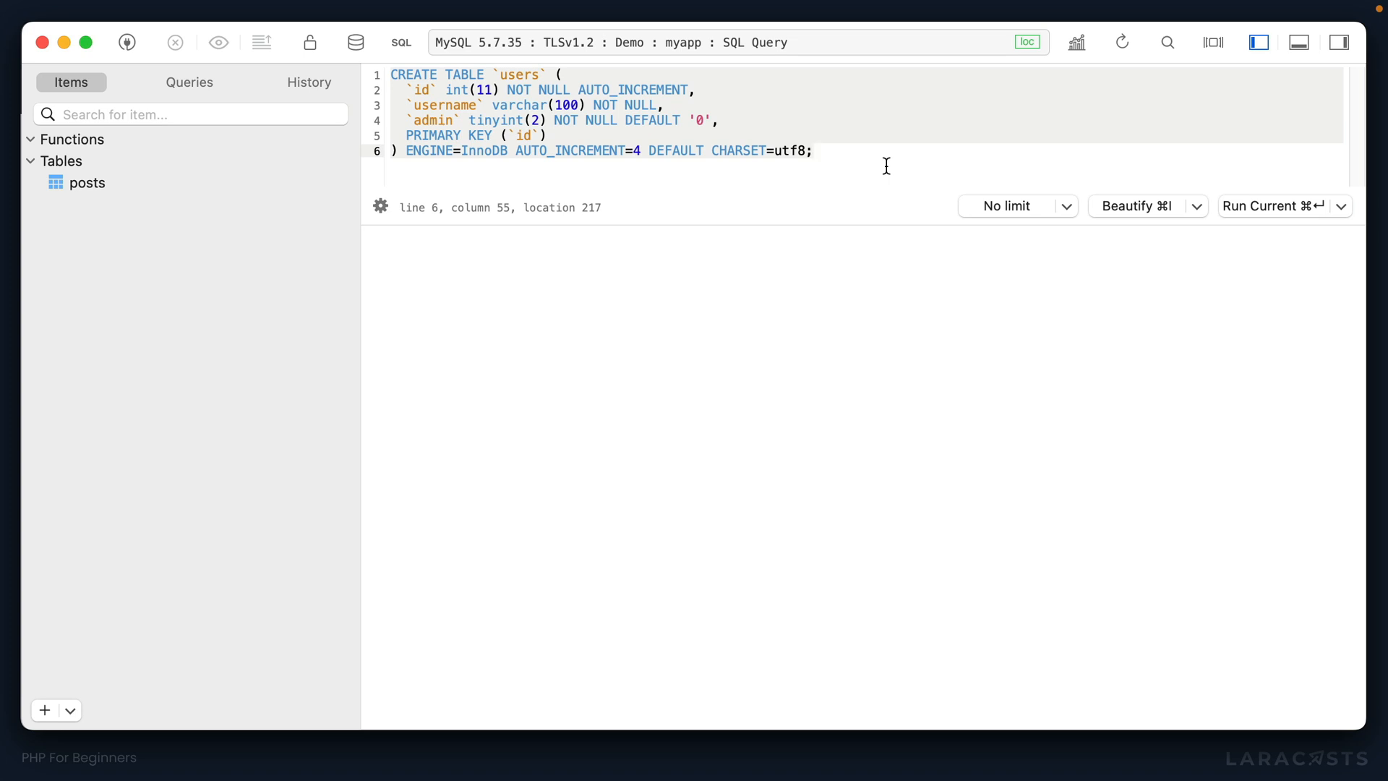
click(1272, 205)
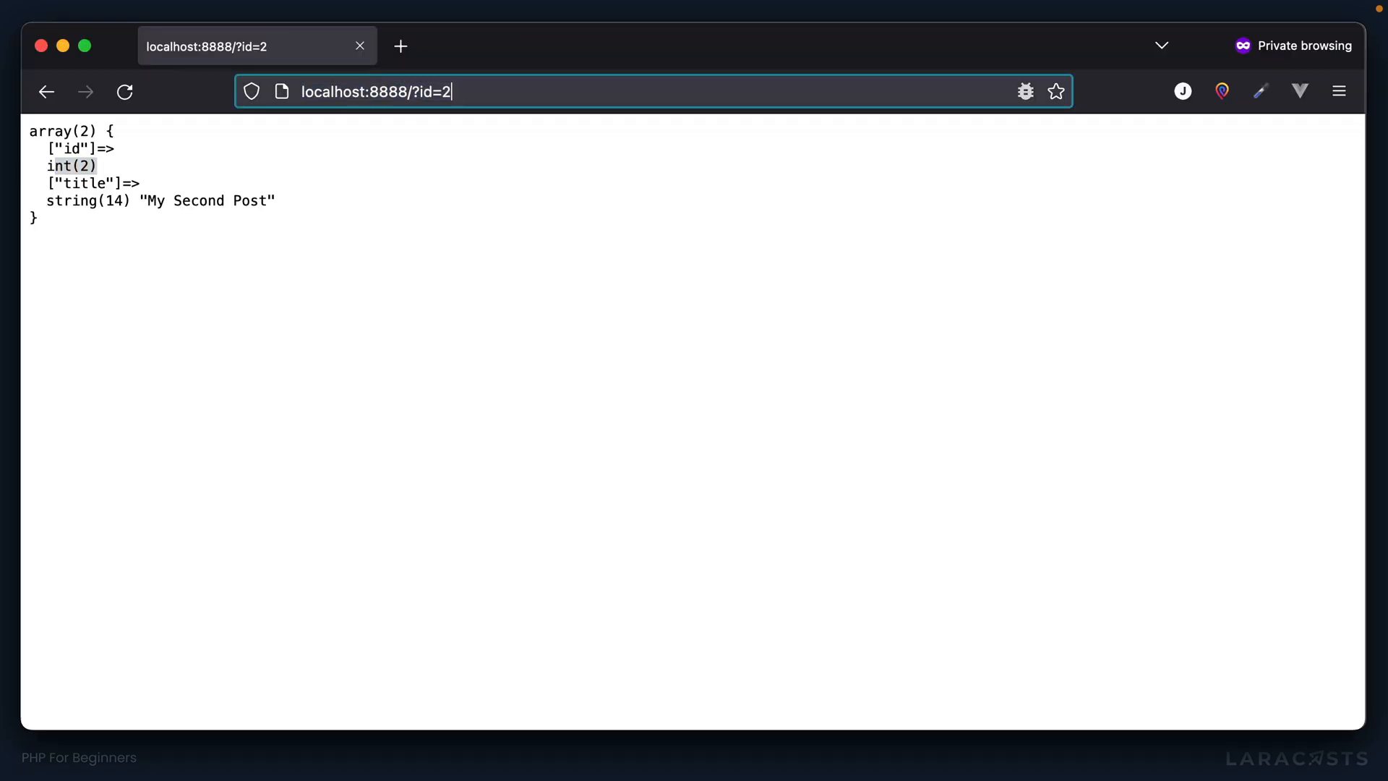
Step: Append ;drop table users; to the ?id=2 address in Firefox
text(;)
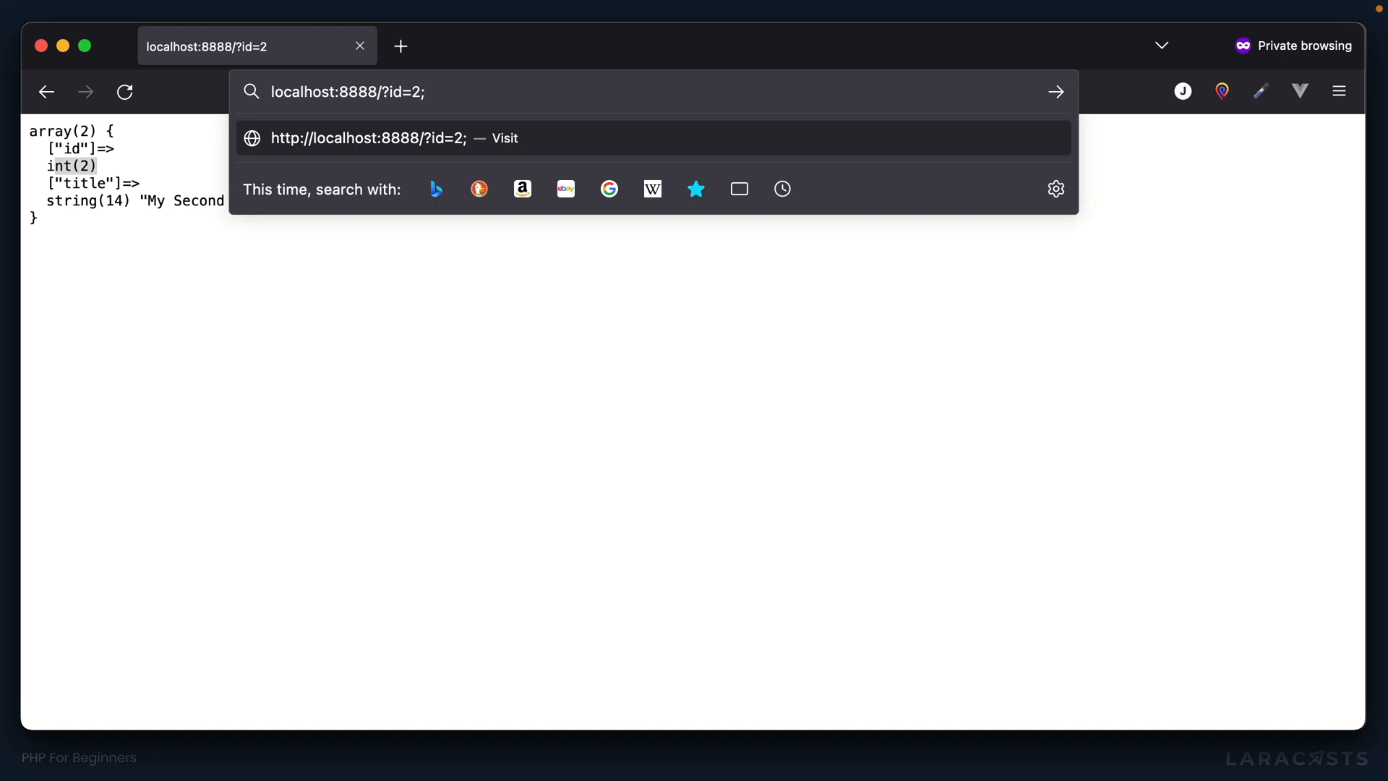
text(drop table users;)
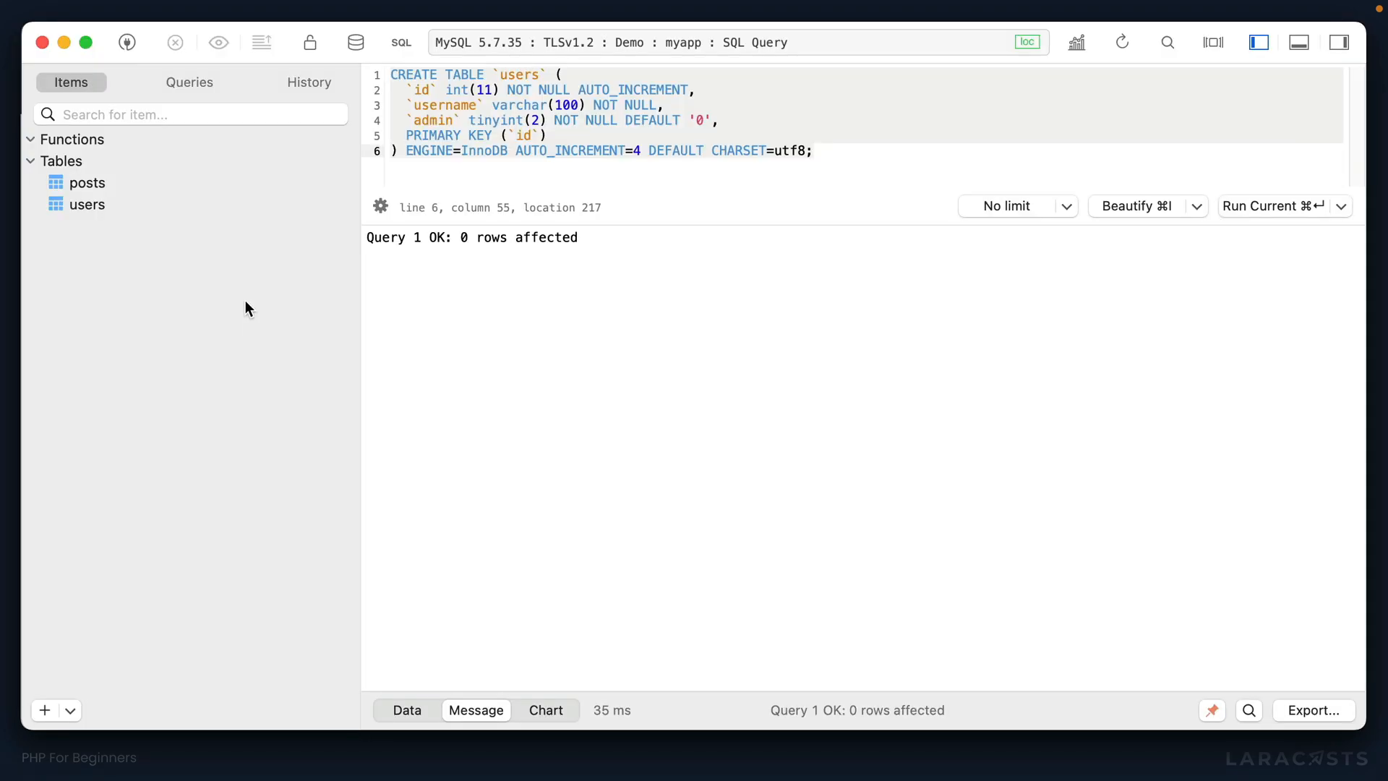
click(86, 204)
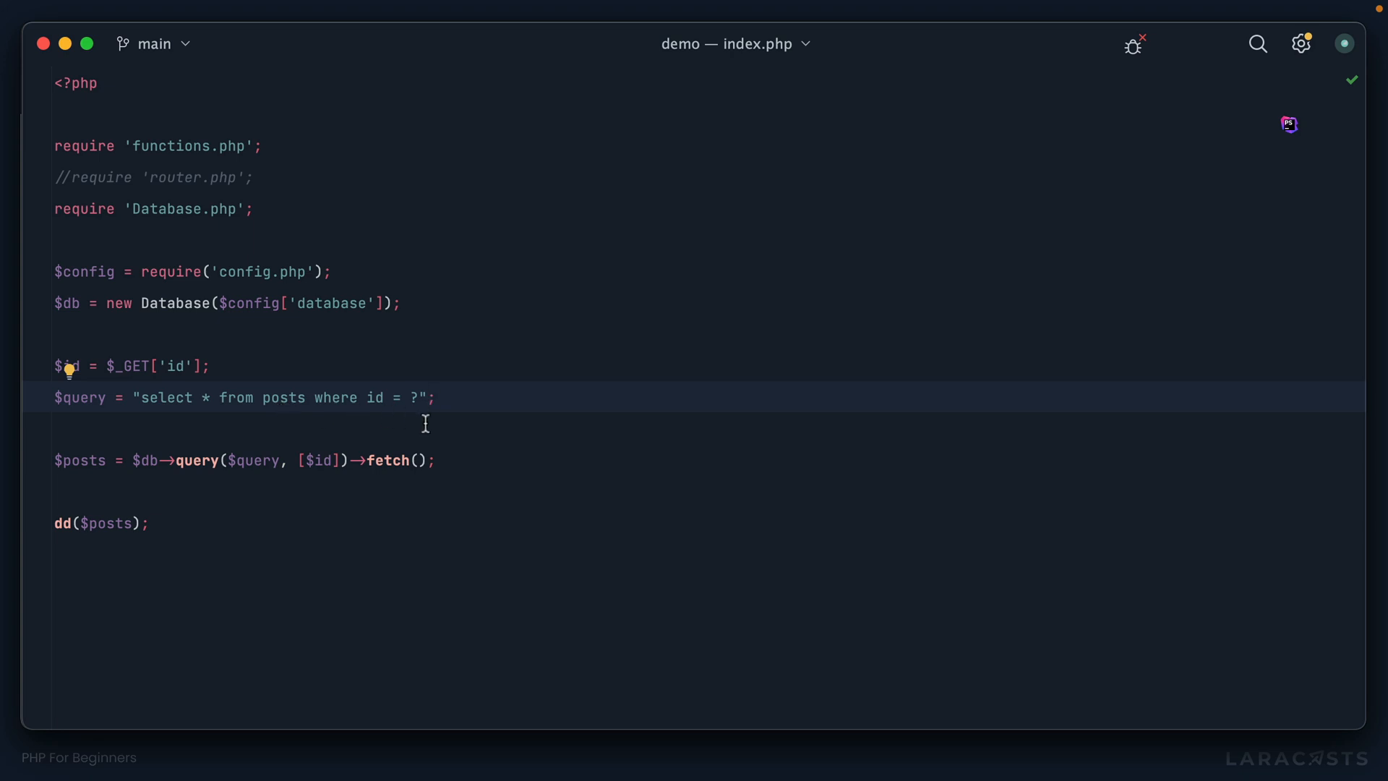
text({$i)
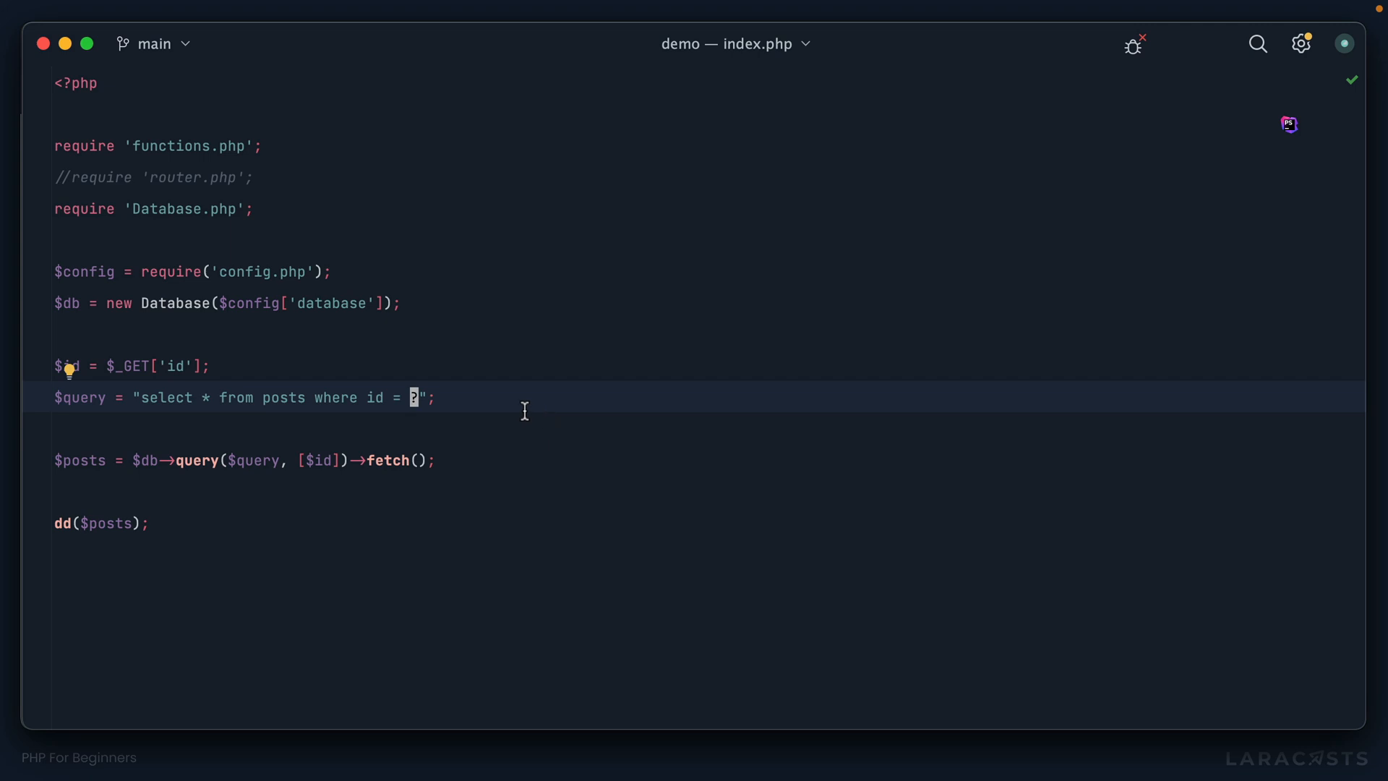
mouse_move(454, 418)
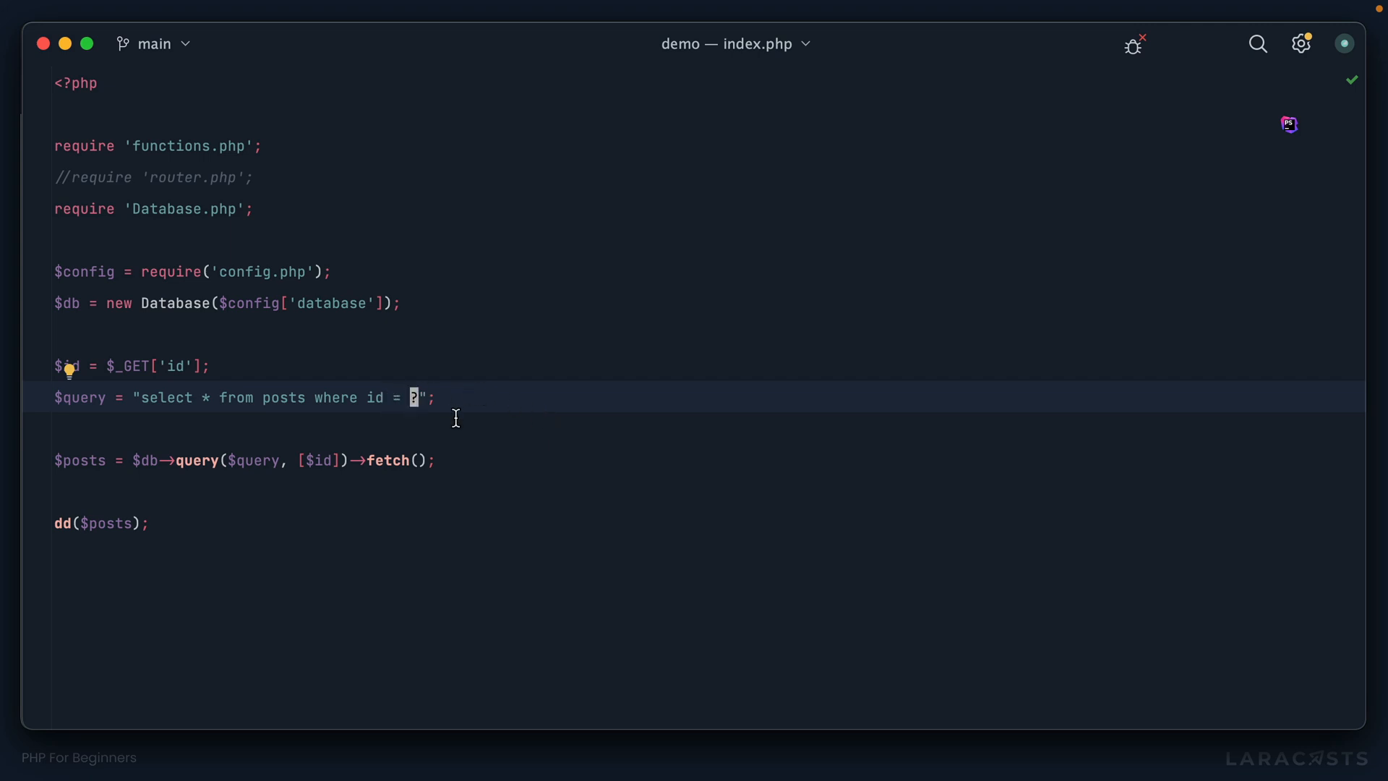
Step: Replace the ? placeholder with :id and pass the id as ['id' => $id]
key(Backspace)
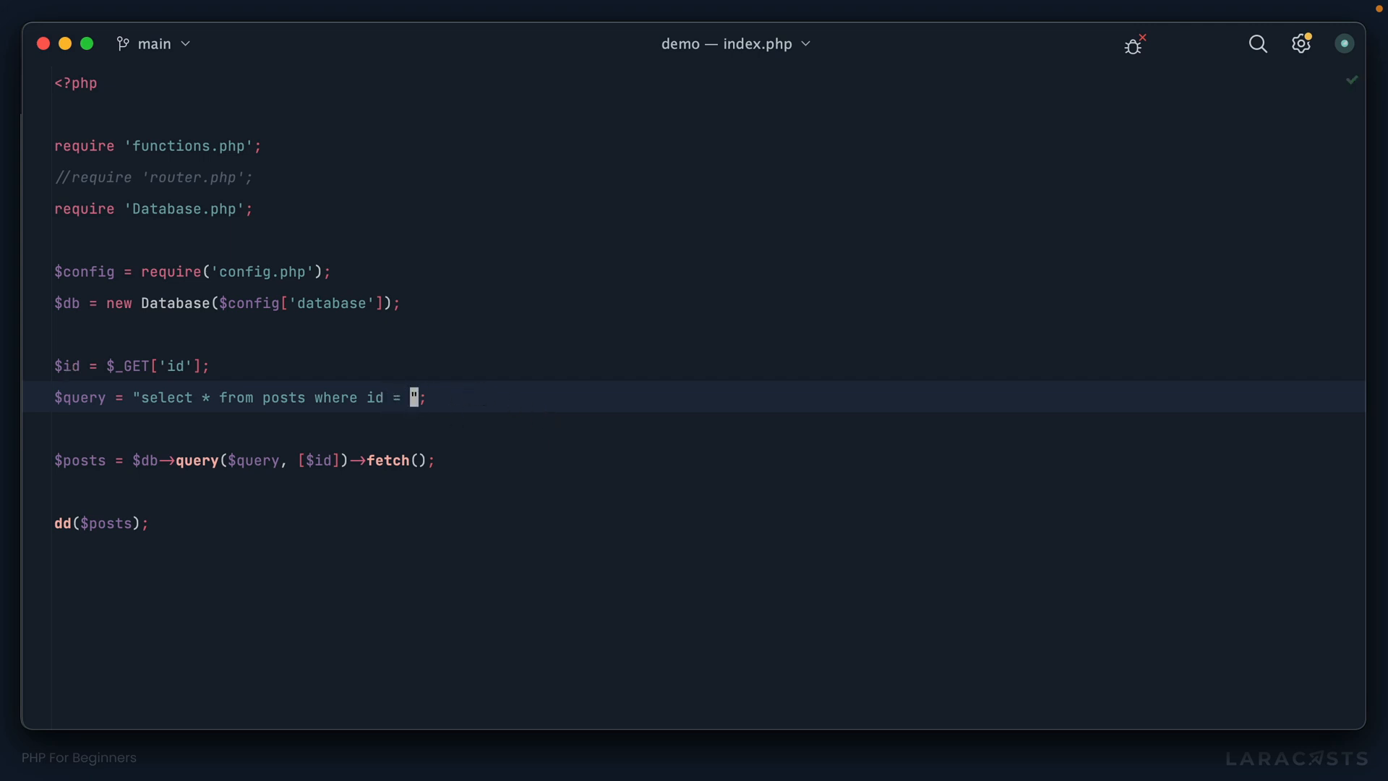
text(:)
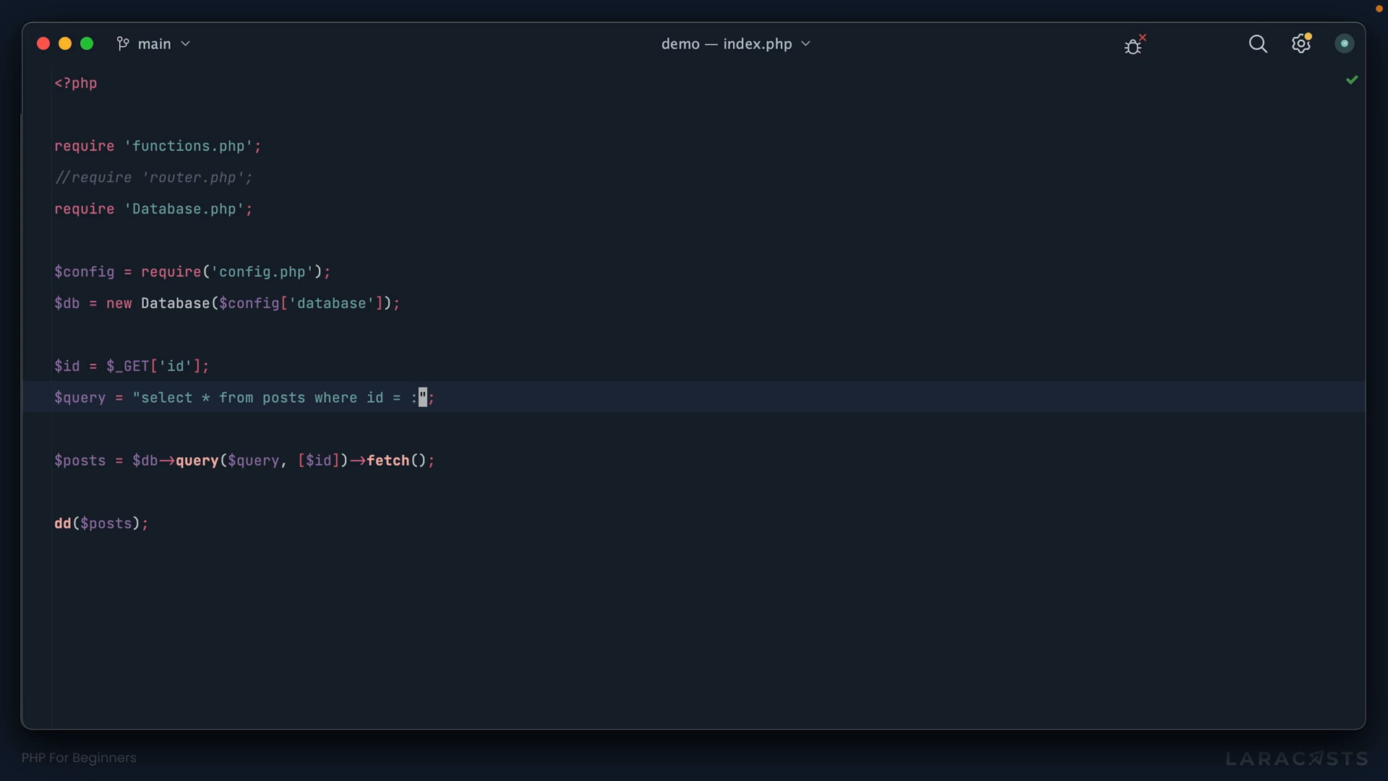
text(id)
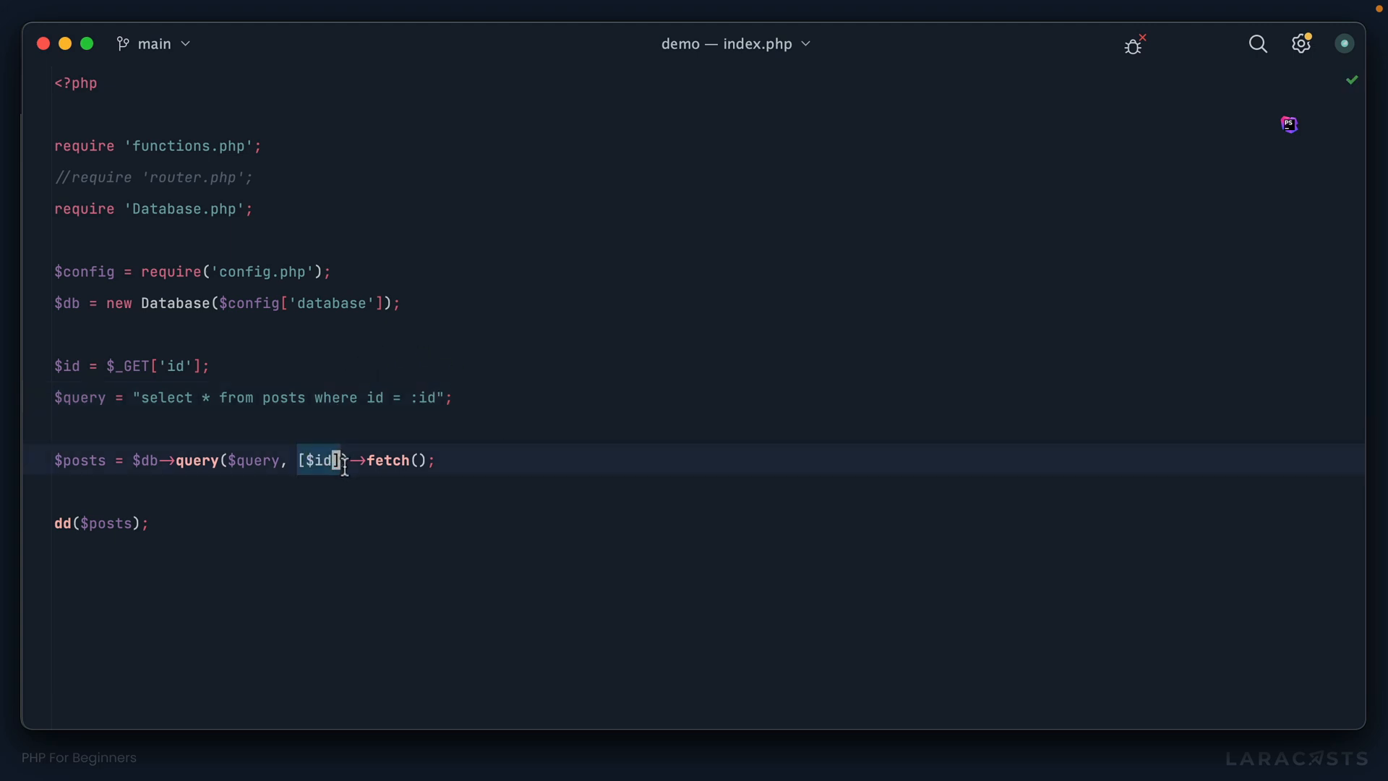
text('i)
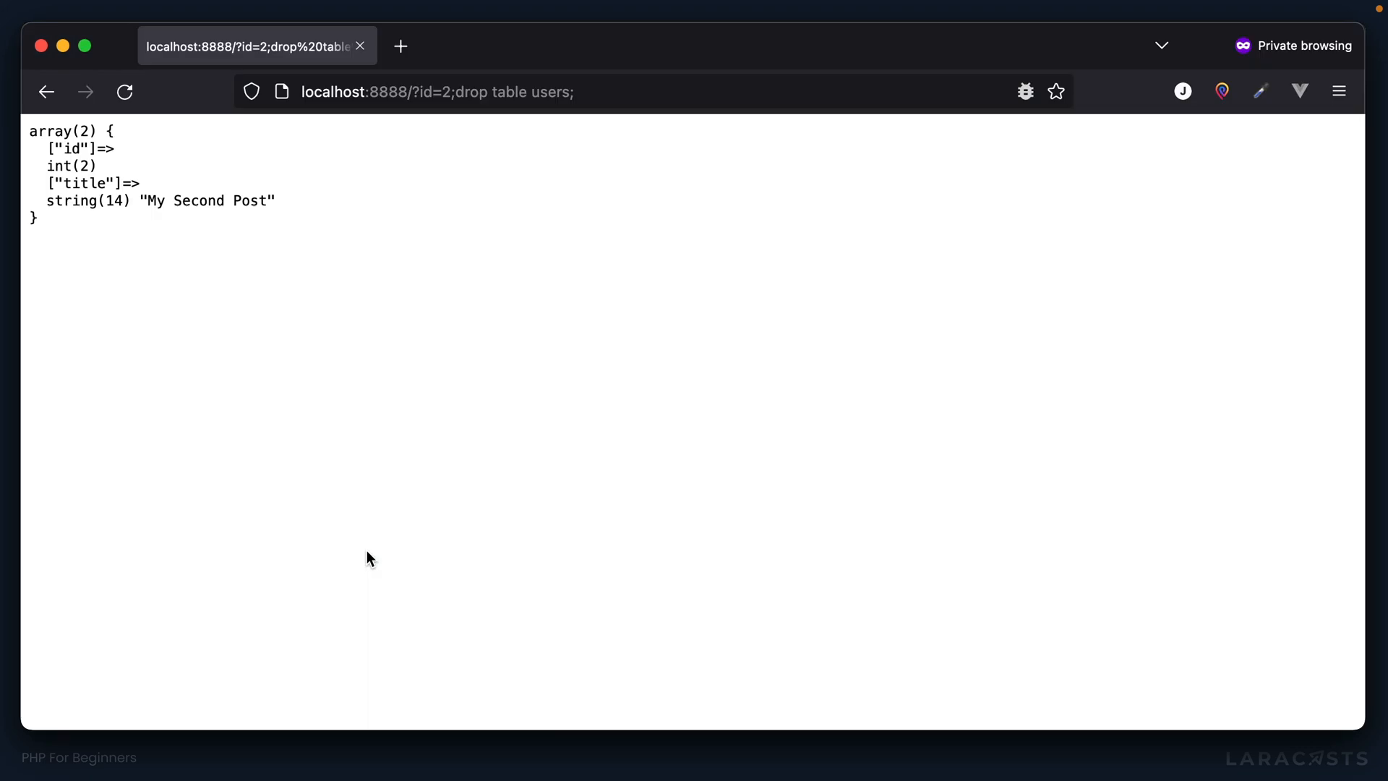
mouse_move(509, 411)
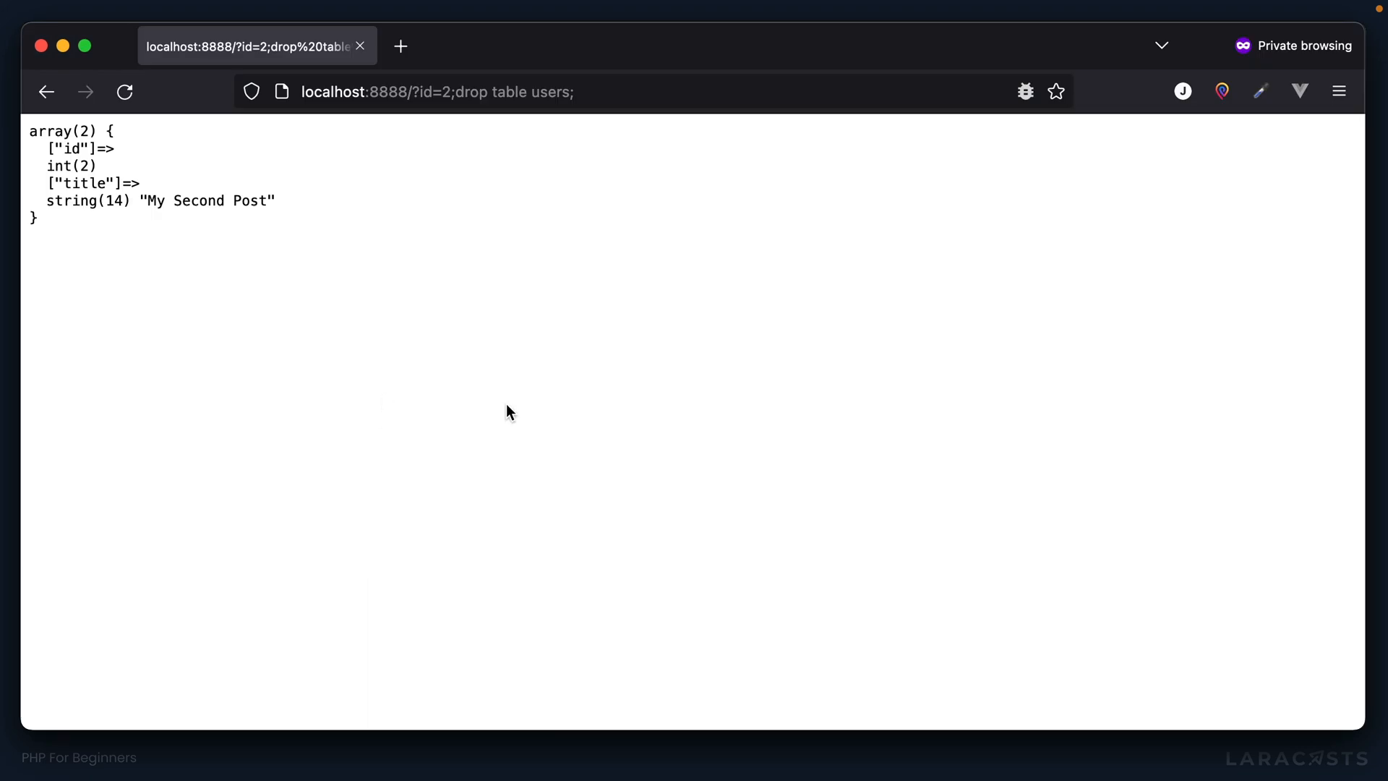